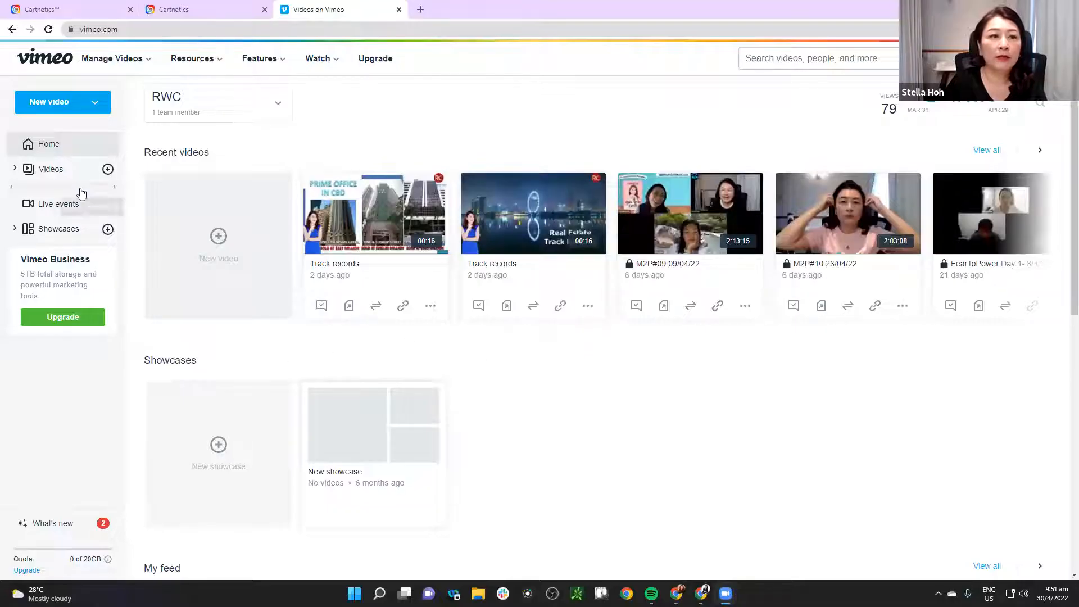
Browse the Vimeo library through Real Estate into the Testimonials -SH logo folder
left_click(50, 169)
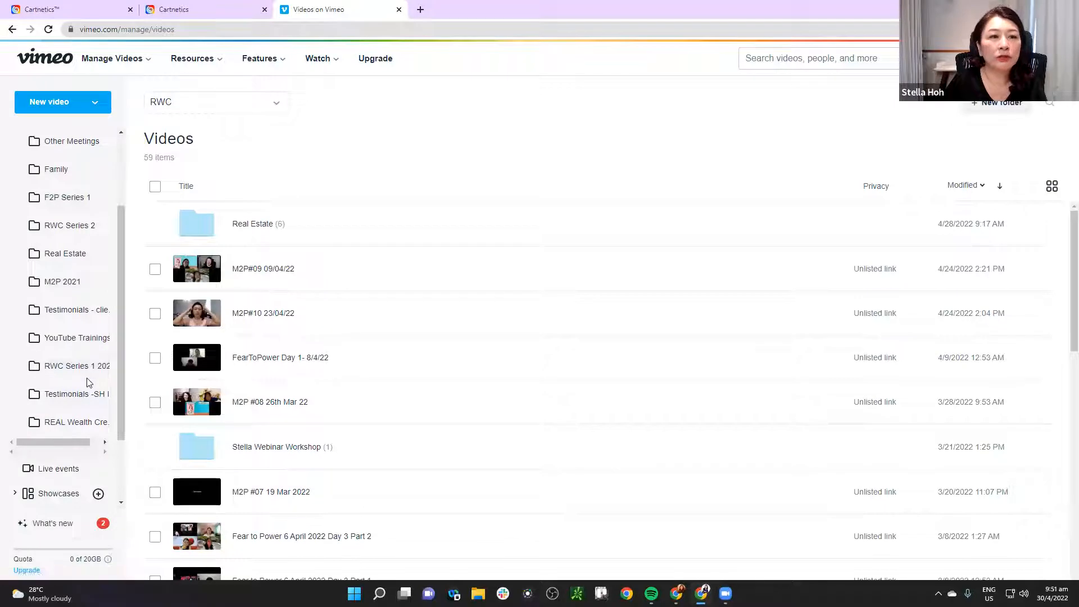
mouse_move(64, 253)
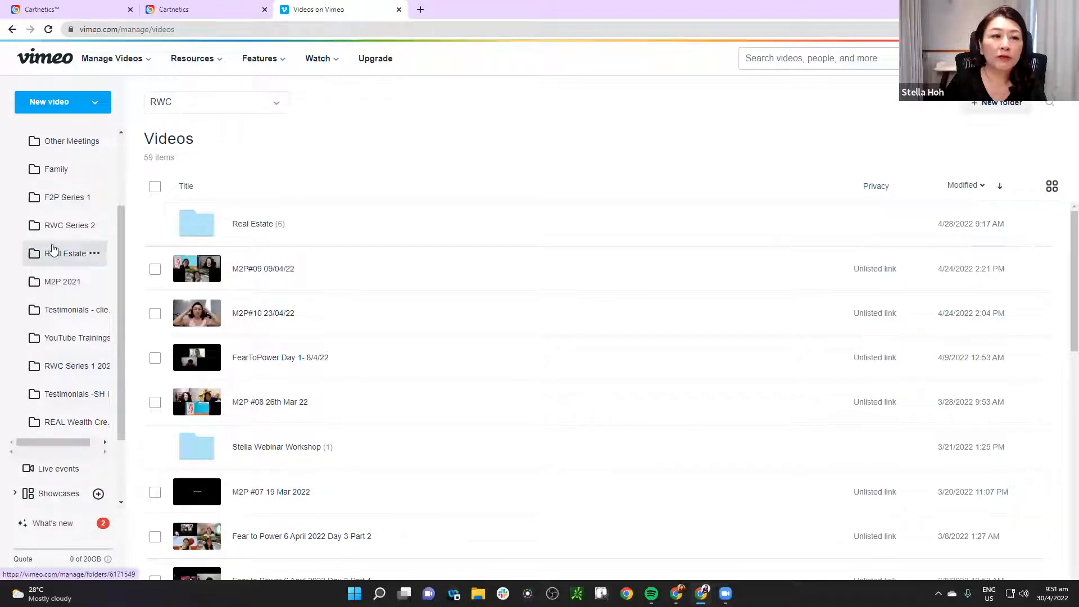
mouse_move(65, 253)
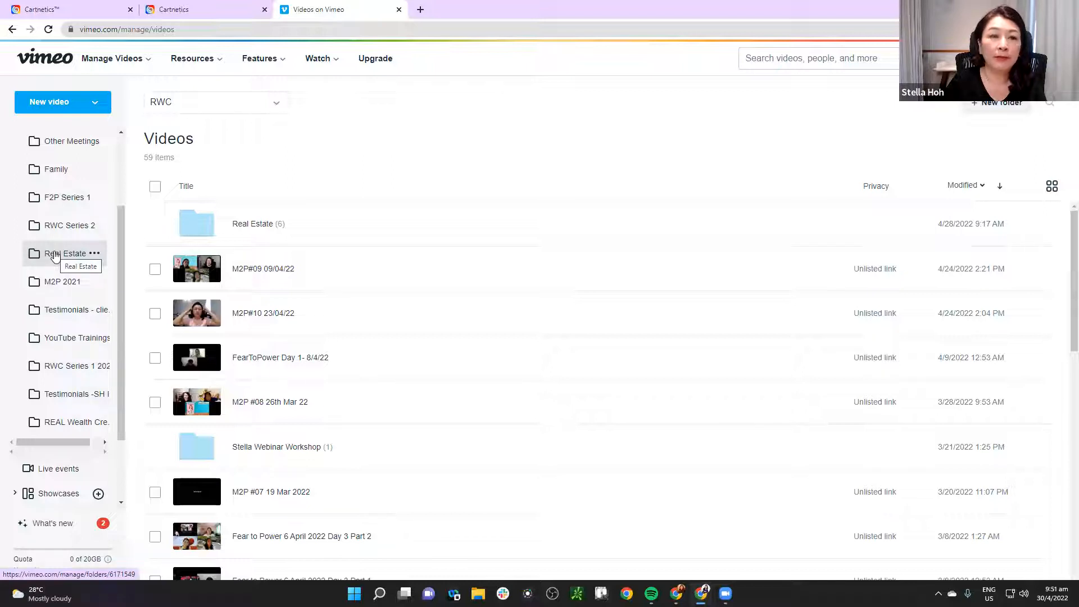
left_click(66, 254)
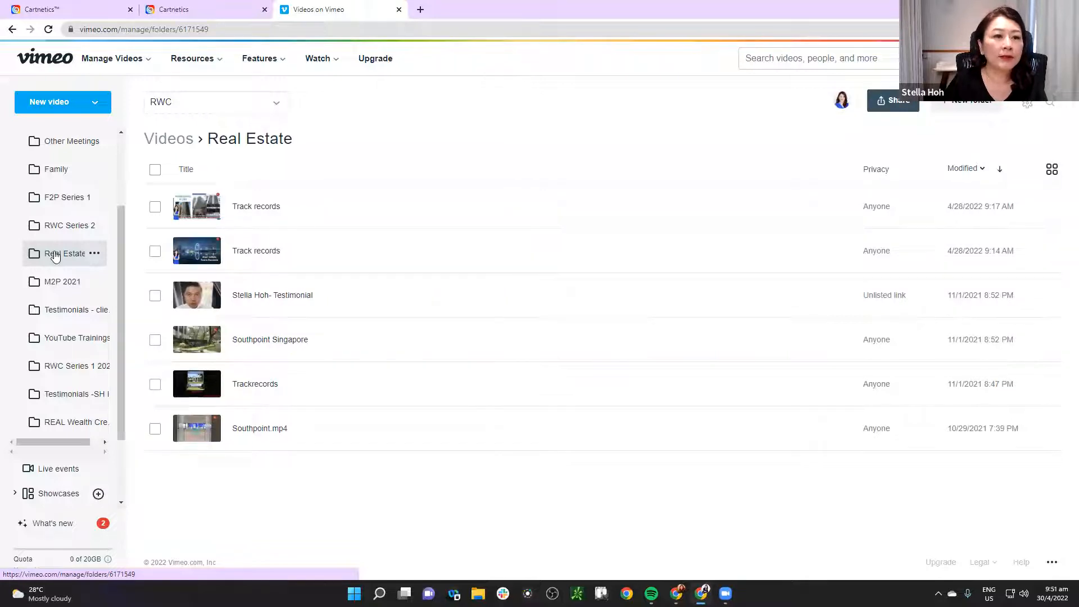
mouse_move(65, 398)
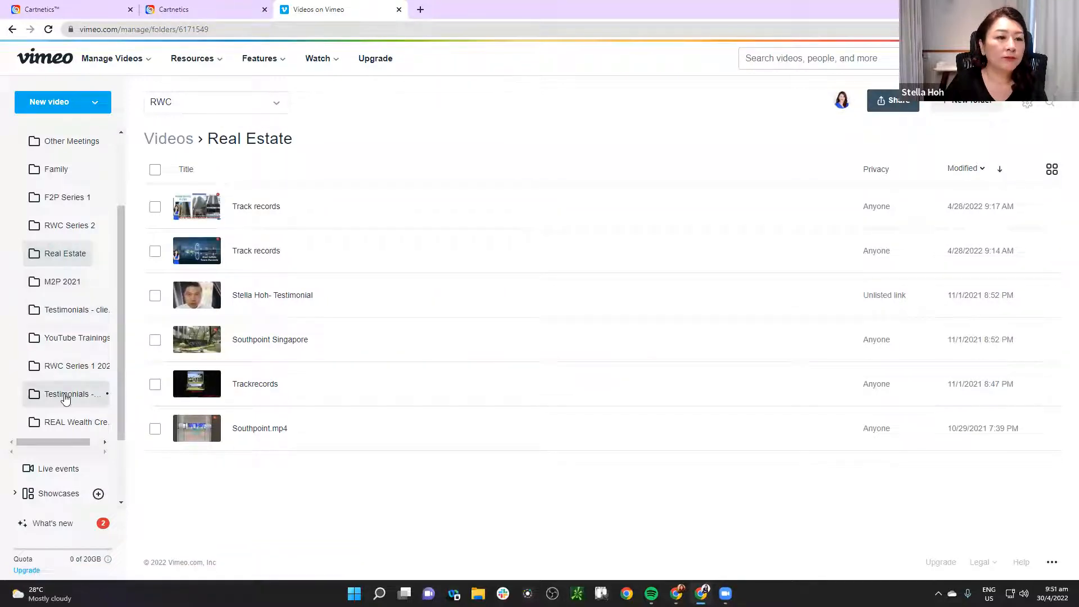
left_click(67, 393)
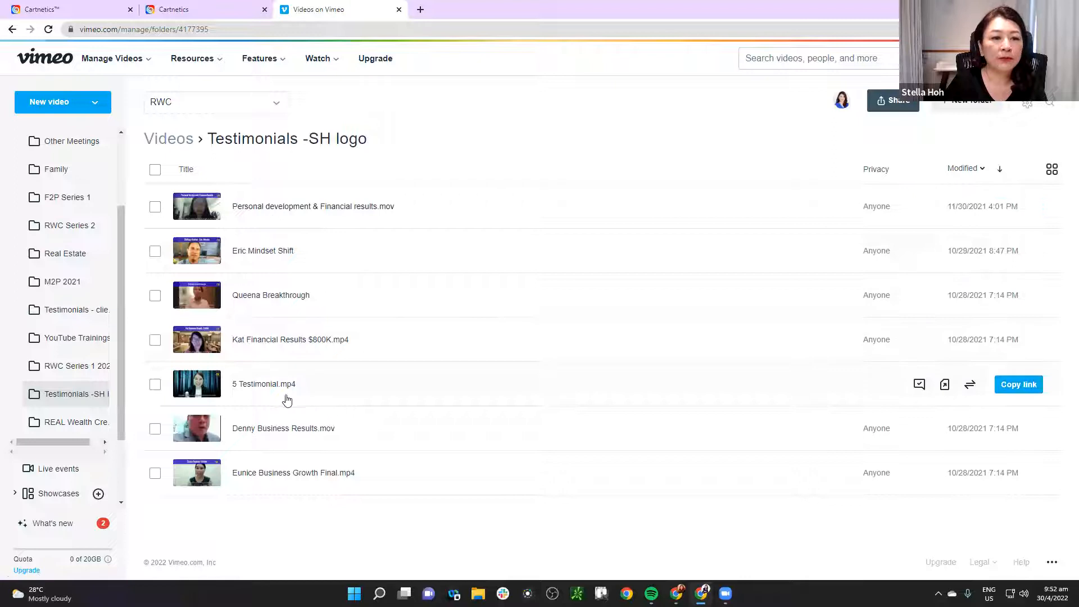
mouse_move(251, 396)
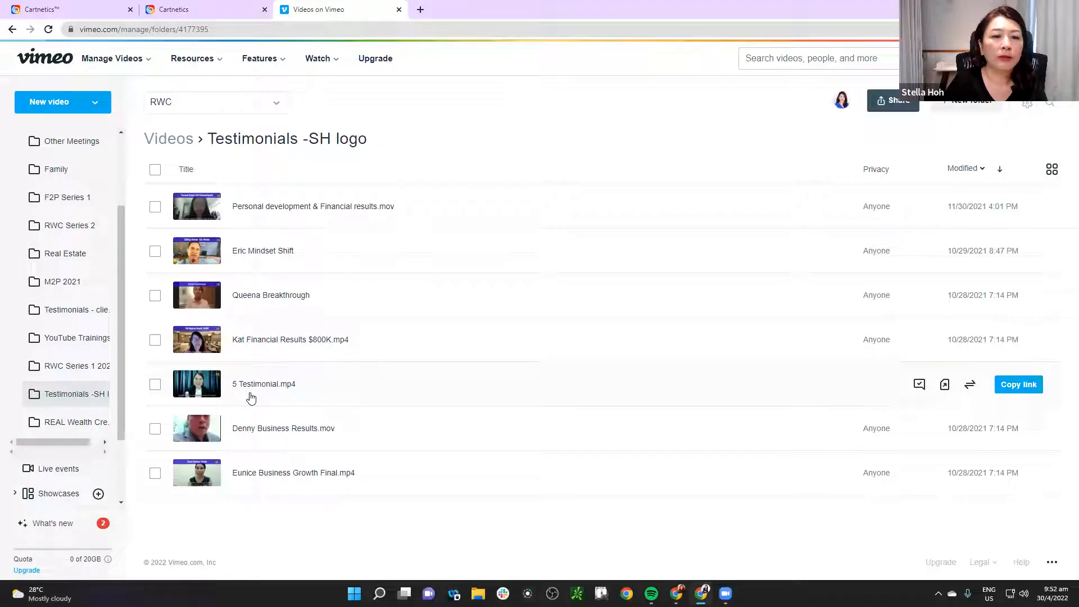
mouse_move(76, 309)
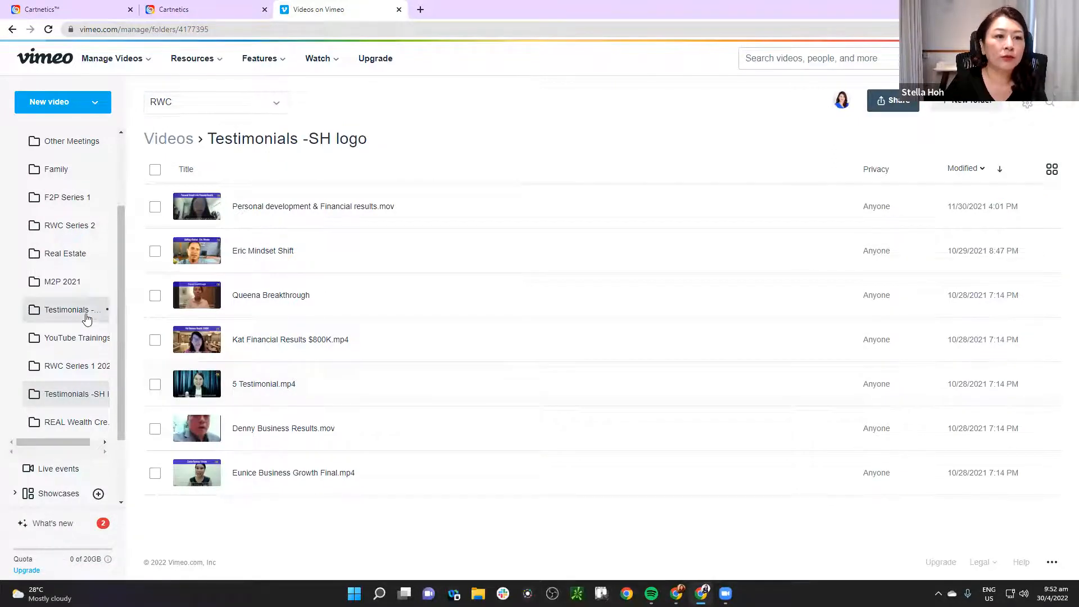
Open the Joyce 6 figures video from the Testimonials - clients folder
left_click(71, 310)
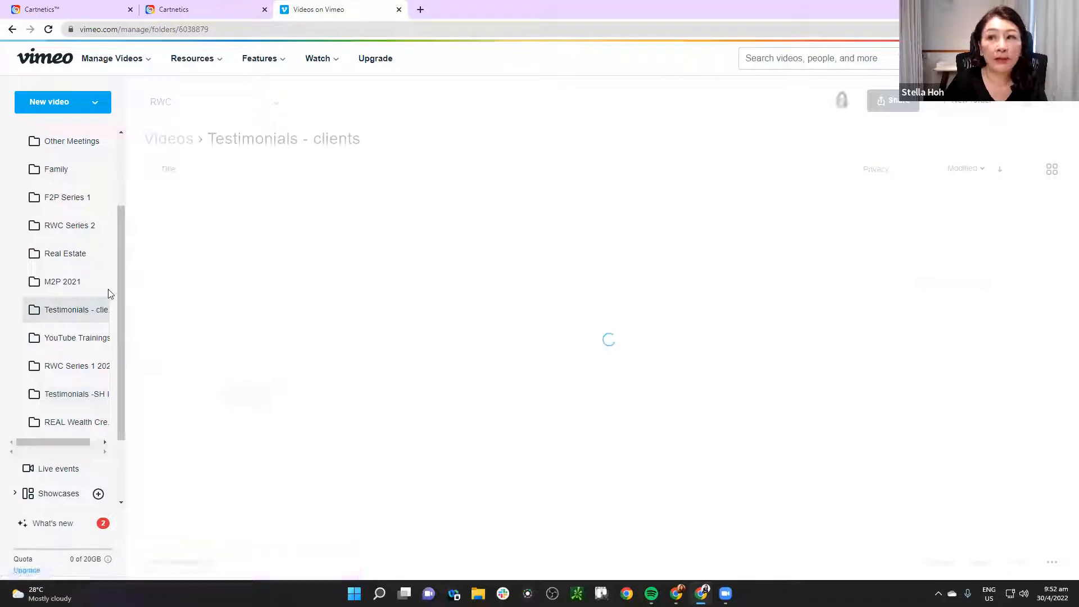
mouse_move(273, 218)
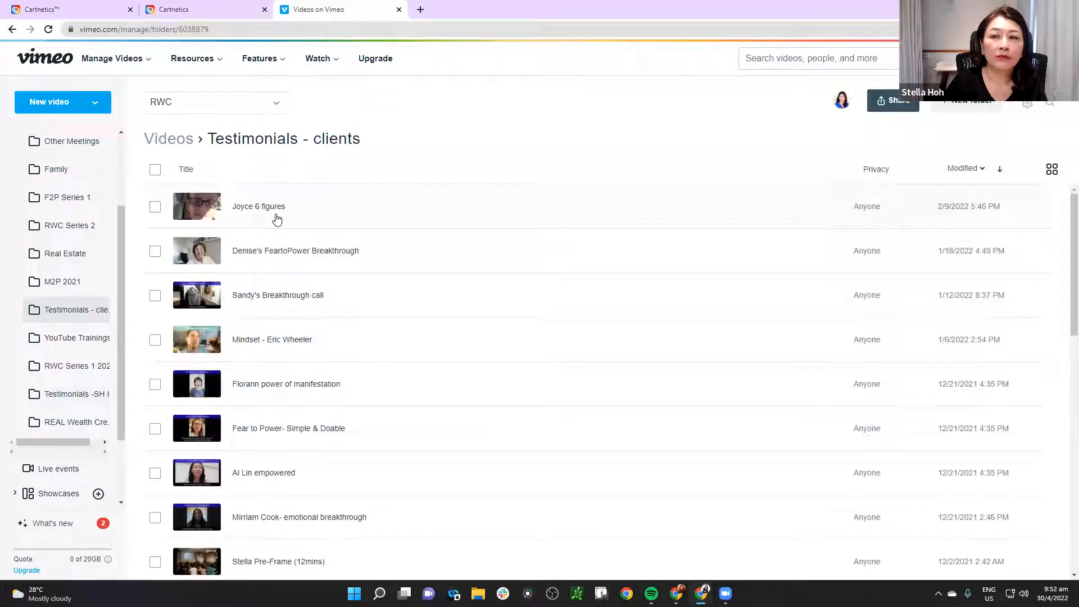
mouse_move(249, 223)
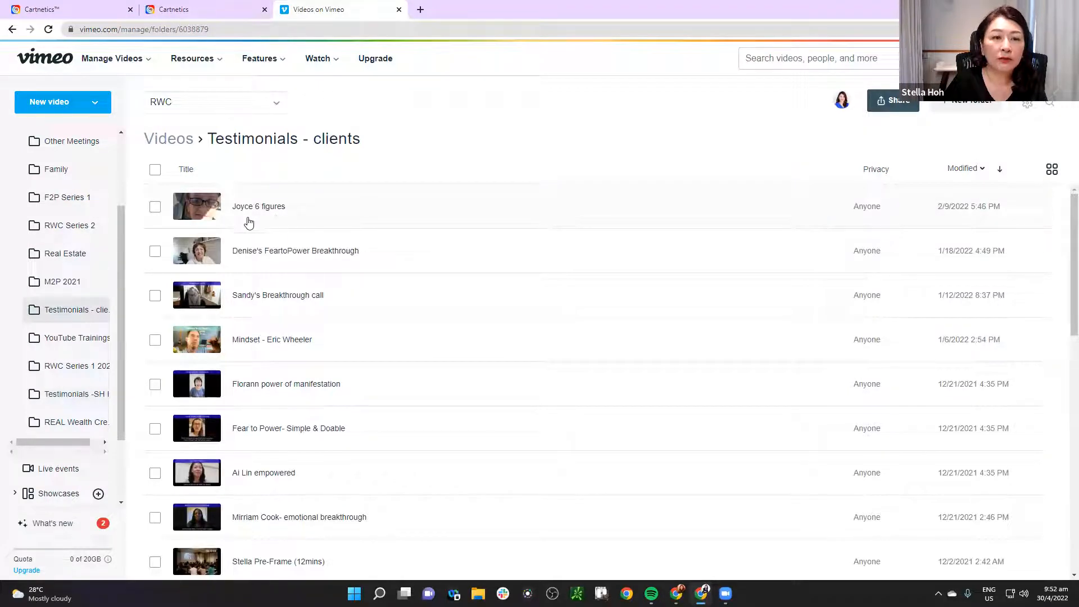
left_click(258, 206)
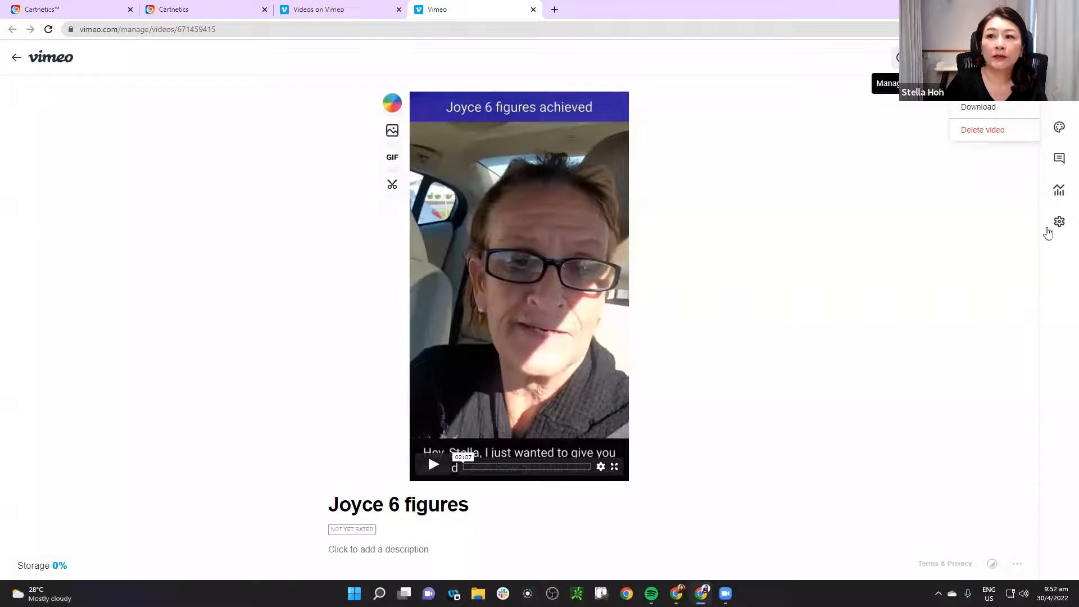
Check Joyce 6 figures' Privacy settings: public viewing, embed anywhere, downloads allowed
left_click(1059, 221)
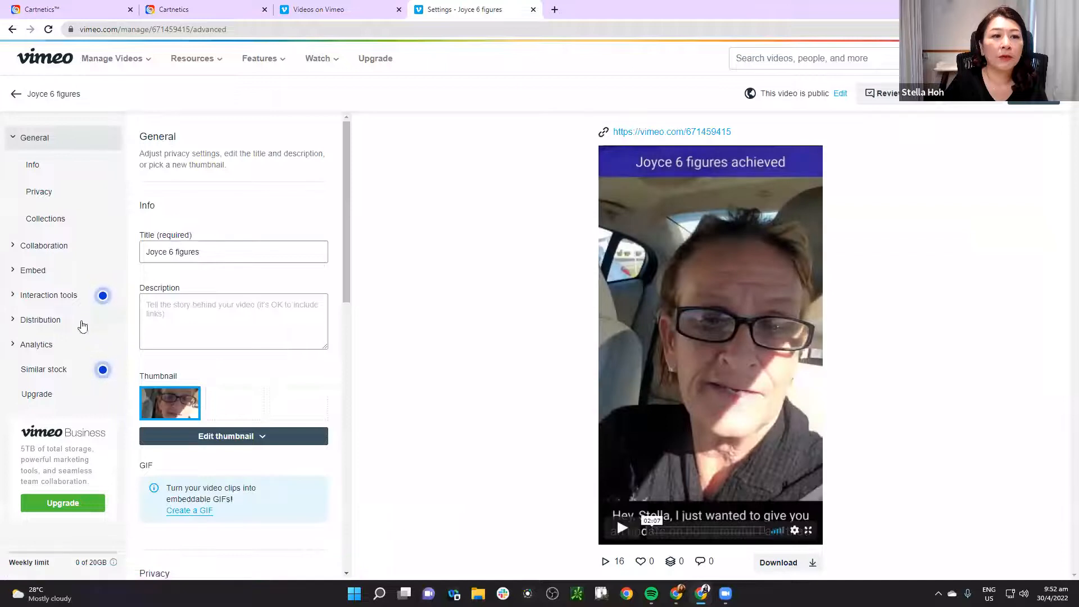
scroll("down", 3)
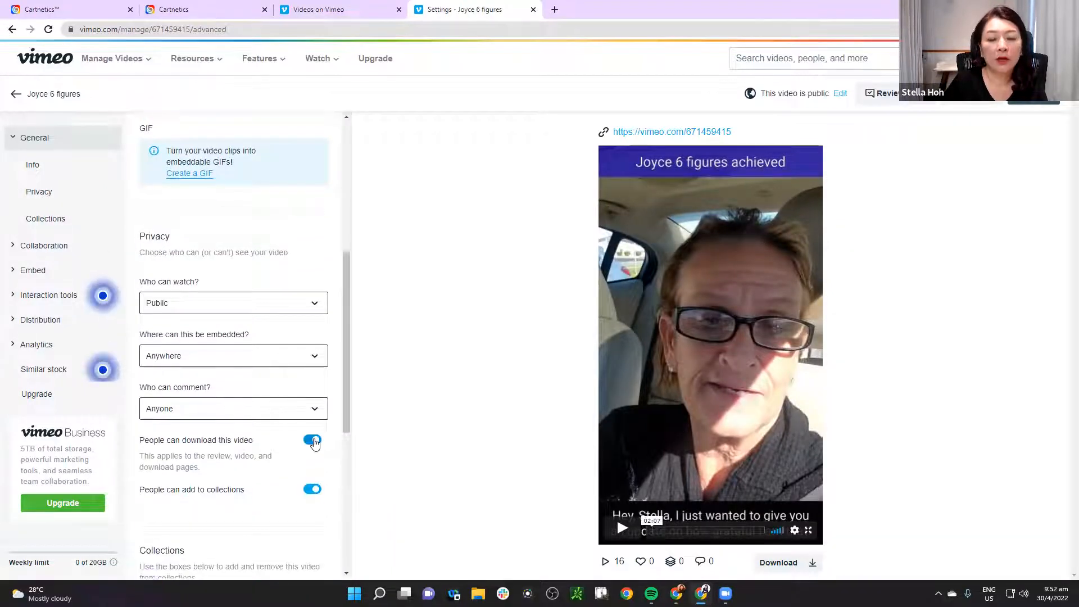
mouse_move(530, 241)
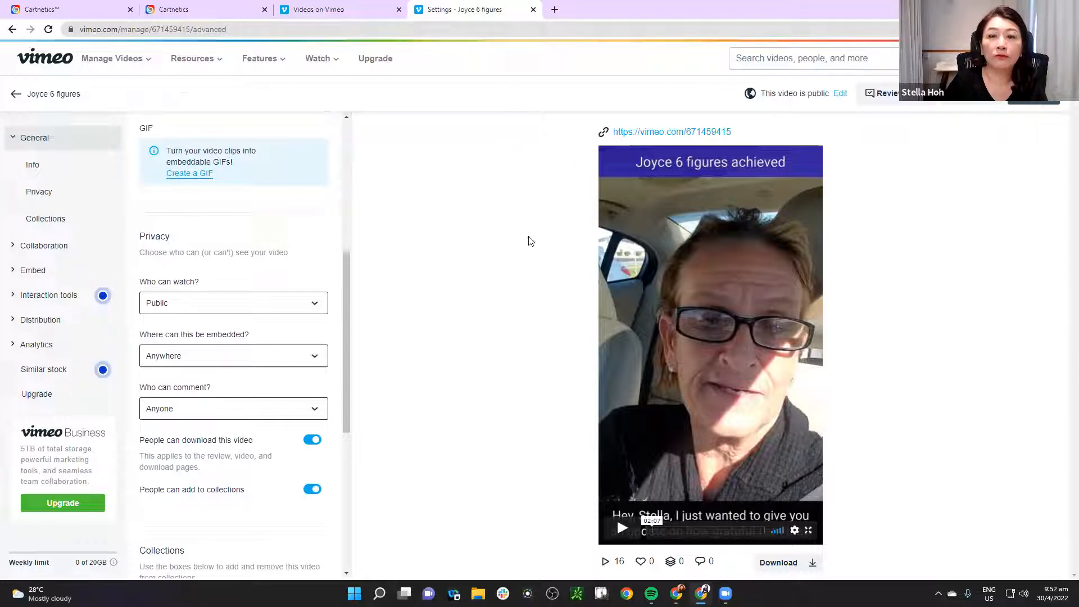
mouse_move(351, 372)
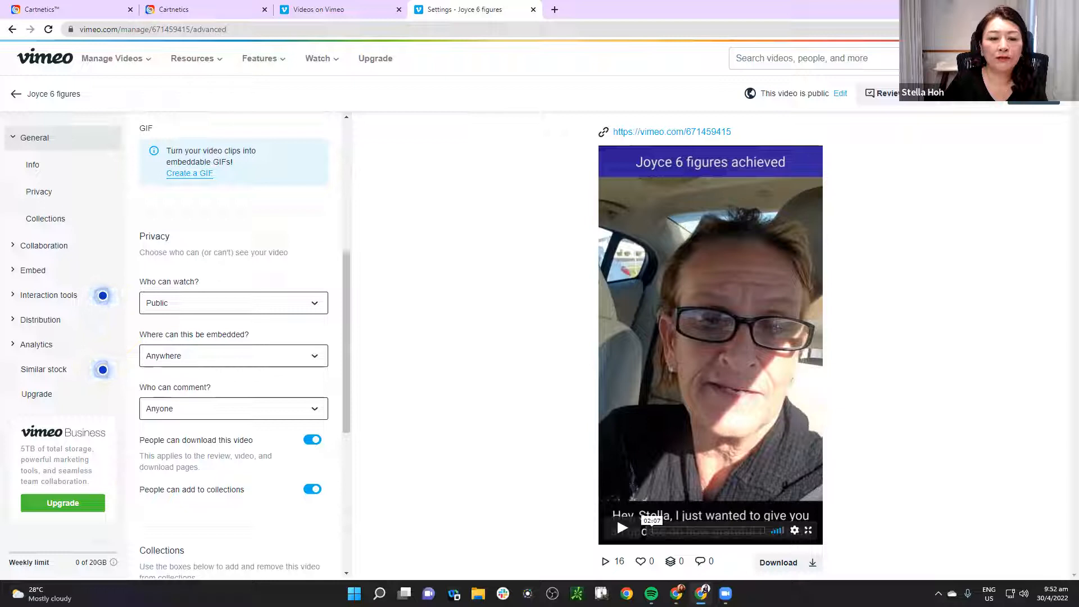
mouse_move(427, 464)
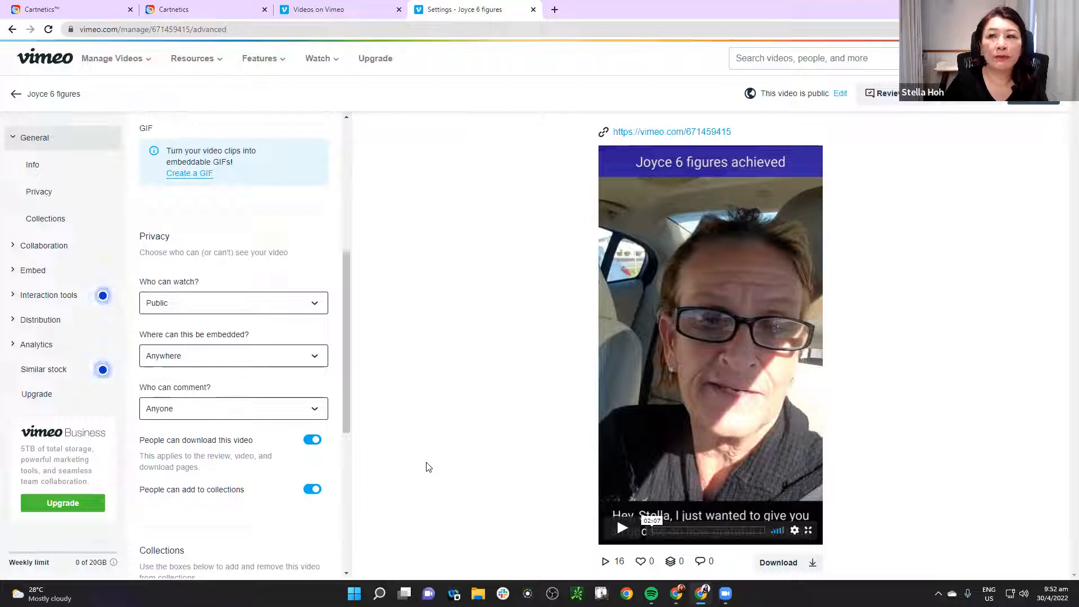
mouse_move(92, 512)
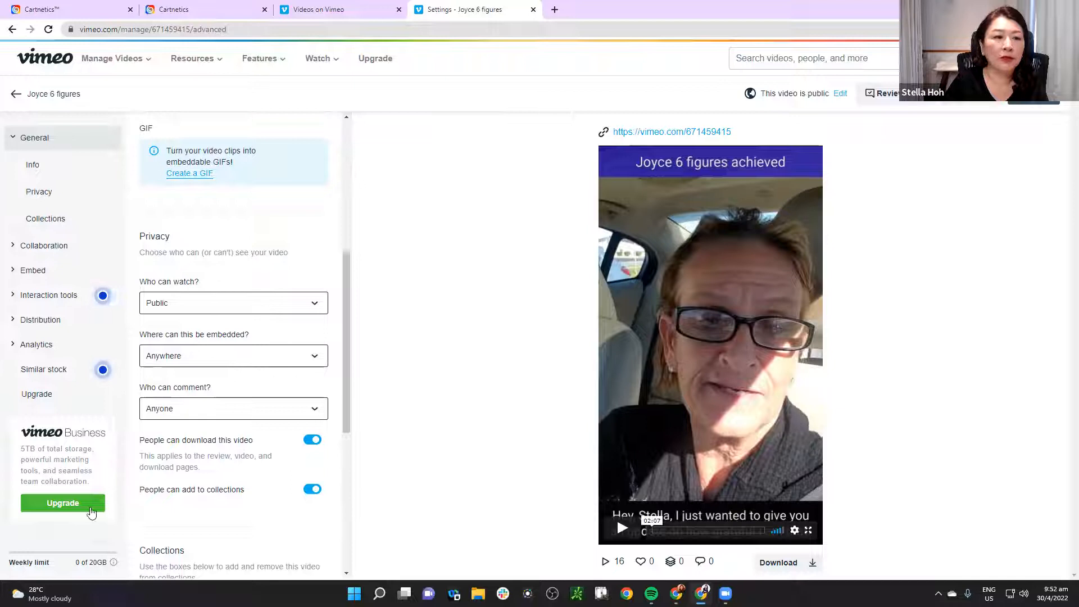
scroll("down", 3)
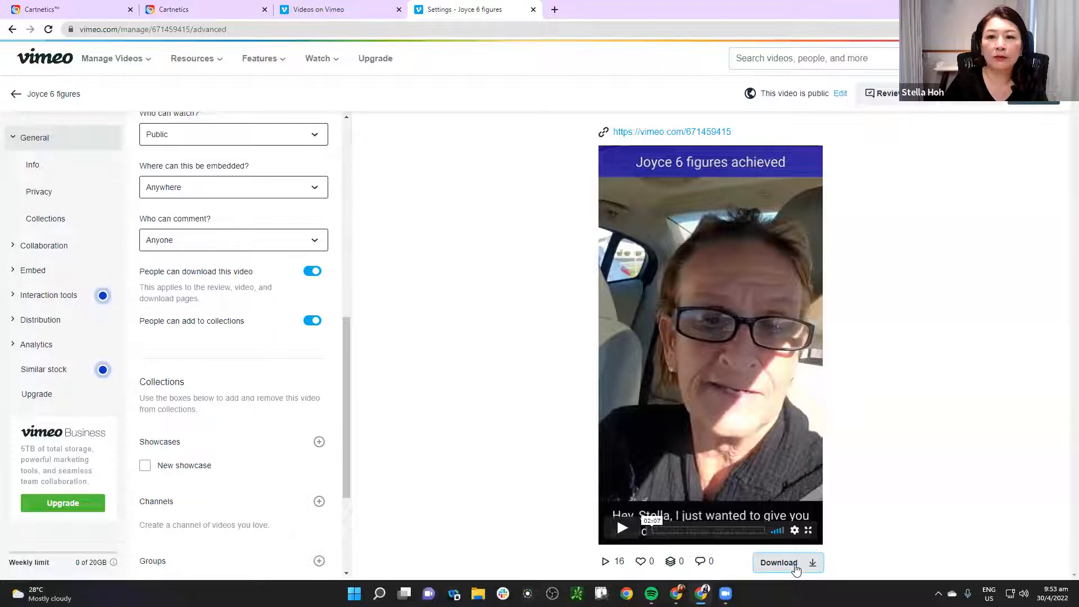
Download the 1080p MP4 of Joyce 6 figures from Vimeo
left_click(777, 562)
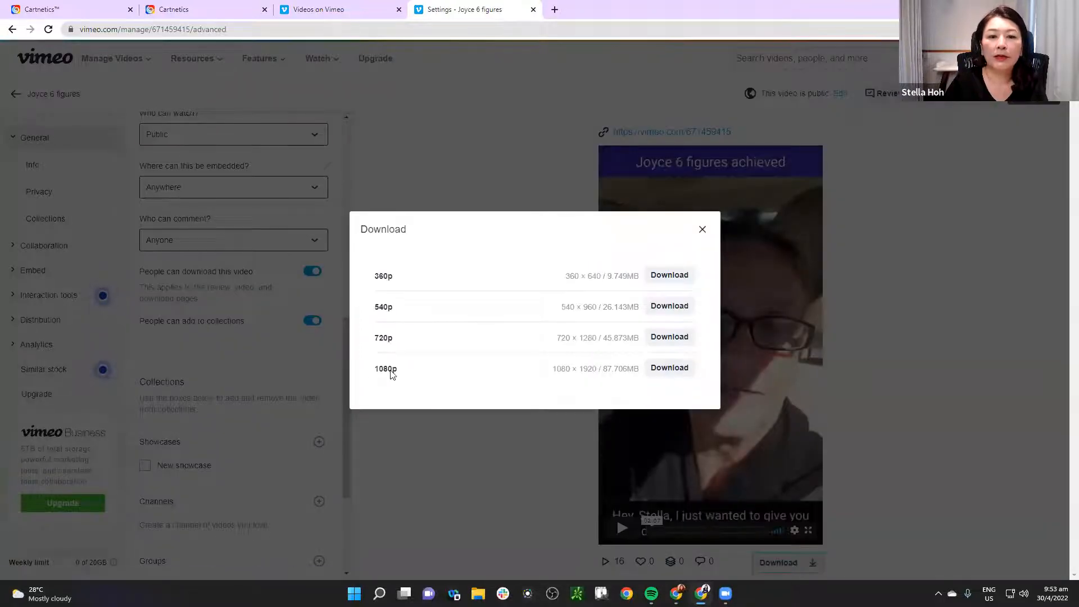
mouse_move(738, 374)
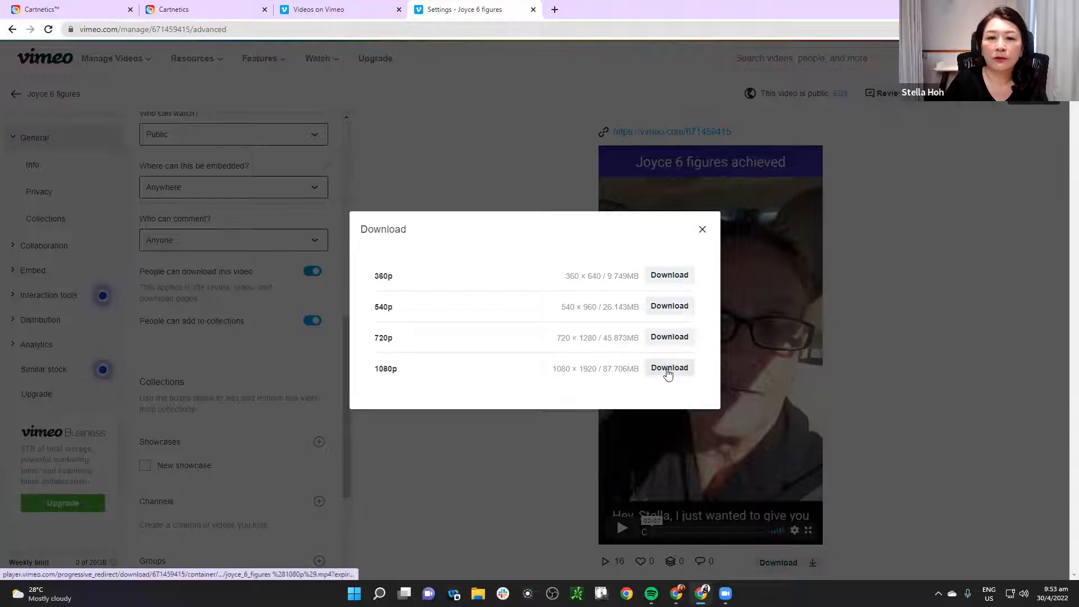
left_click(668, 367)
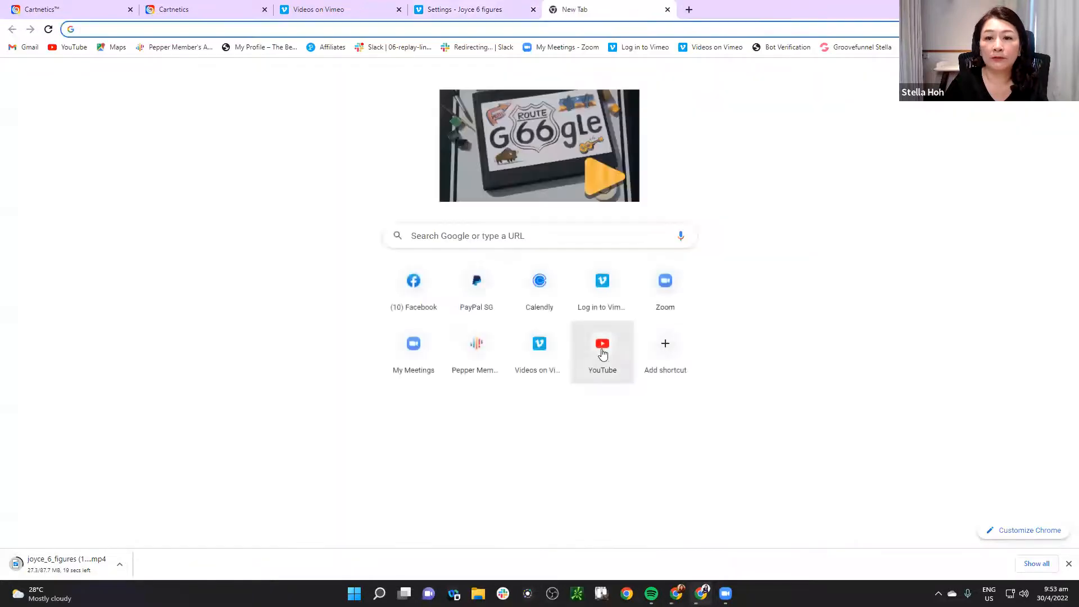
left_click(602, 351)
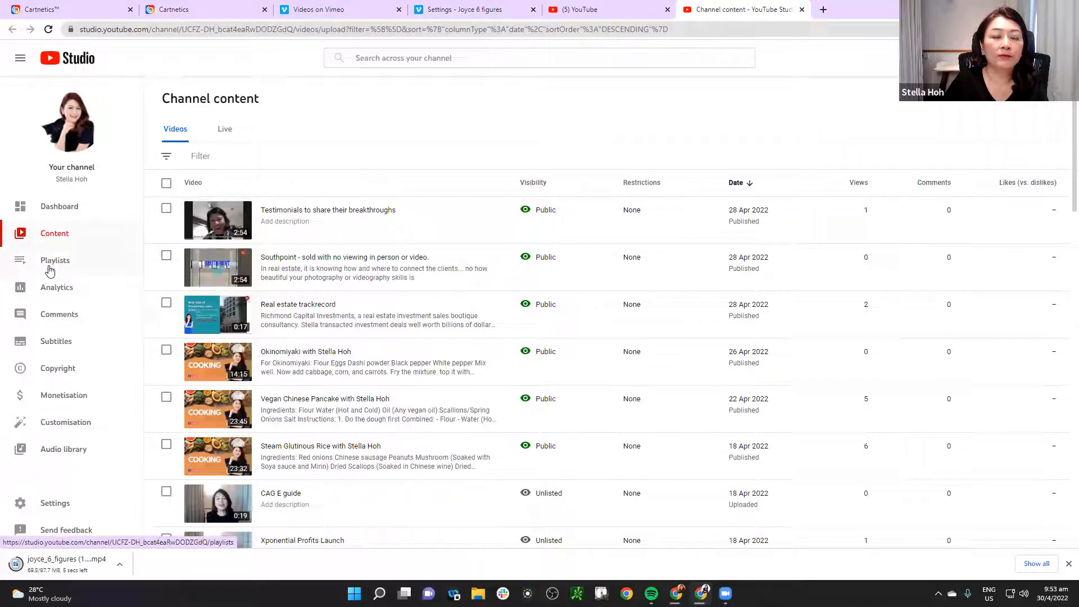
left_click(56, 260)
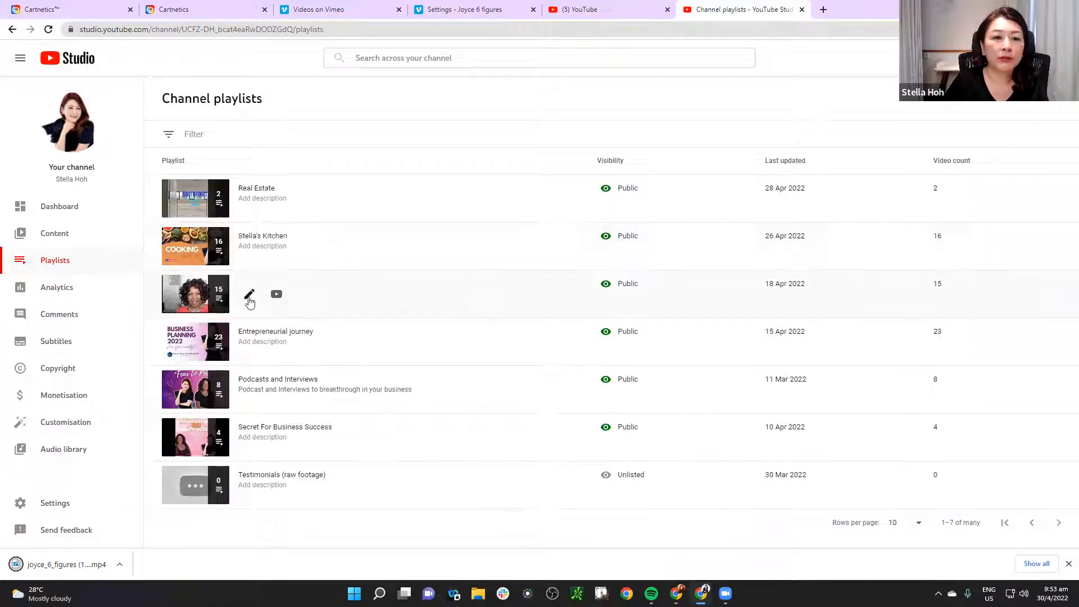
mouse_move(182, 309)
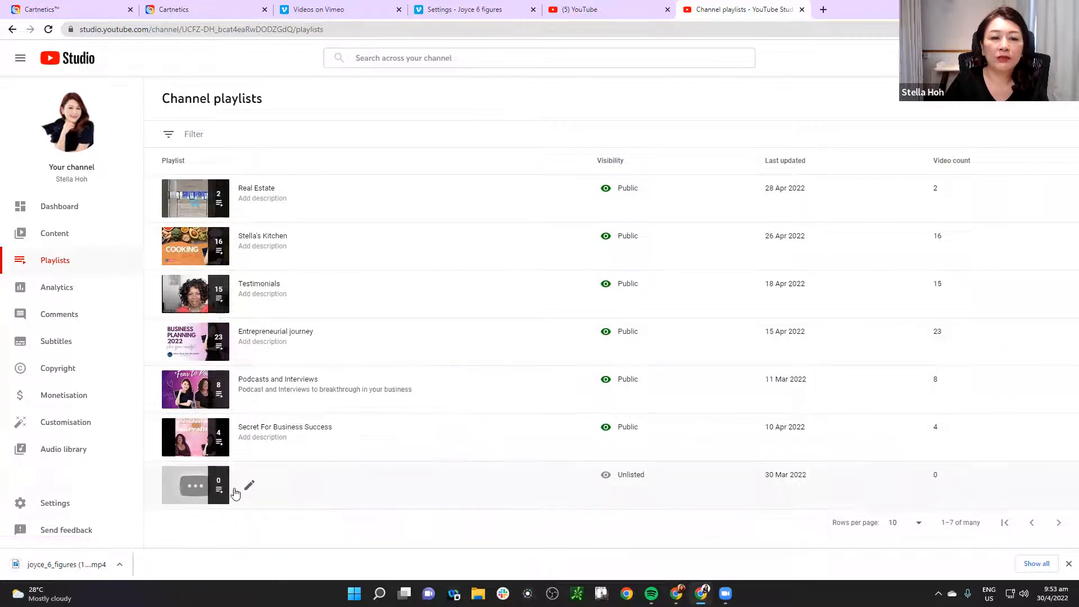
mouse_move(249, 487)
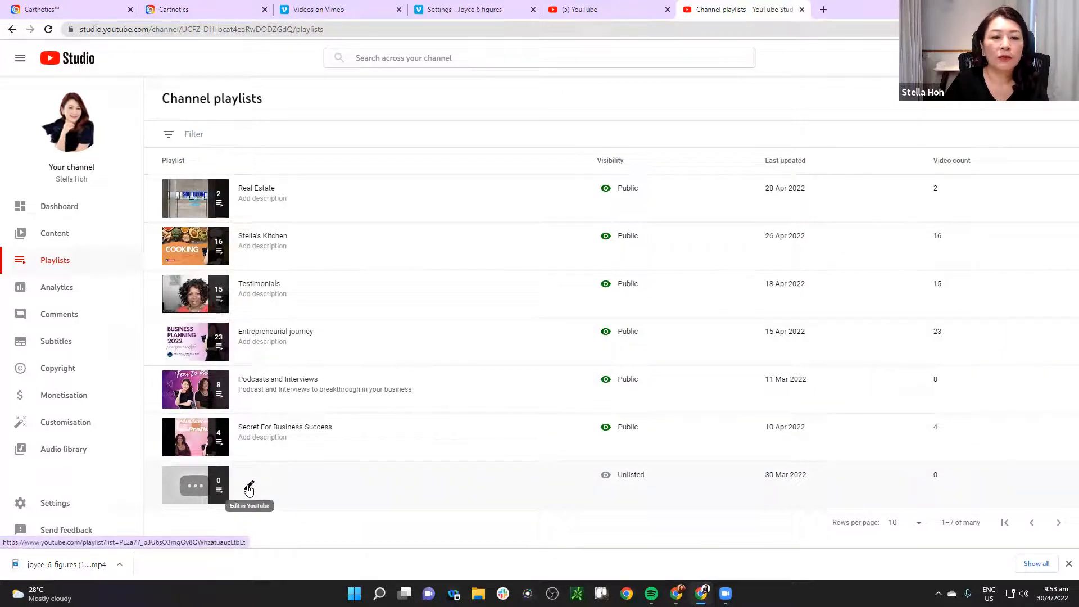
mouse_move(253, 485)
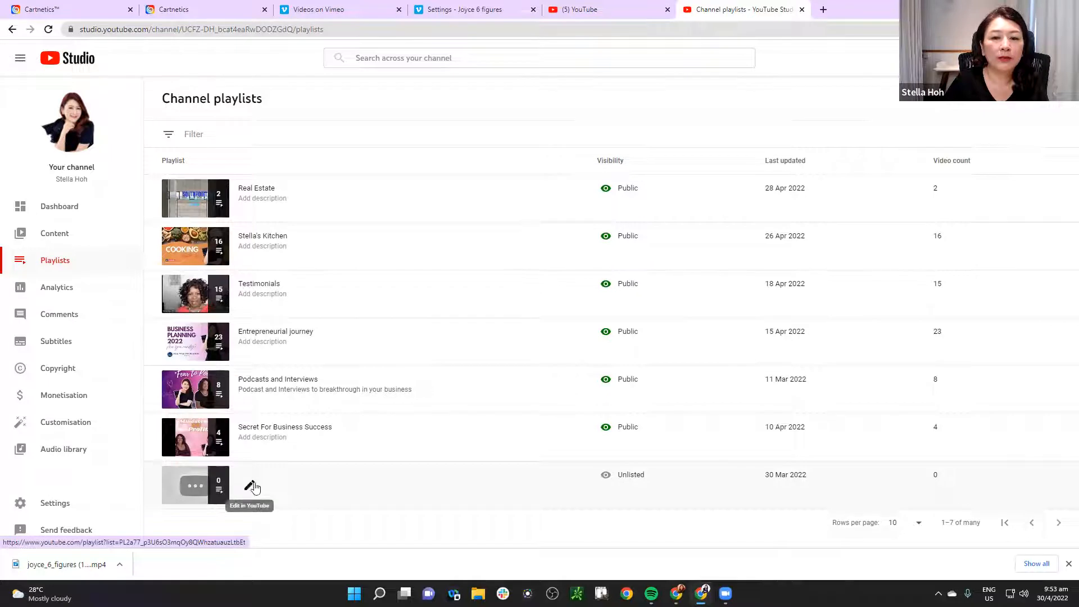
mouse_move(645, 474)
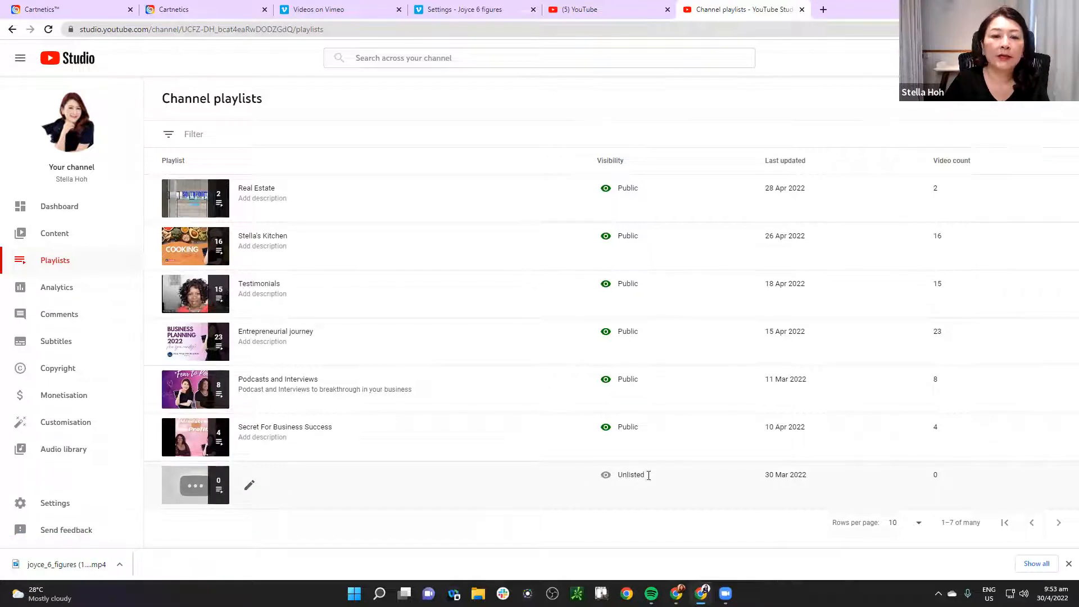
mouse_move(636, 491)
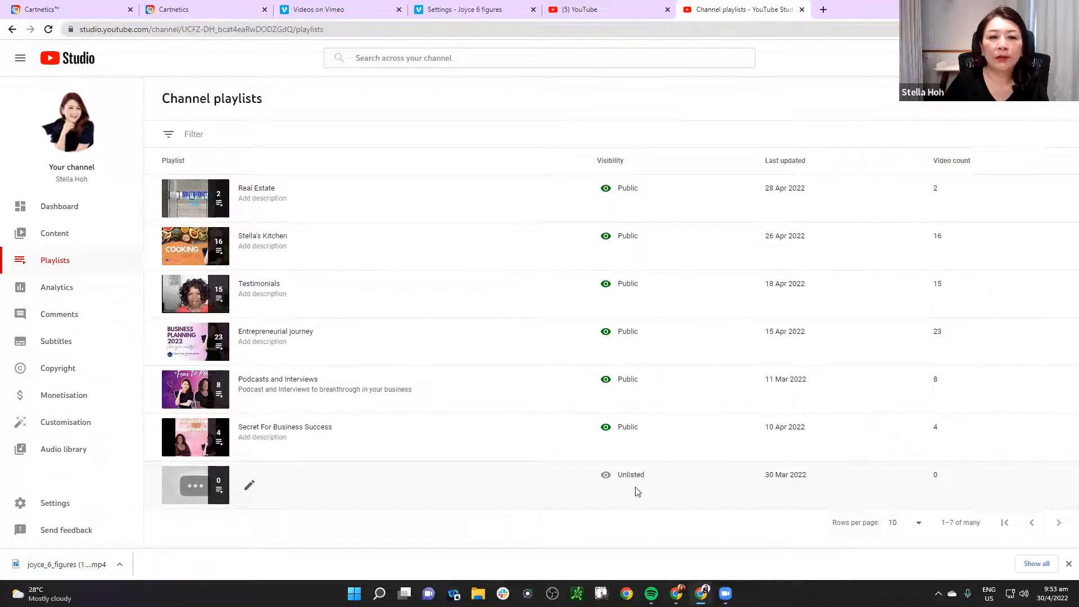
mouse_move(626, 493)
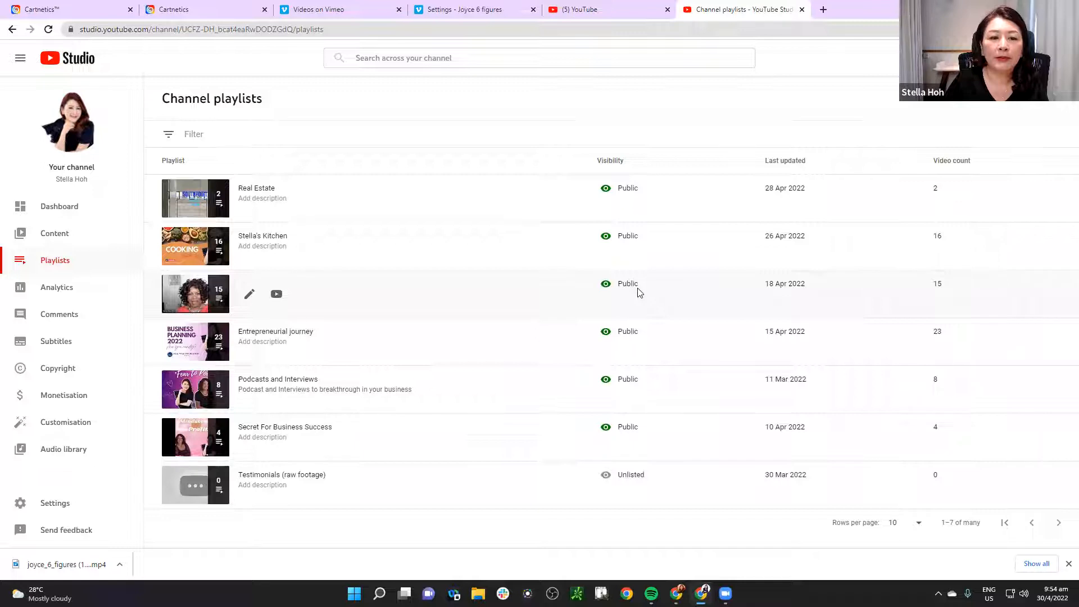
mouse_move(195, 294)
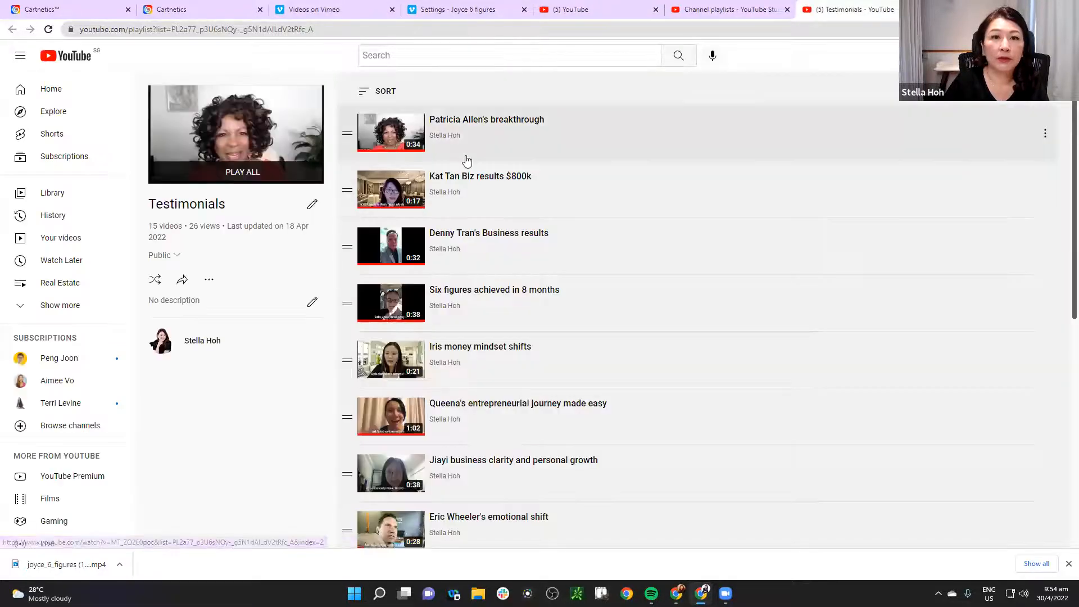
mouse_move(512, 303)
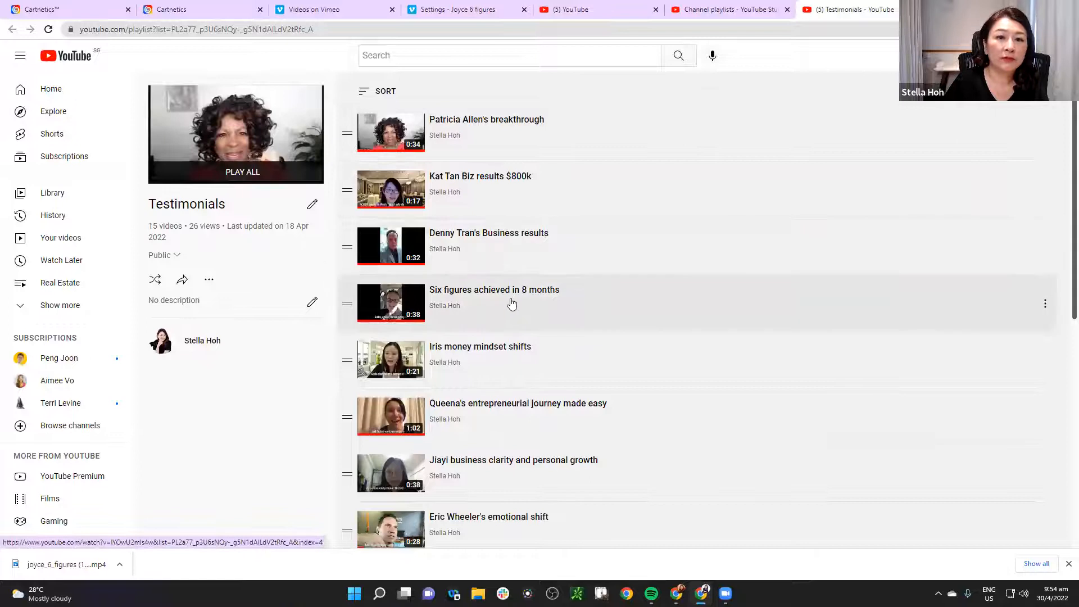
scroll("down", 3)
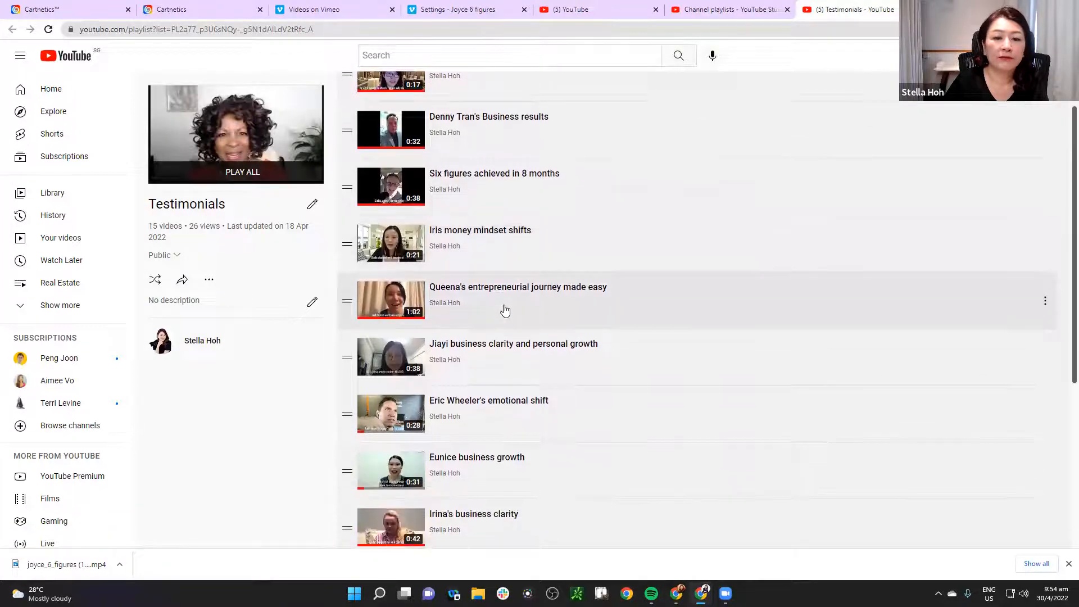
scroll("down", 3)
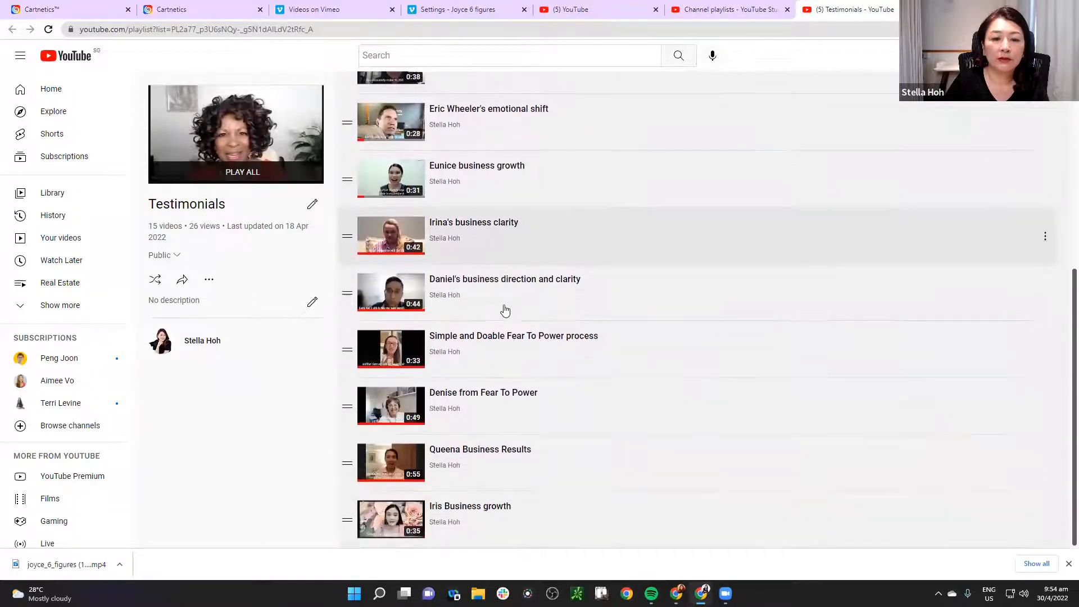
scroll("up", 3)
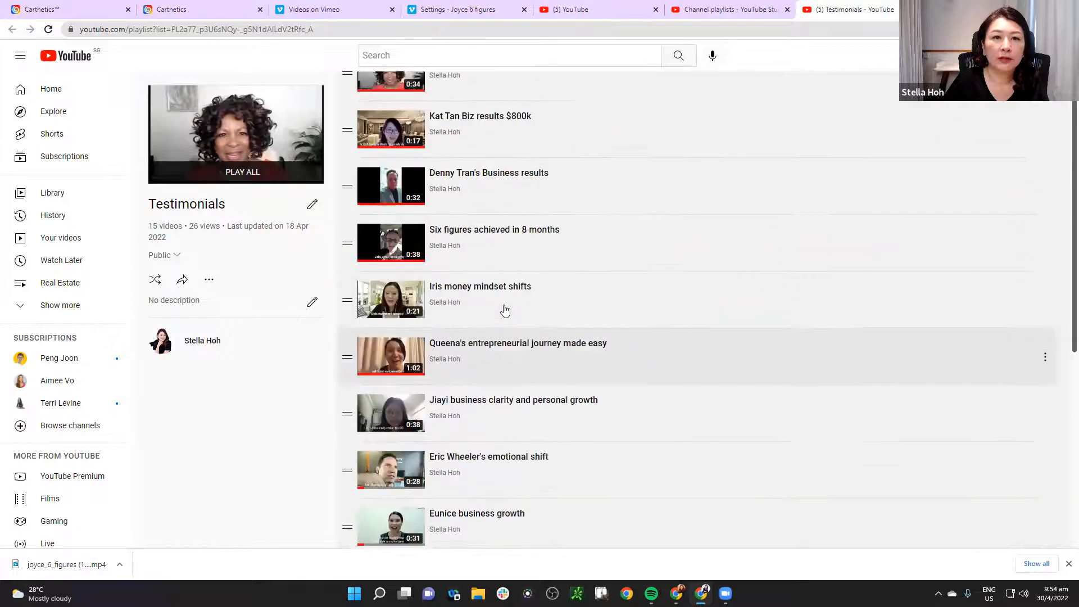
scroll("up", 3)
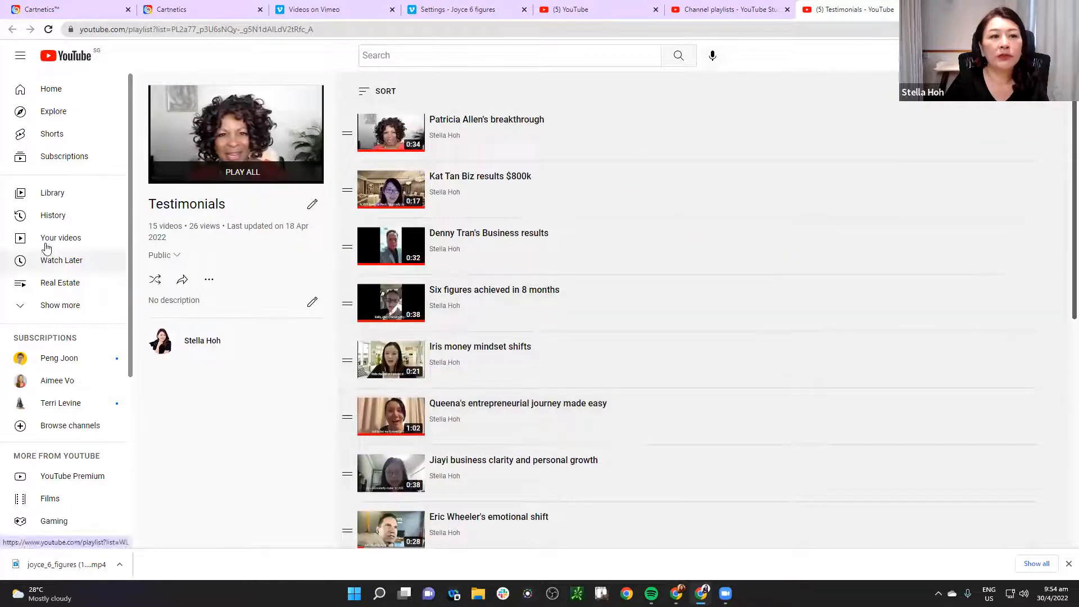
mouse_move(60, 237)
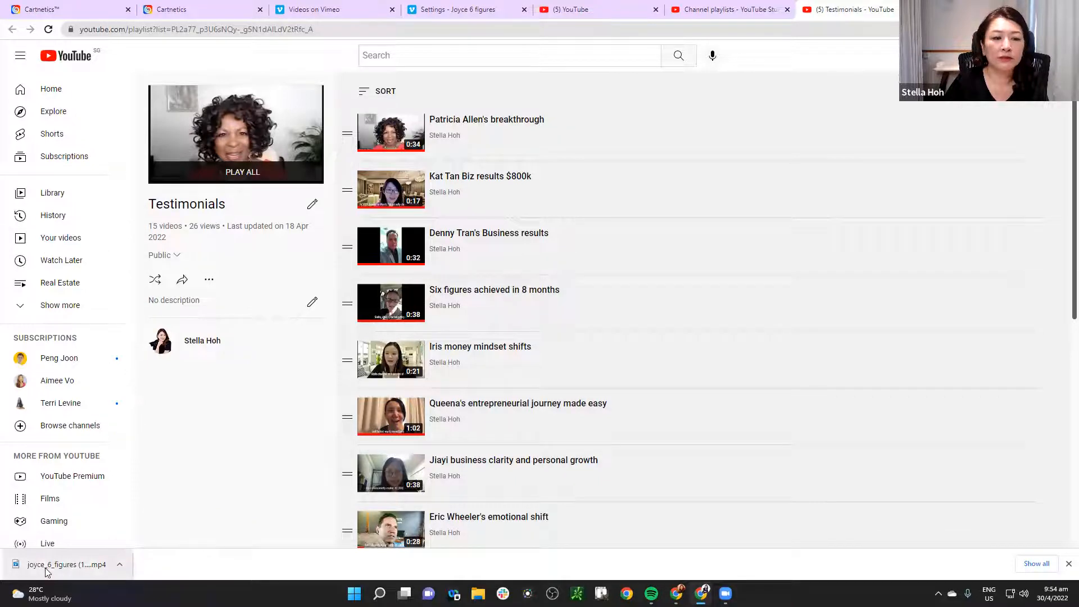
mouse_move(96, 564)
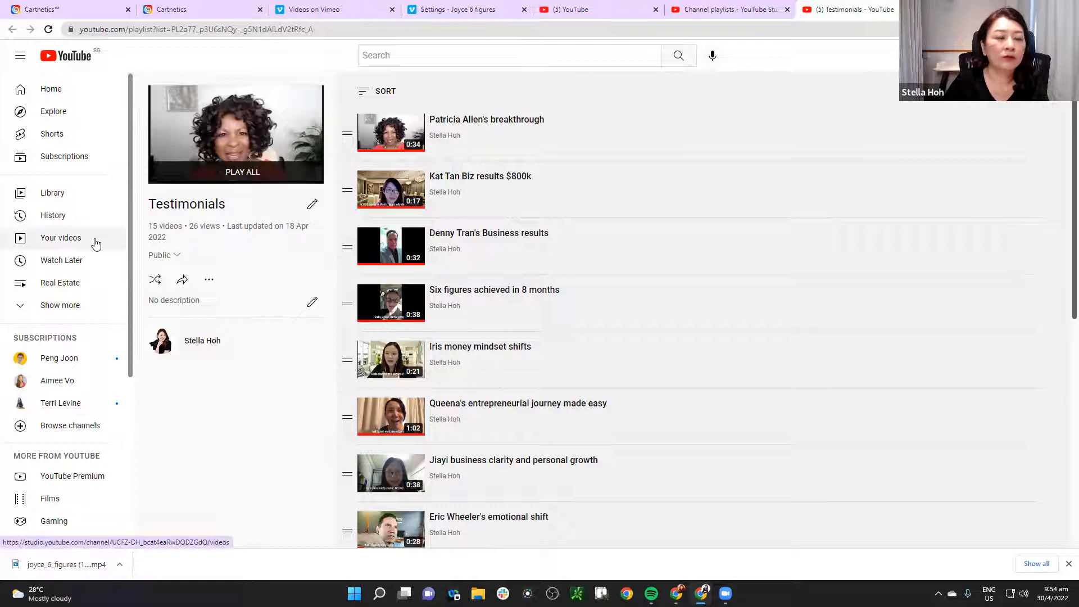
mouse_move(52, 193)
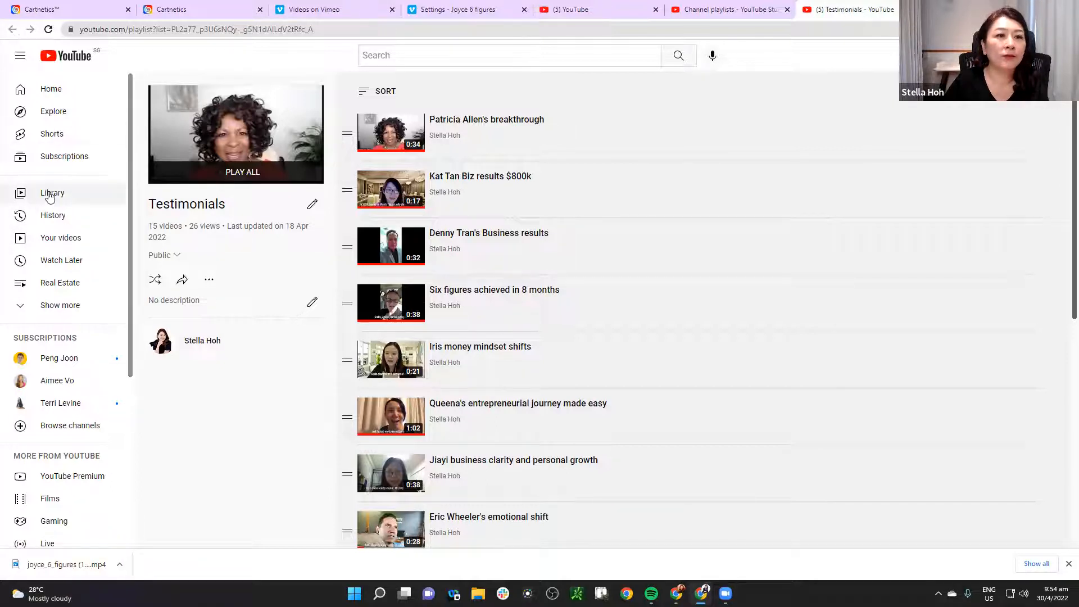
mouse_move(61, 237)
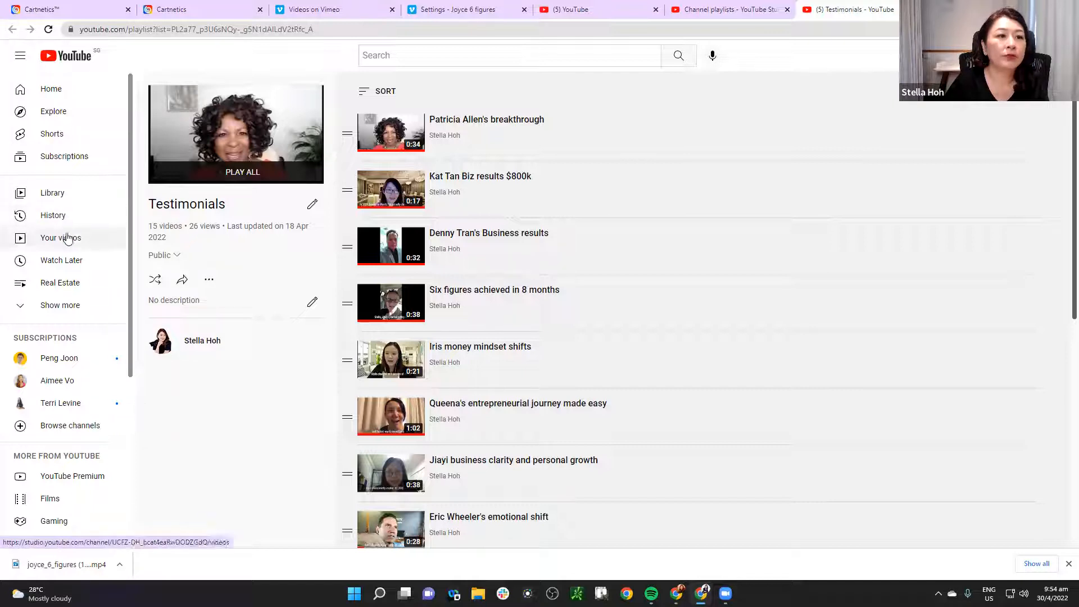
left_click(52, 193)
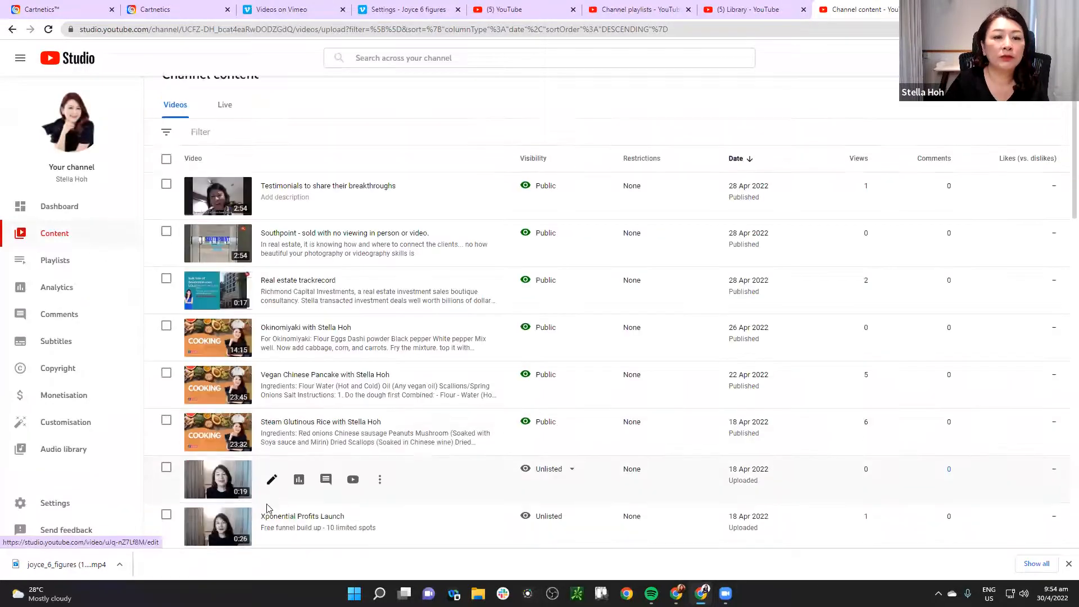
scroll("down", 3)
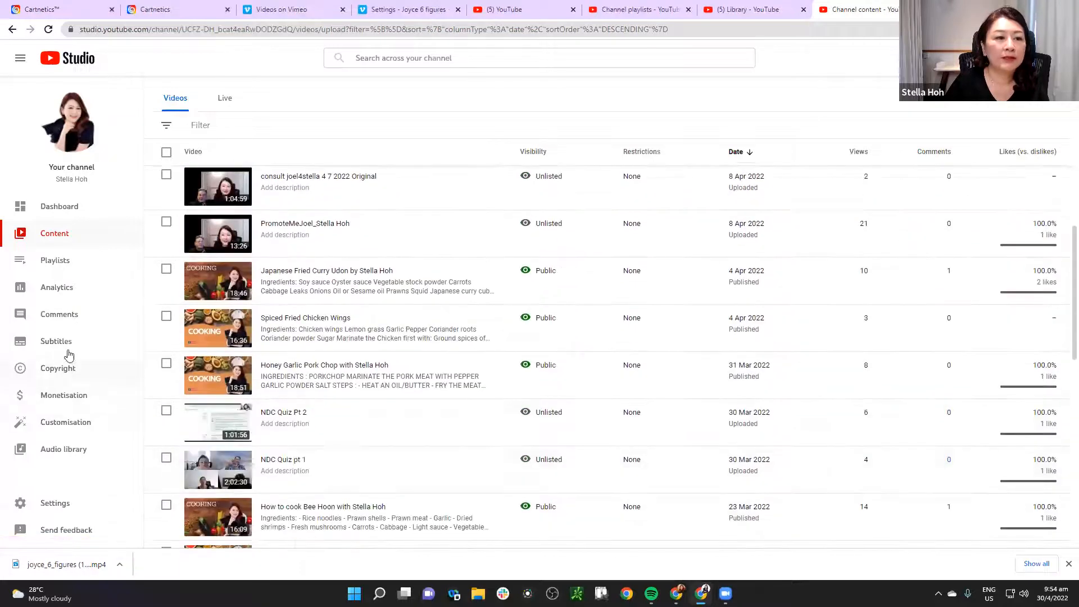
left_click(55, 260)
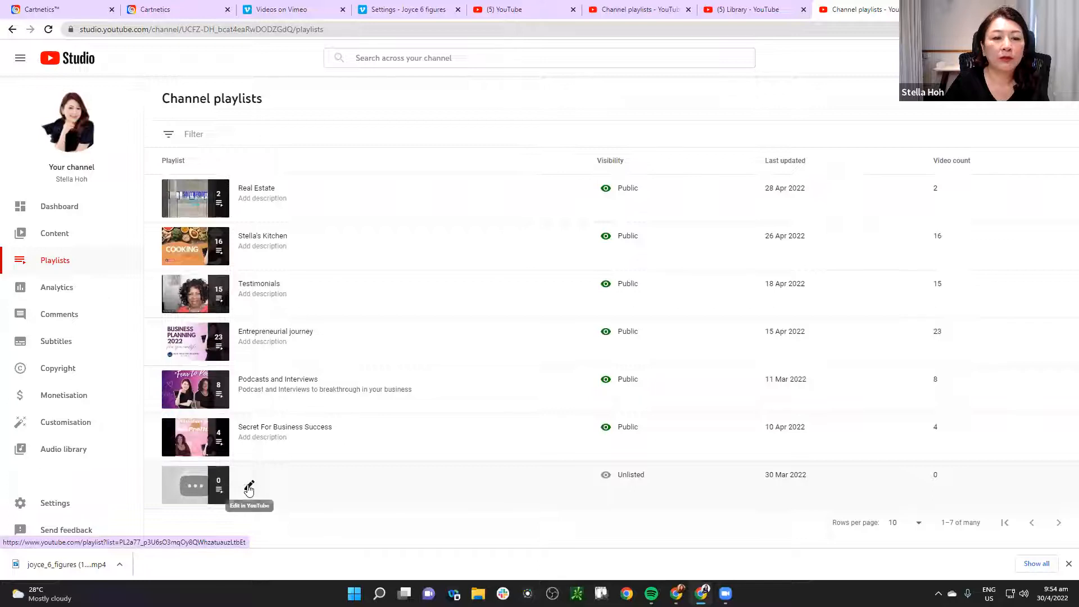
View the empty, unlisted Testimonials (raw footage) playlist on YouTube
left_click(249, 486)
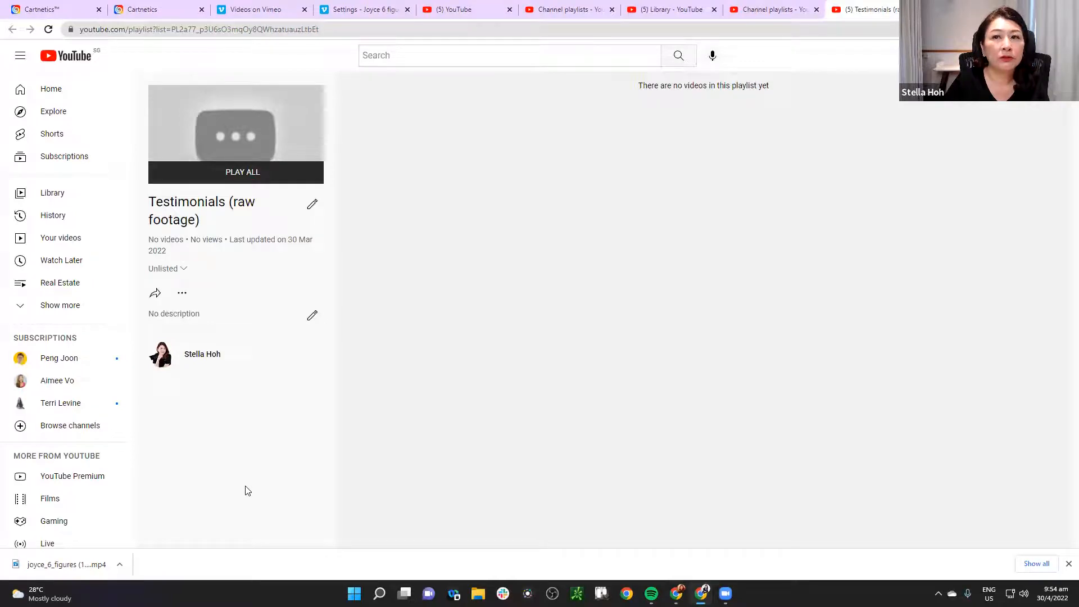
mouse_move(260, 280)
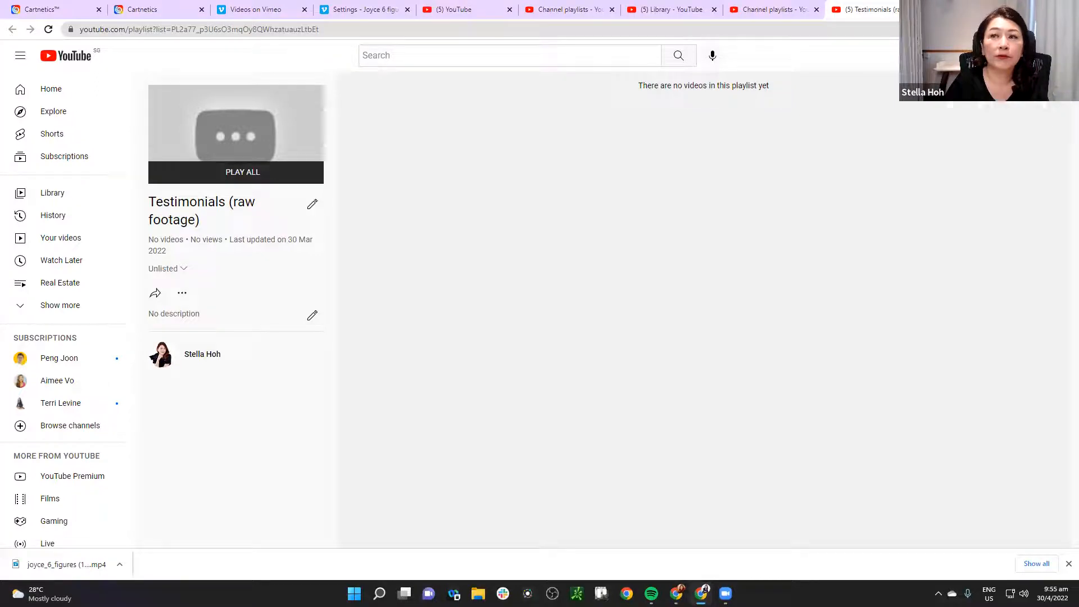
mouse_move(51, 88)
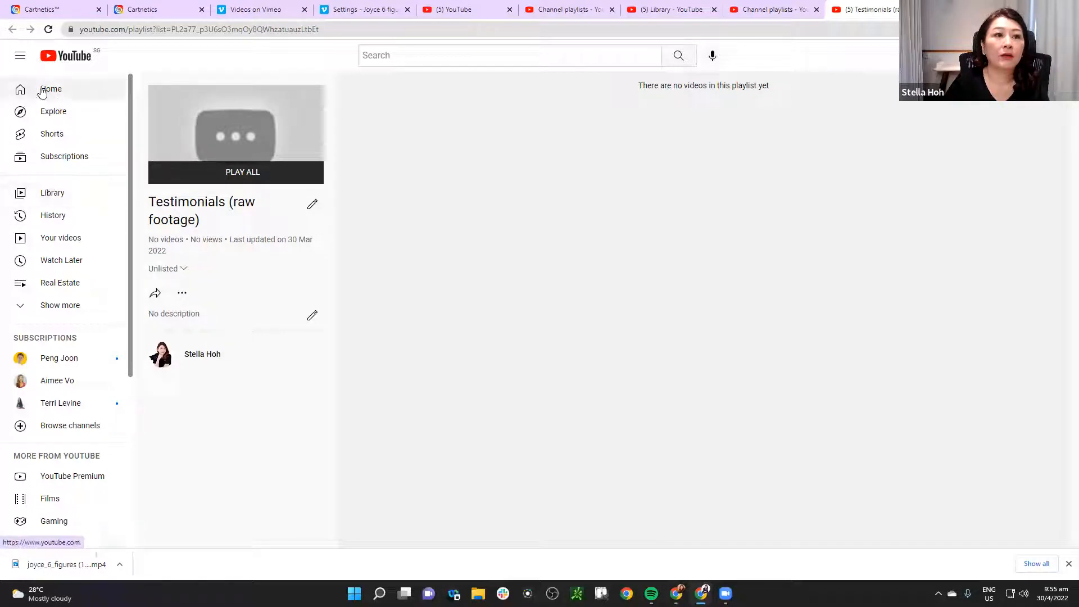
Close the extra YouTube library tab and go to the Studio channel dashboard
left_click(50, 89)
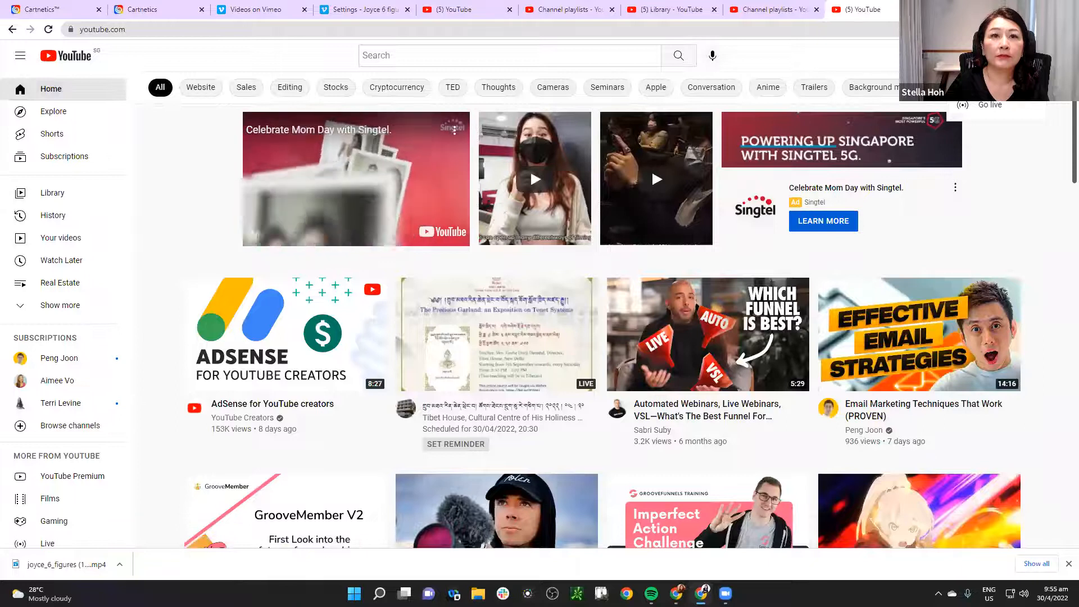
left_click(770, 9)
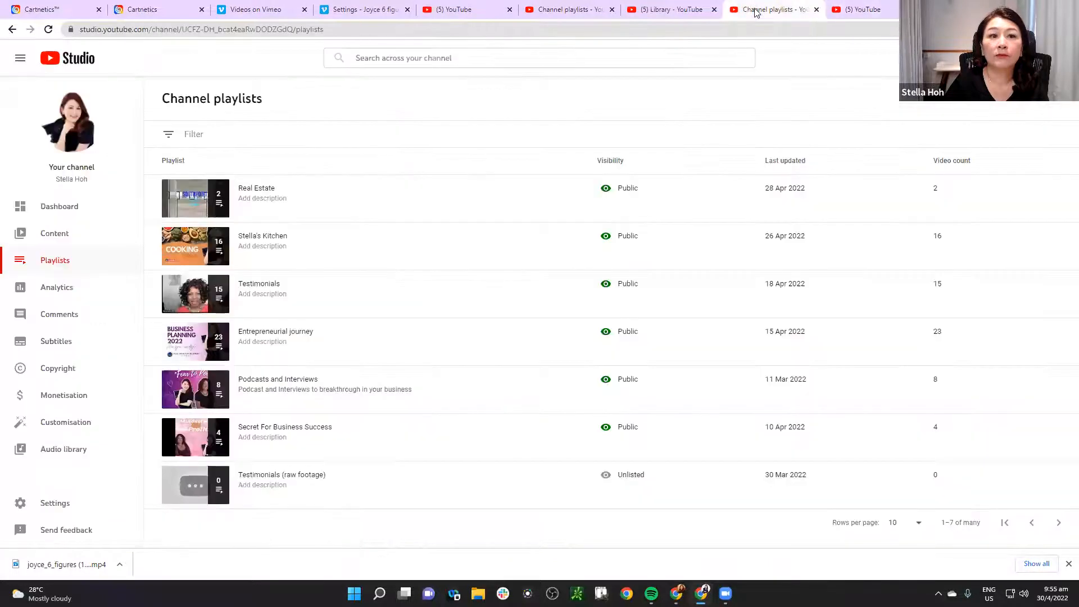
left_click(670, 9)
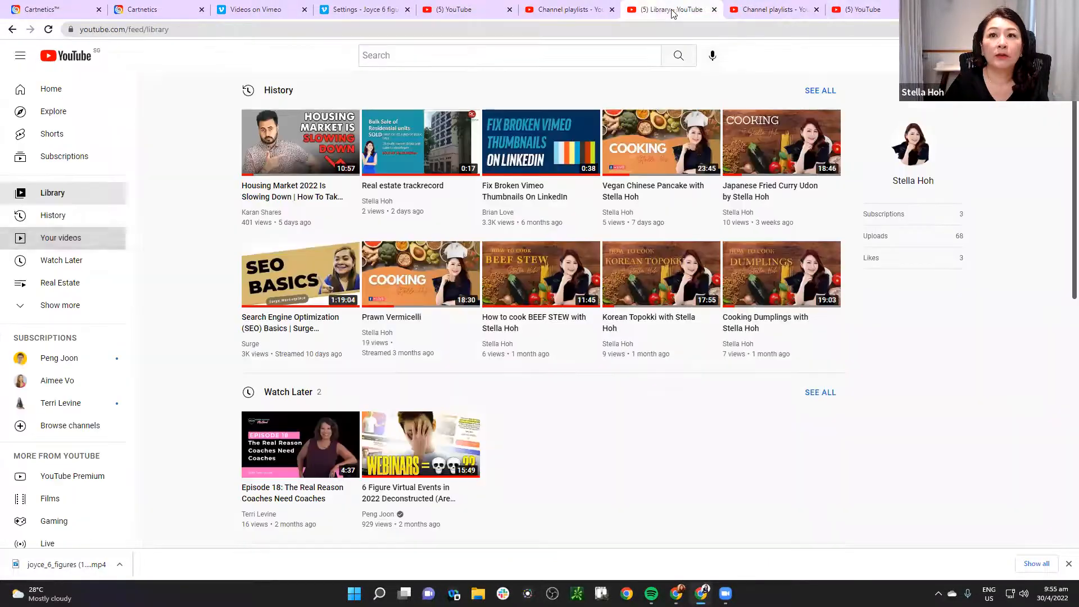
left_click(565, 9)
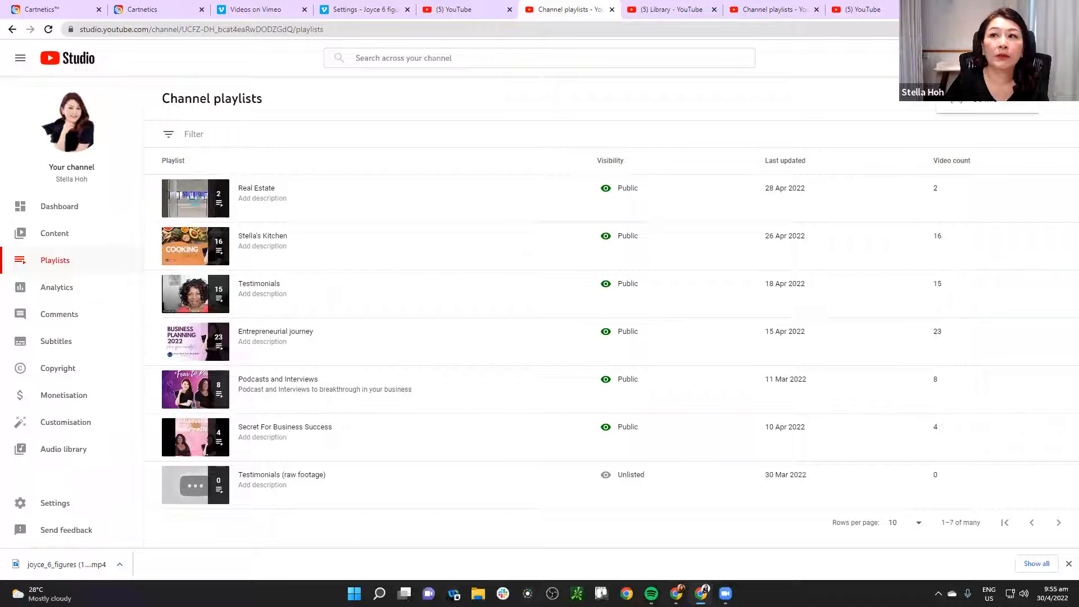
mouse_move(289, 294)
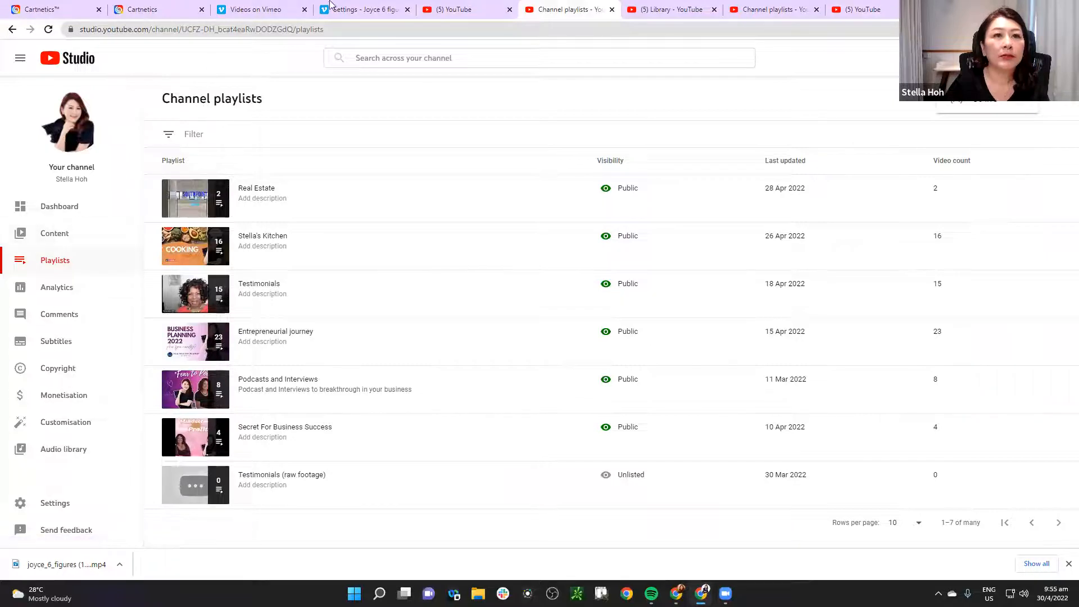
left_click(667, 9)
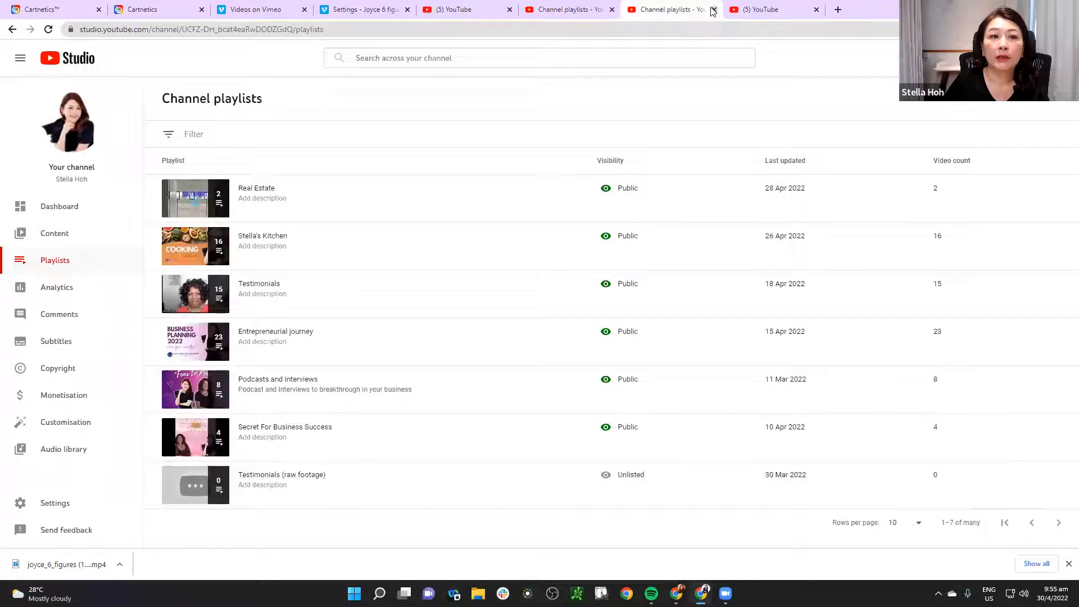
left_click(711, 13)
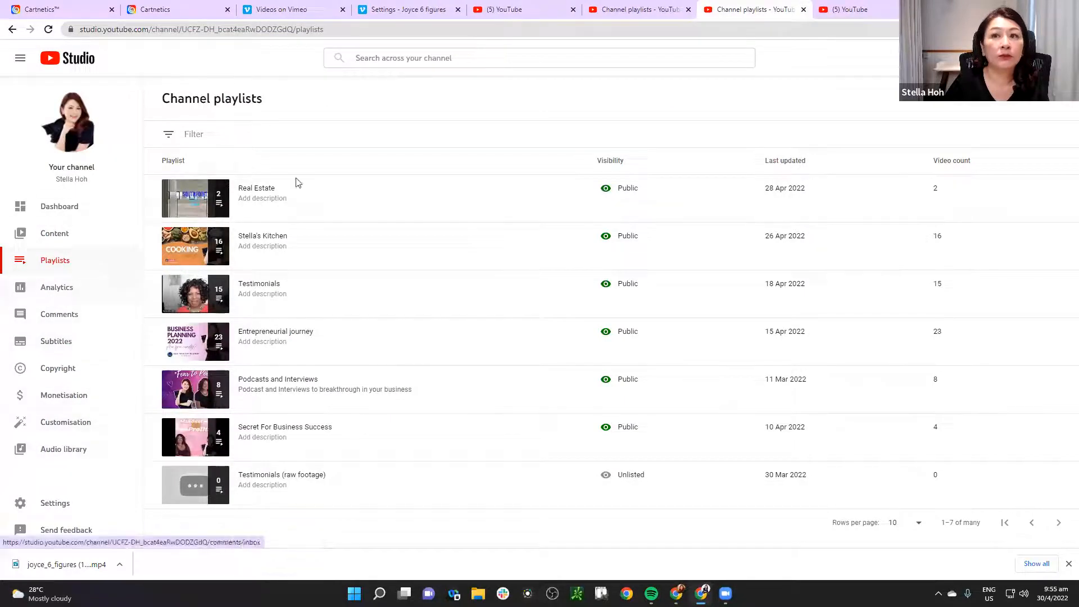
mouse_move(58, 211)
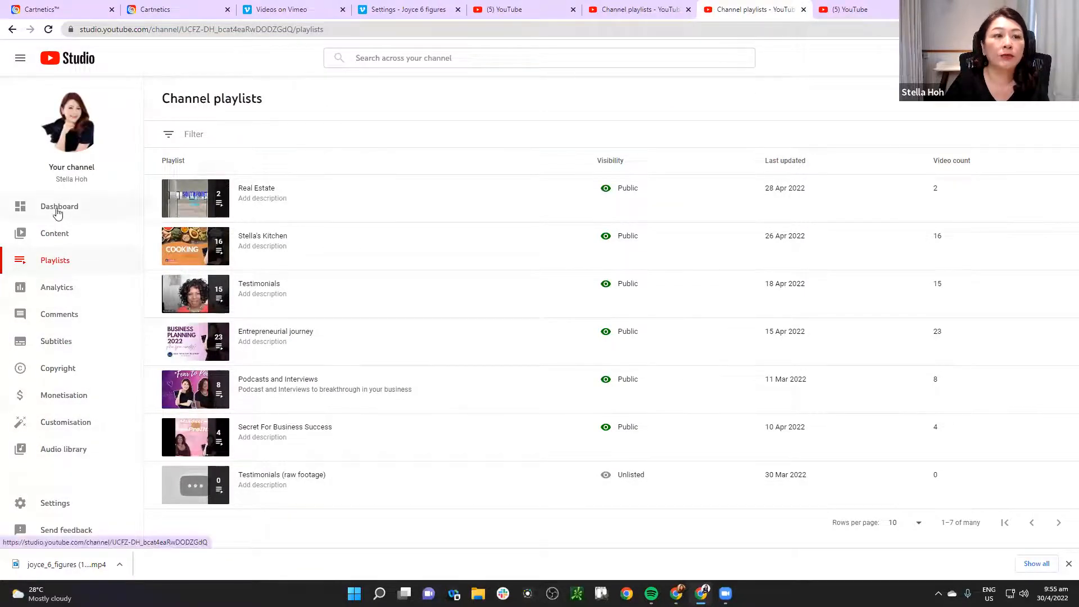
left_click(59, 206)
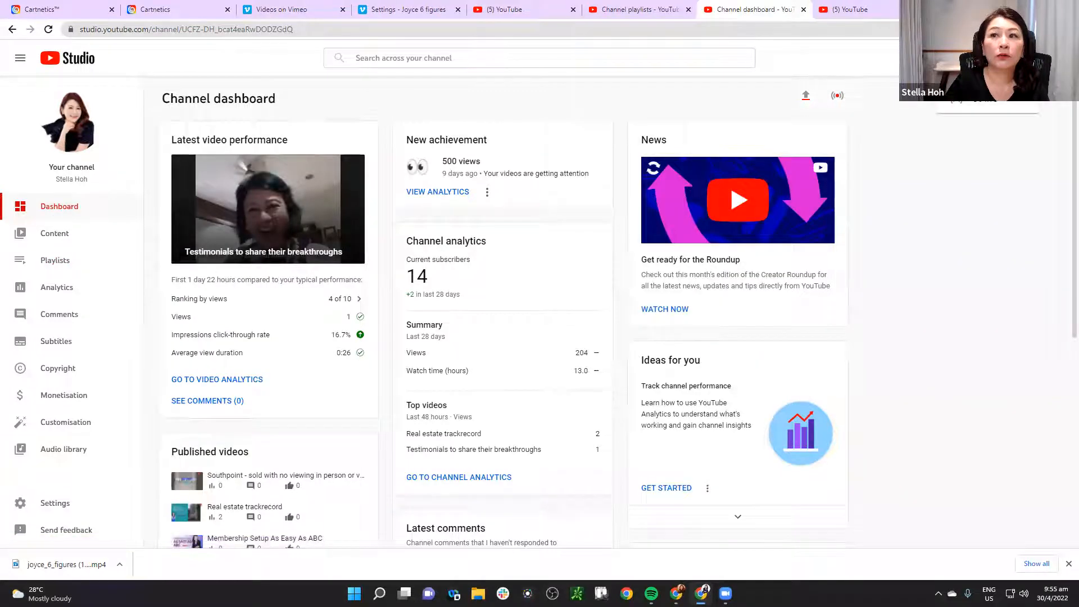
Toggle the Studio navigation panel and return to the Channel playlists tab
left_click(19, 58)
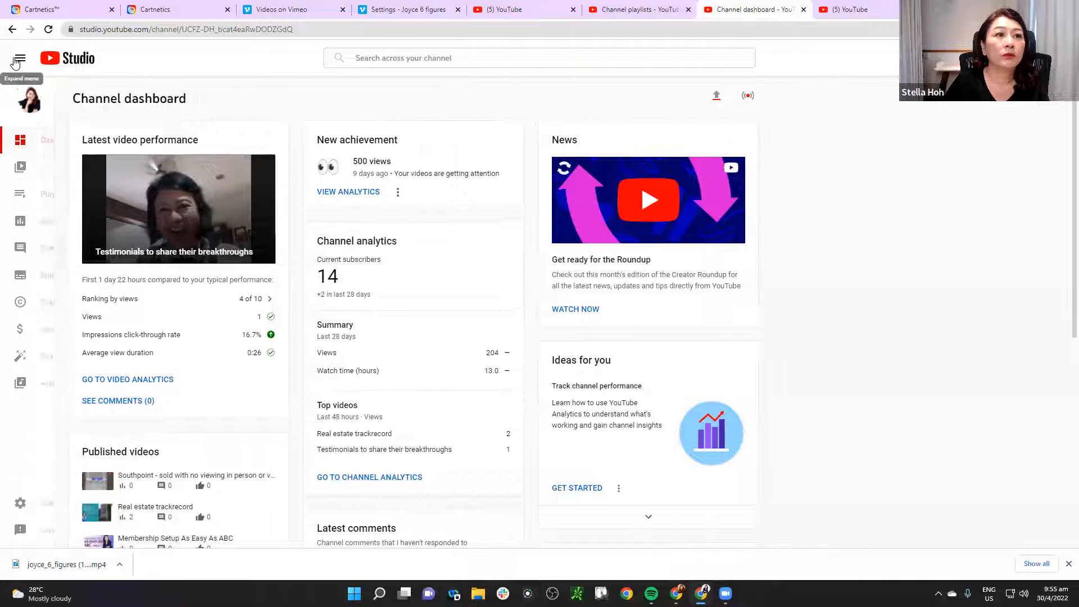
left_click(19, 58)
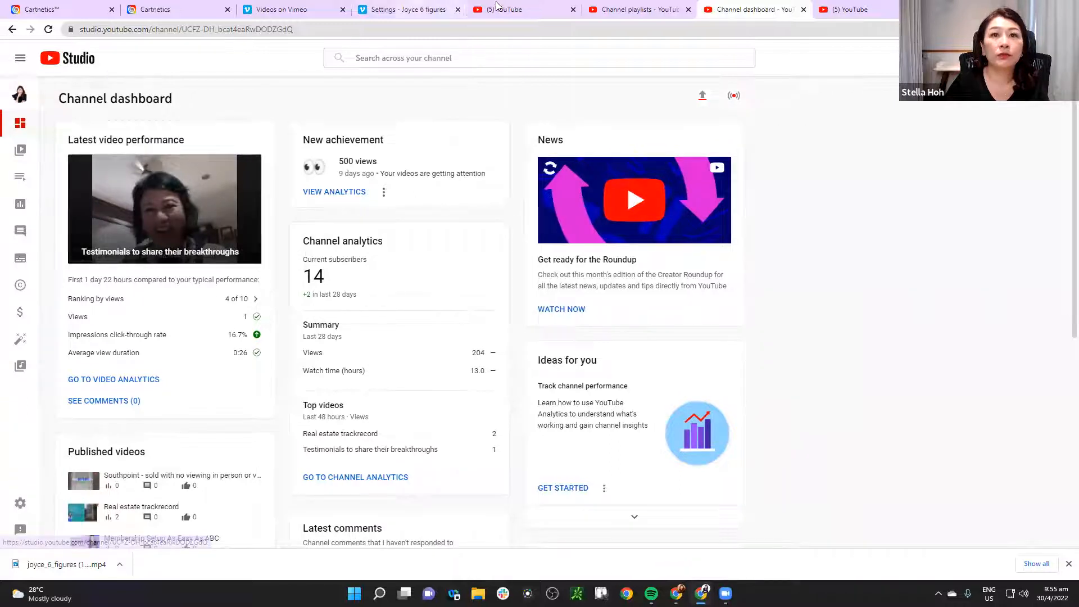
left_click(513, 9)
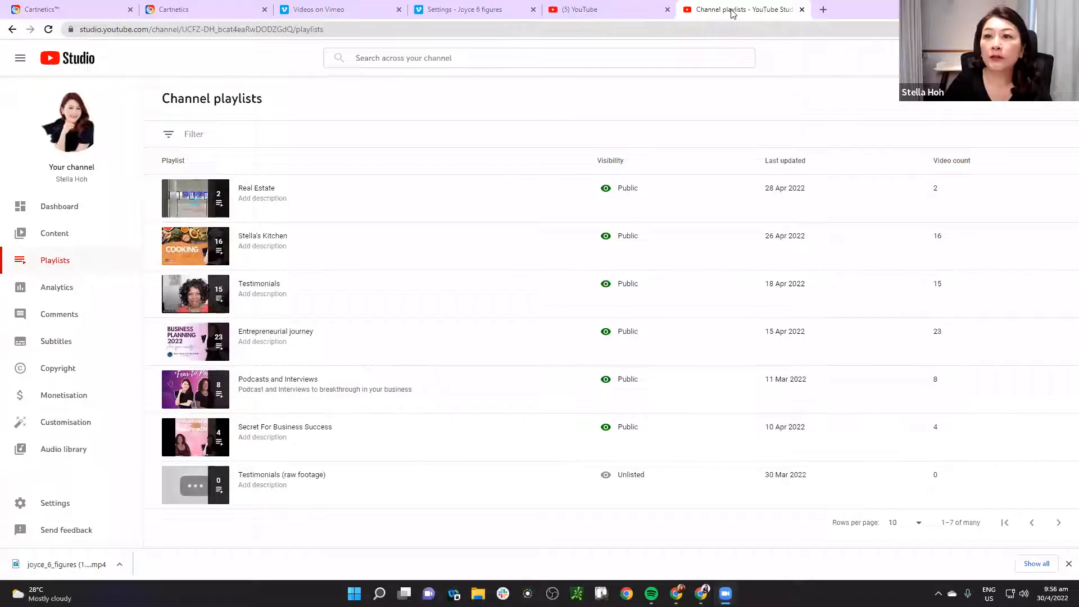
mouse_move(822, 48)
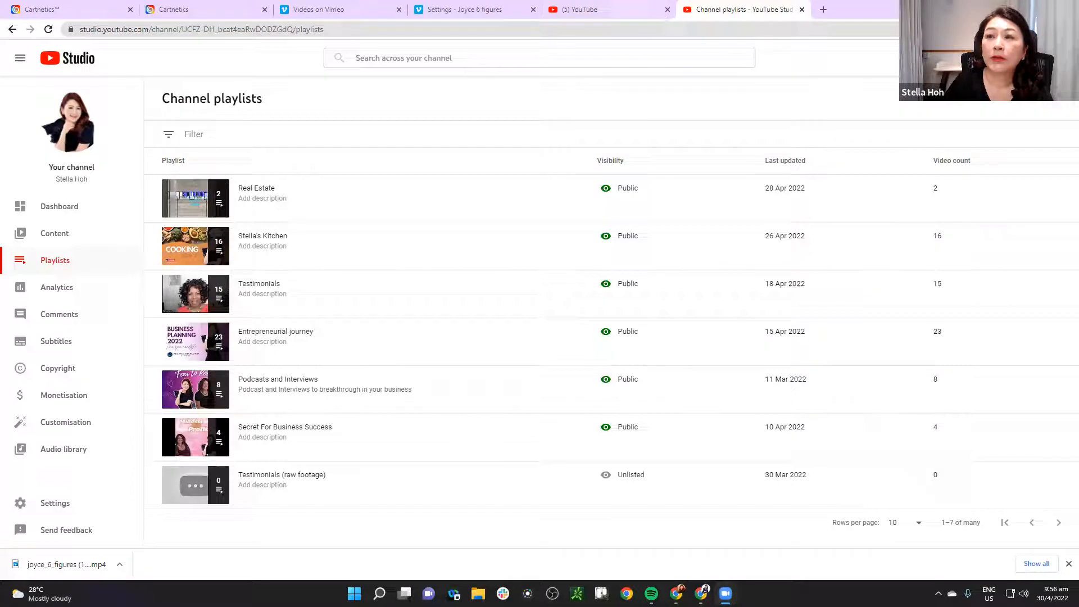
Close the other browser tabs and show the Studio channel dashboard
left_click(602, 9)
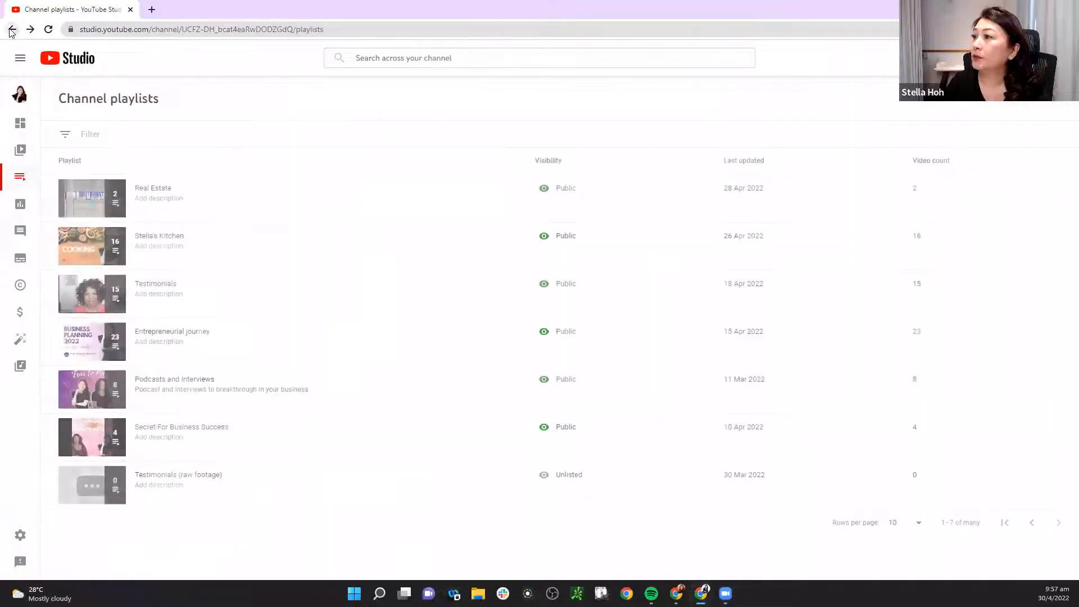
mouse_move(20, 124)
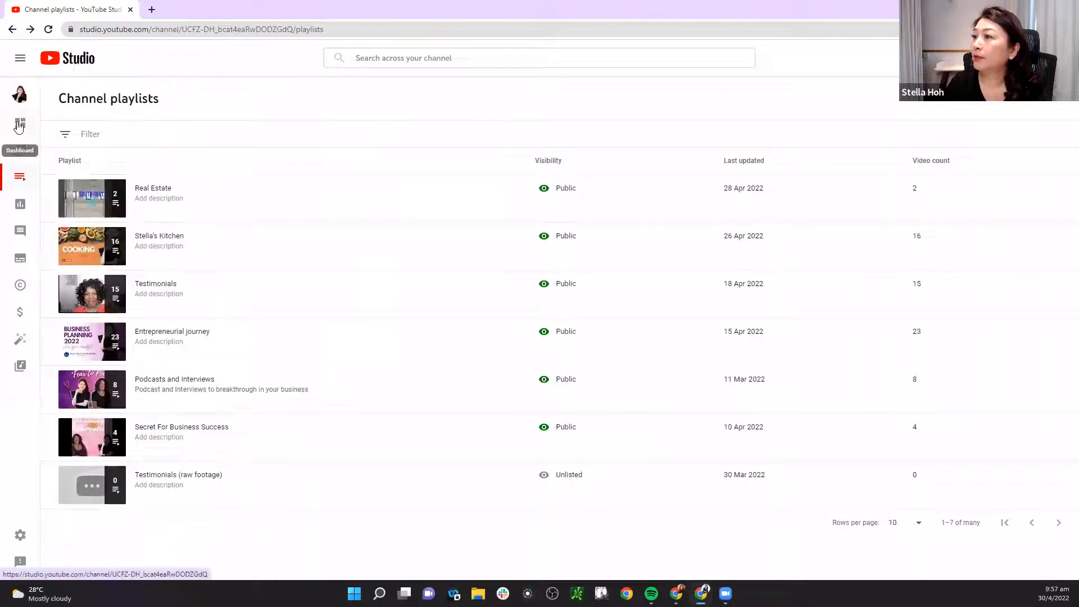
left_click(21, 125)
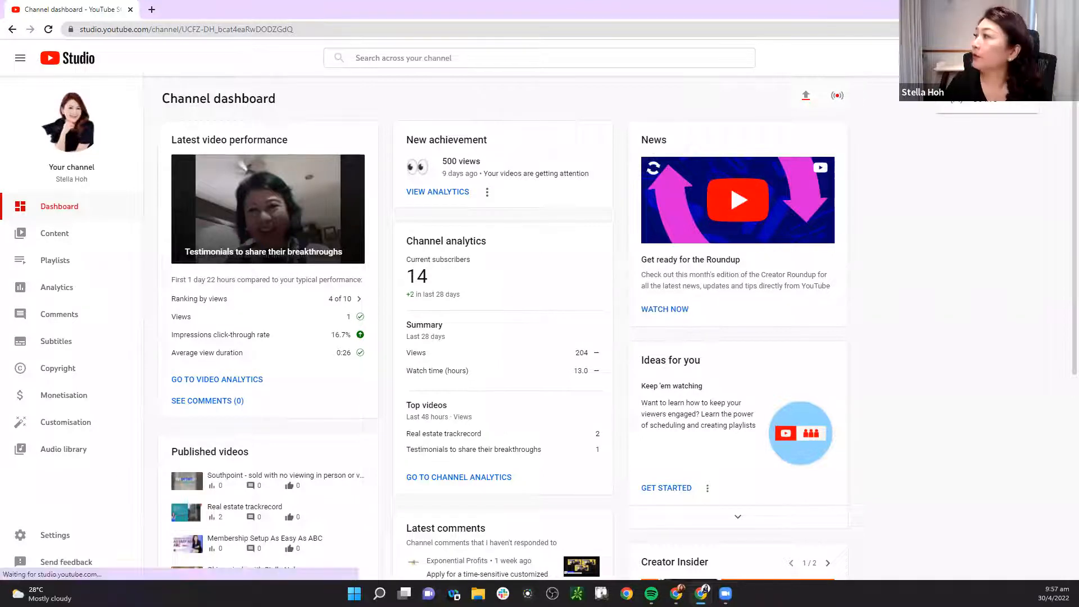
Upload joyce_6_figures (1080p).mp4 from Downloads to YouTube Studio
left_click(805, 95)
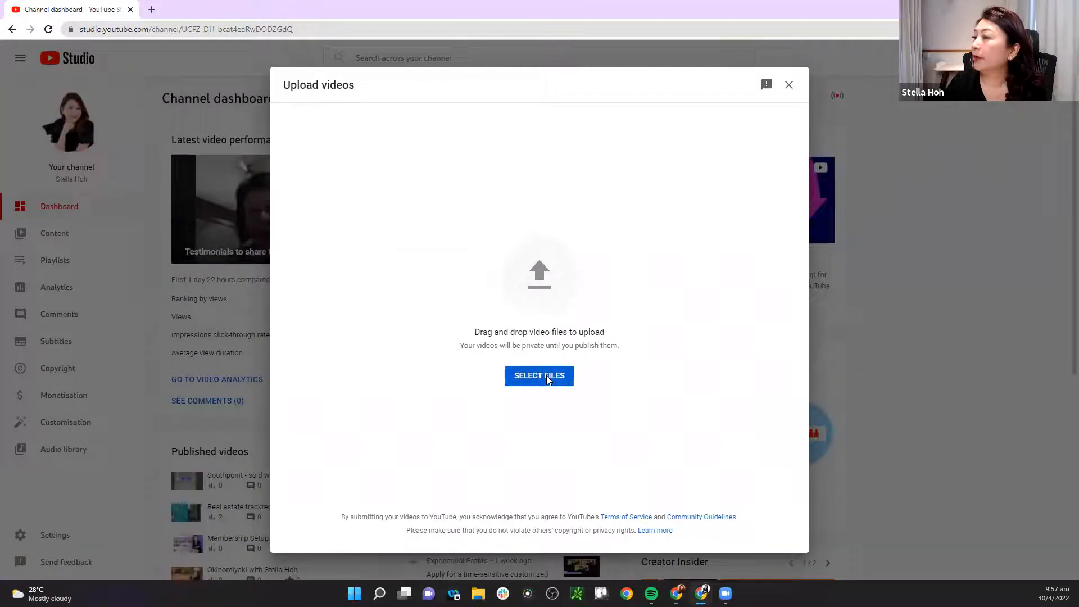
left_click(539, 375)
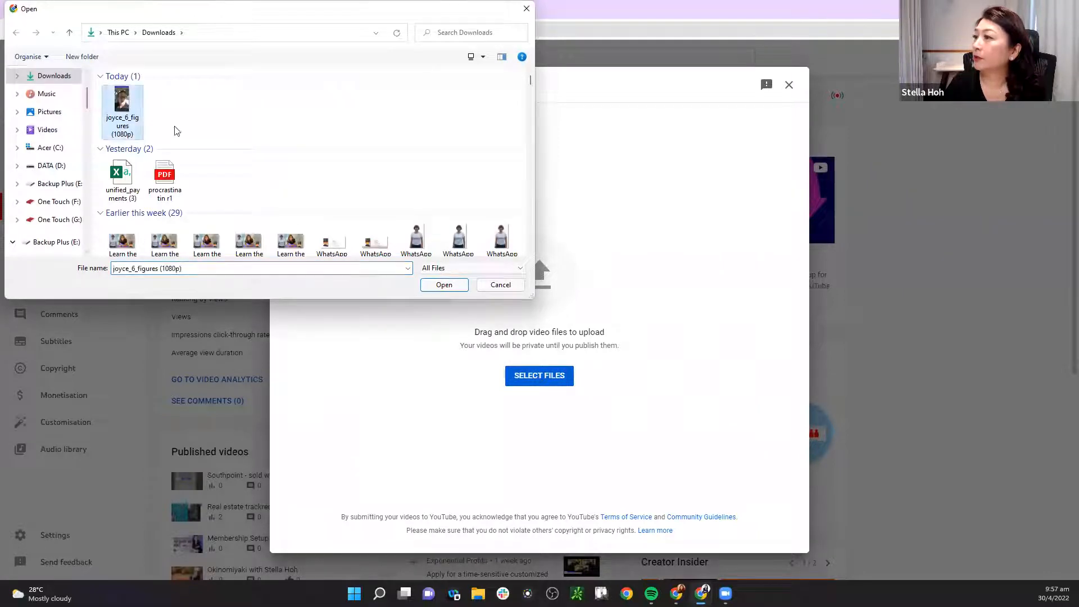
mouse_move(444, 285)
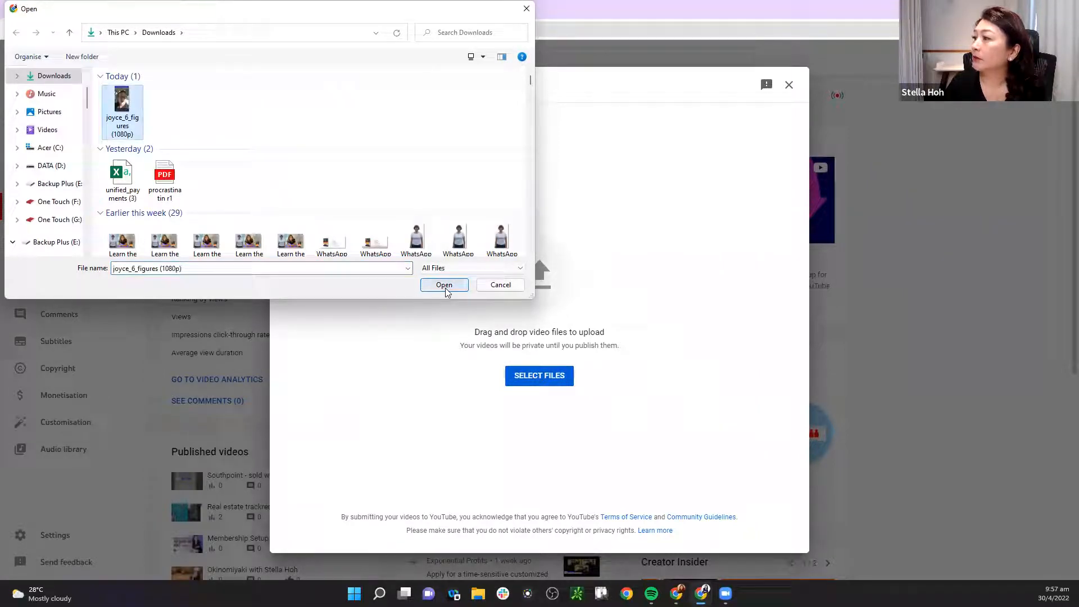
left_click(444, 284)
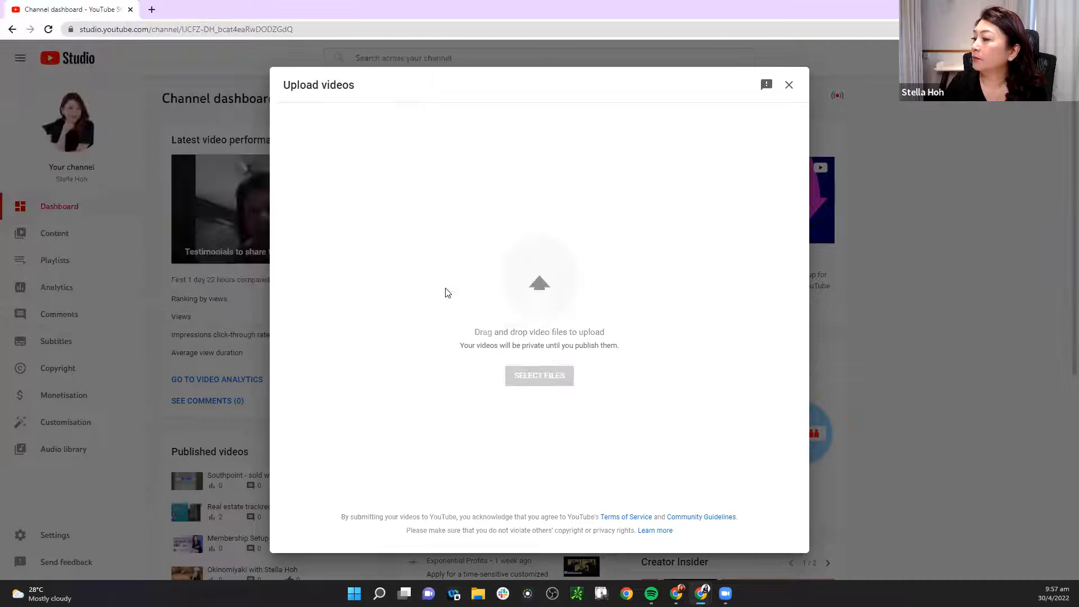
left_click(539, 374)
type("j")
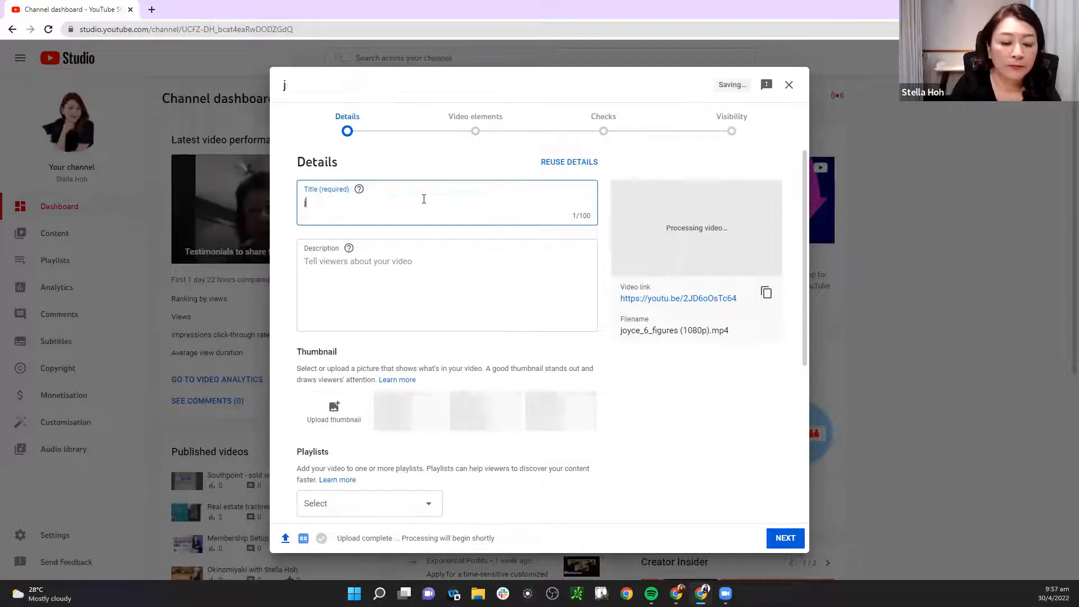
type("Joyce")
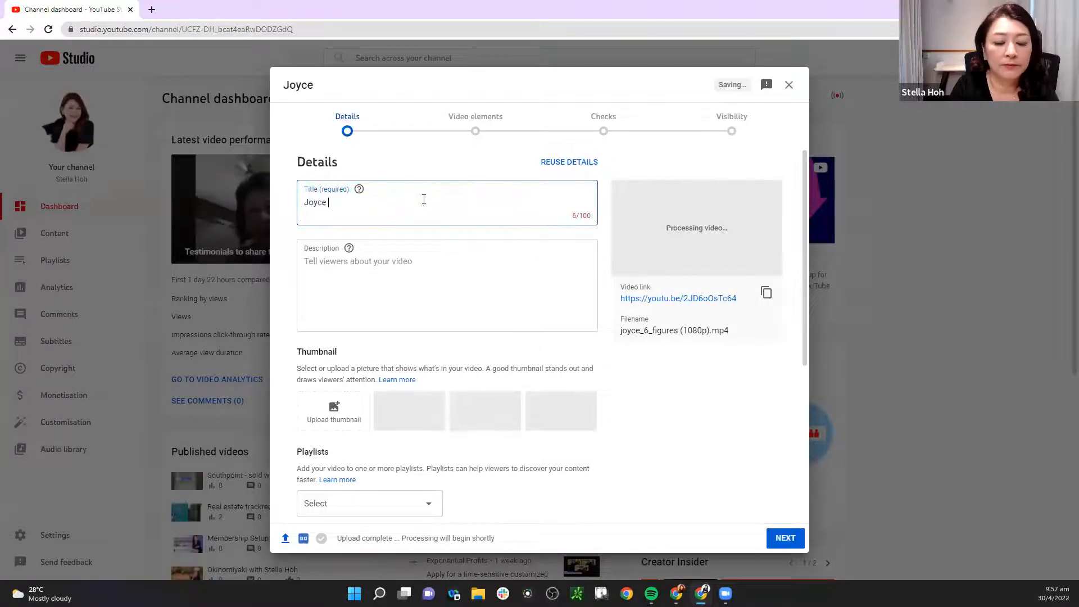
type("Pellegri")
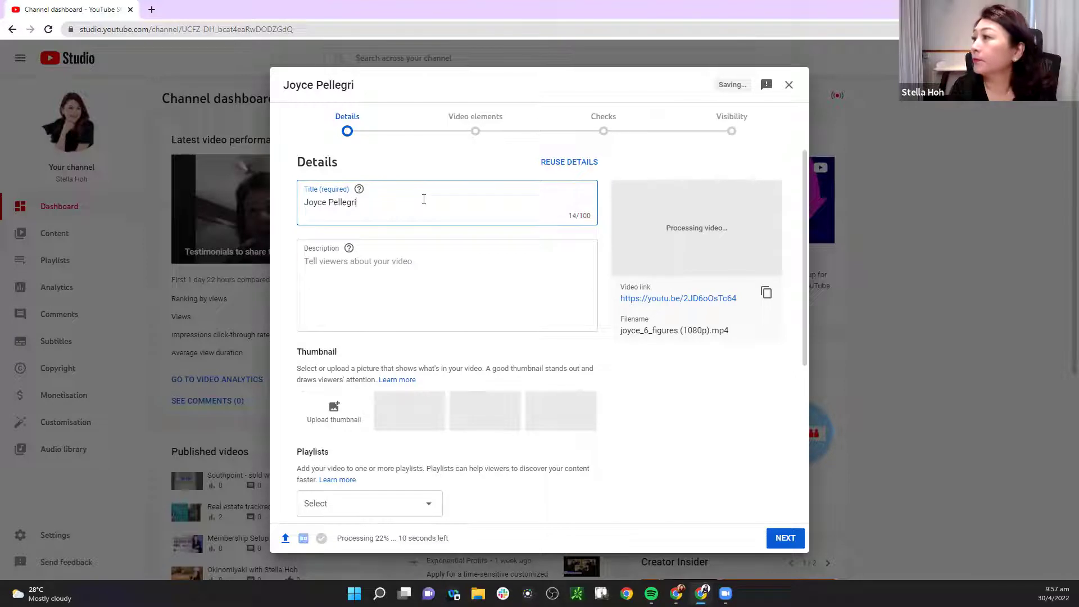
type("ni - ^ fig")
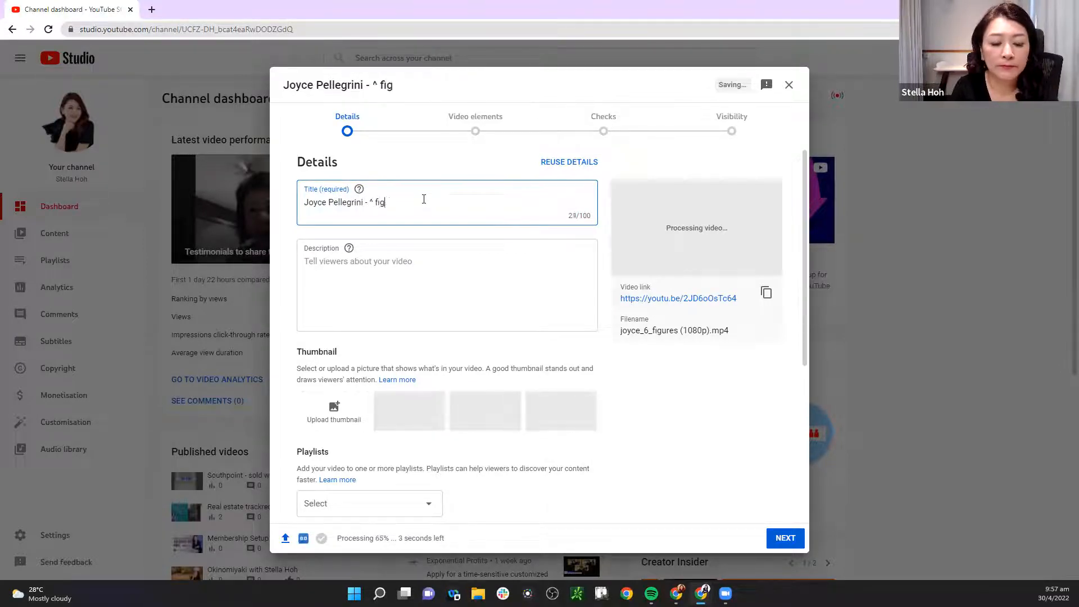
type("ures in 8 mo")
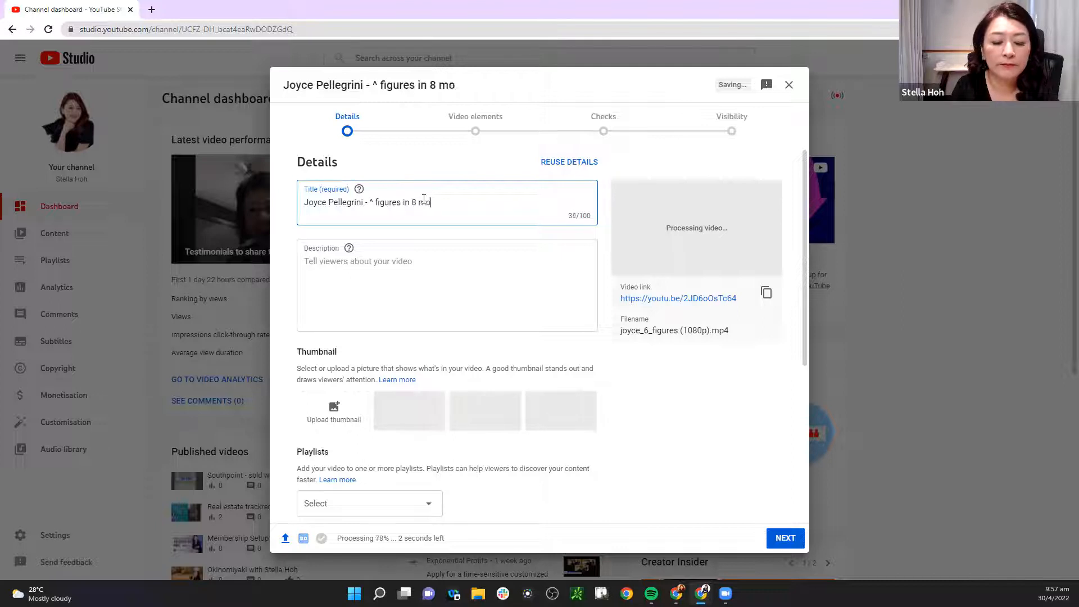
type("nths")
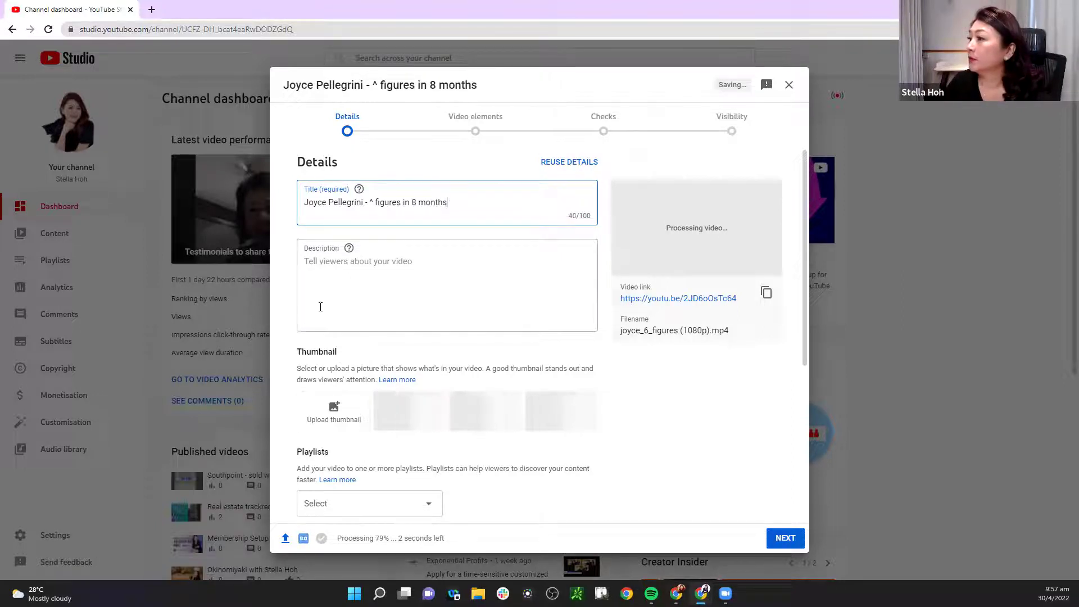
left_click(447, 286)
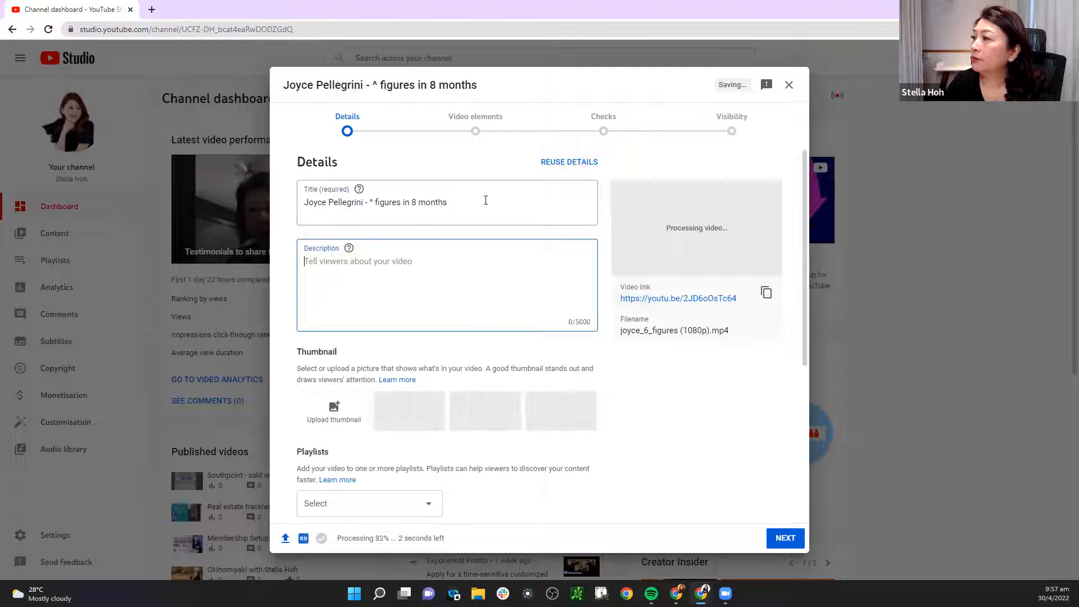
right_click(375, 201)
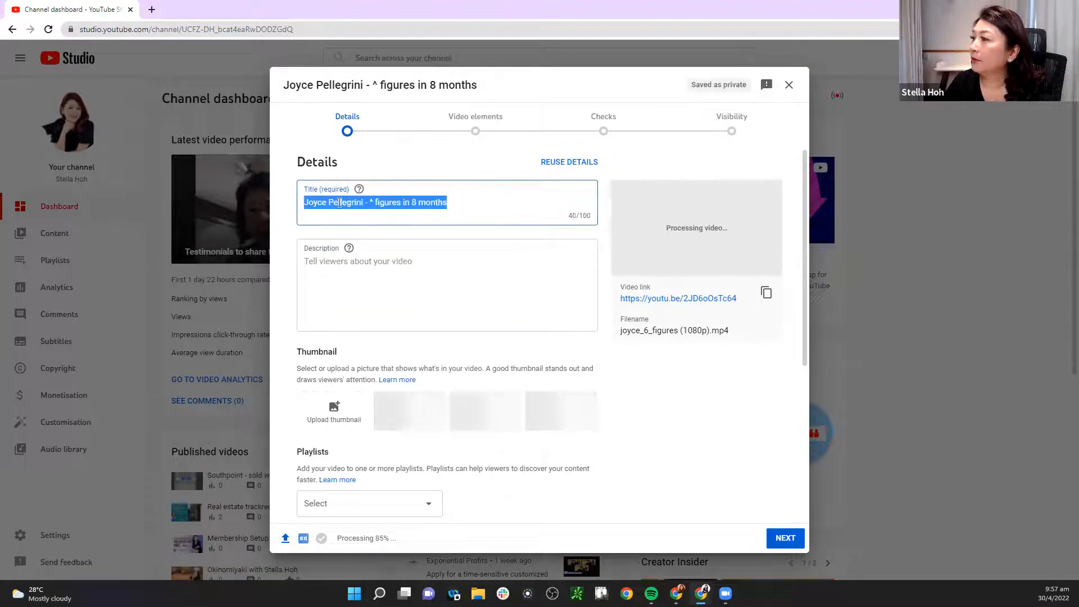
left_click(376, 202)
type("6")
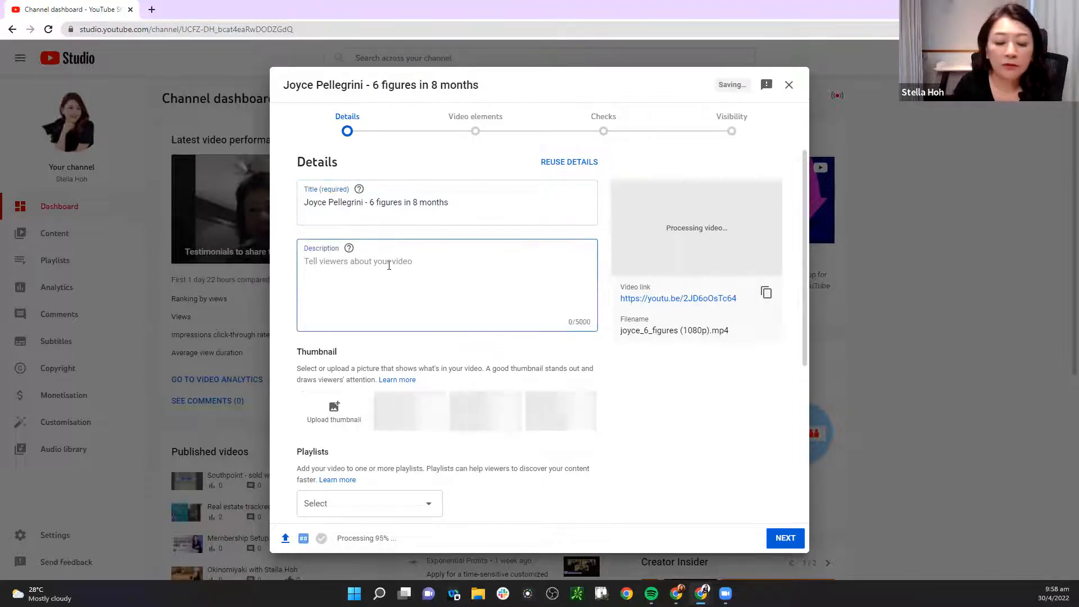
Write the description 'Joyce achieved her 6-figures in 8 months after joining MindsetToProfits'
type("Joyce")
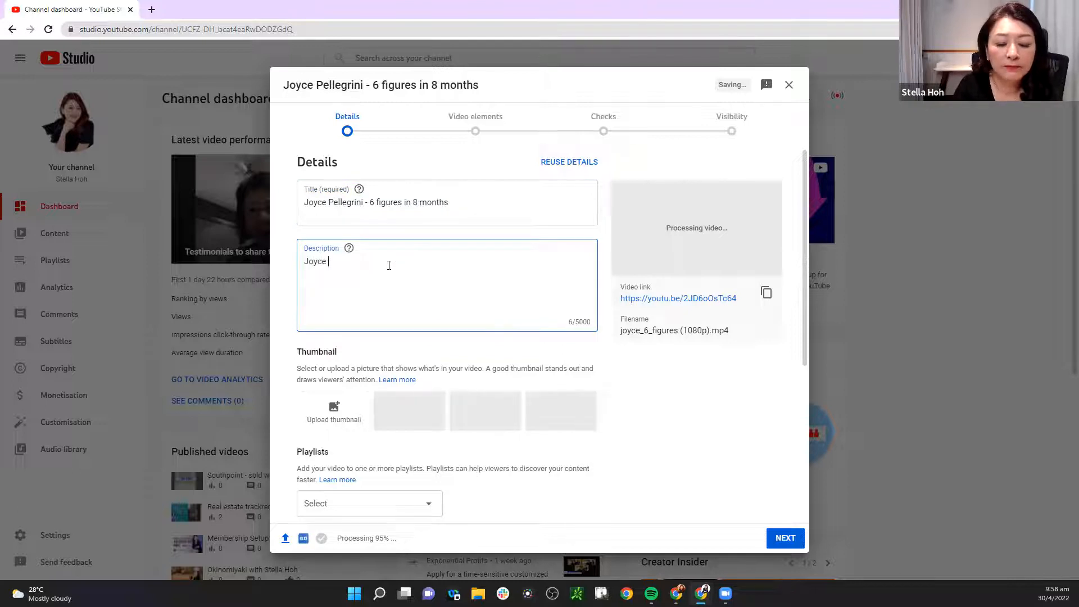
type("achieve")
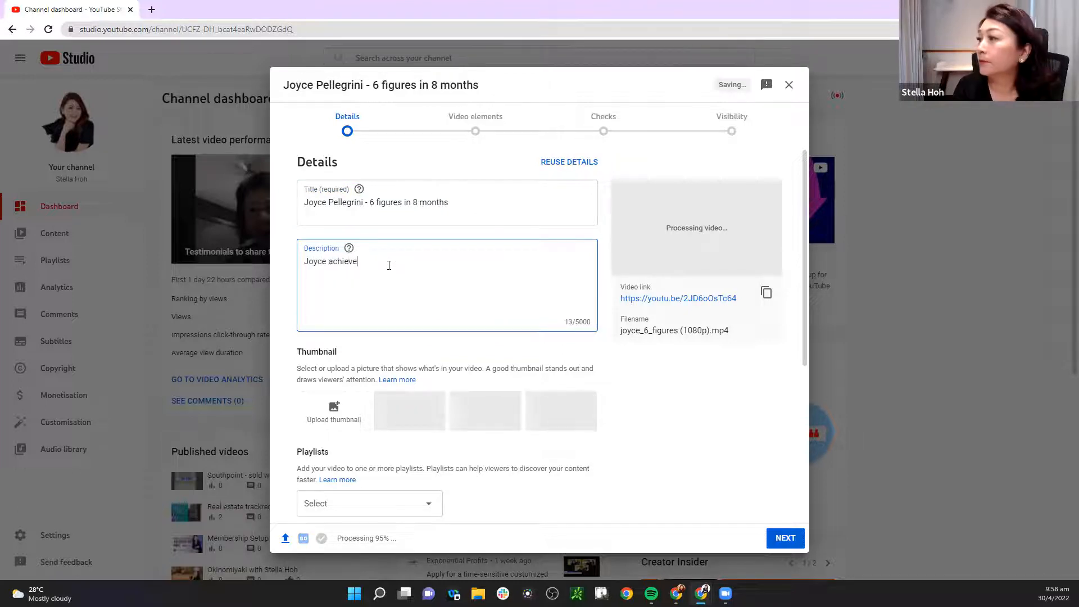
type("d her")
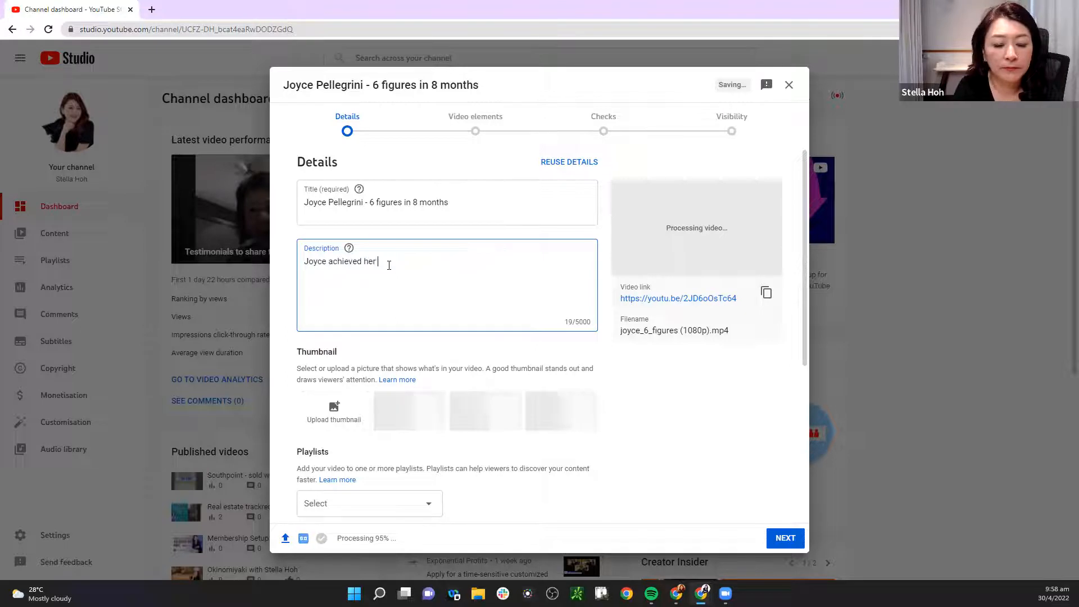
type("6-figures in")
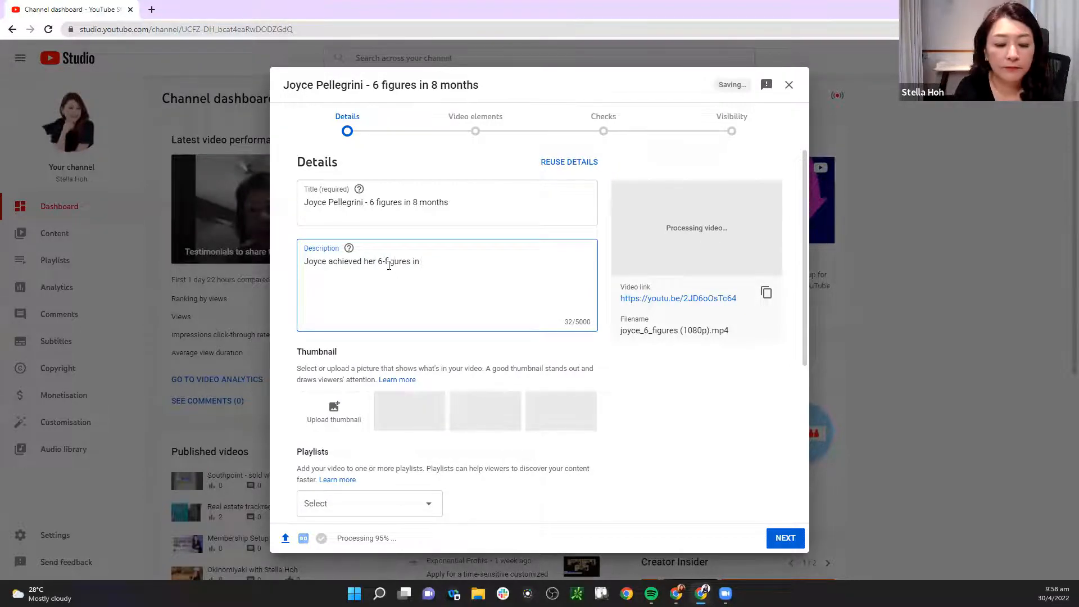
type("8 monts")
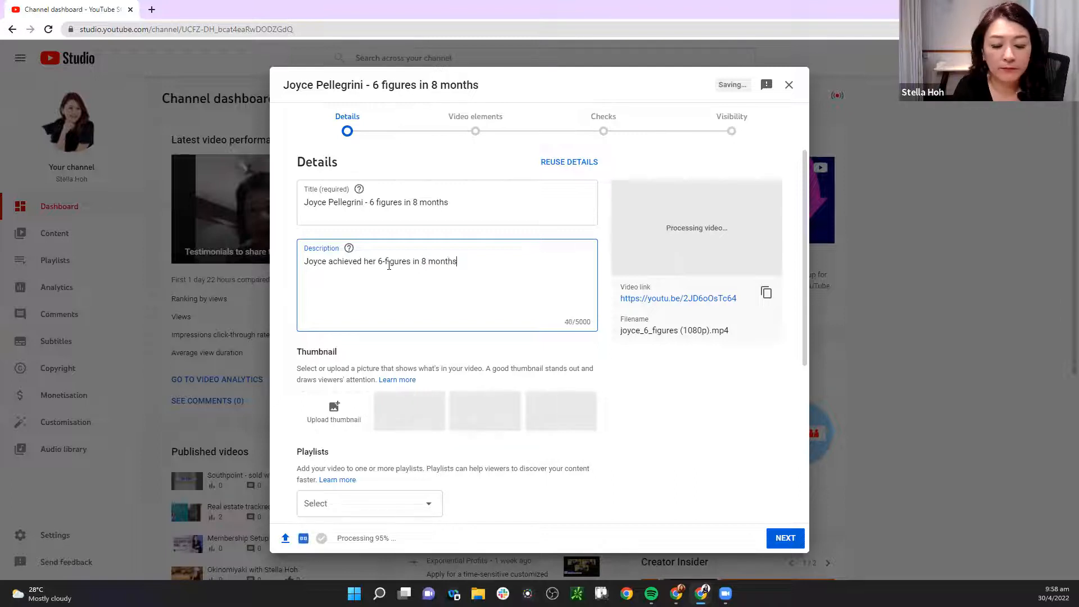
type("after joing Mindse")
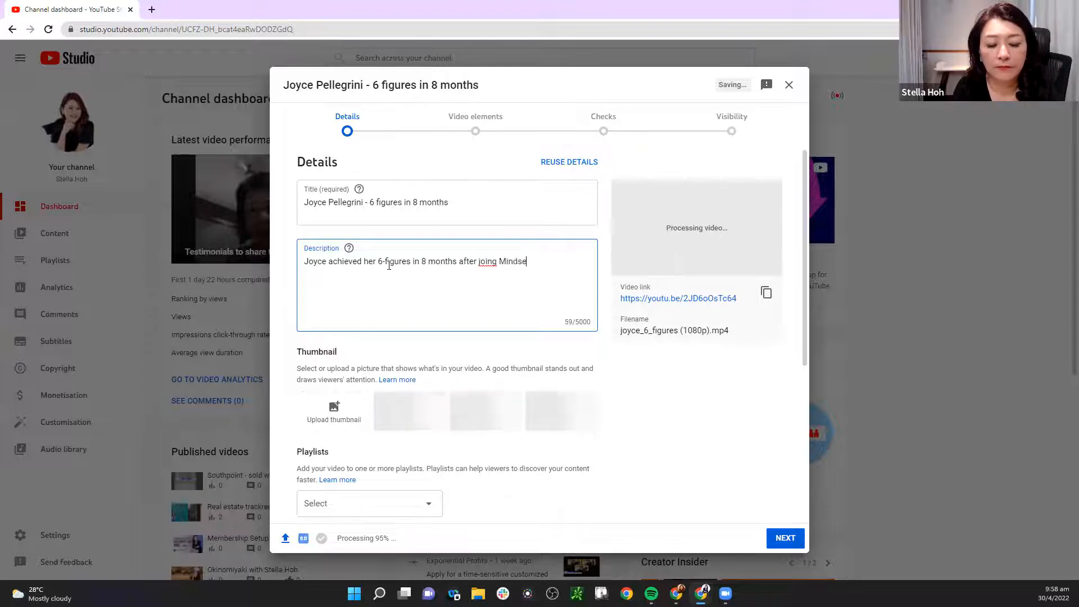
type("t2")
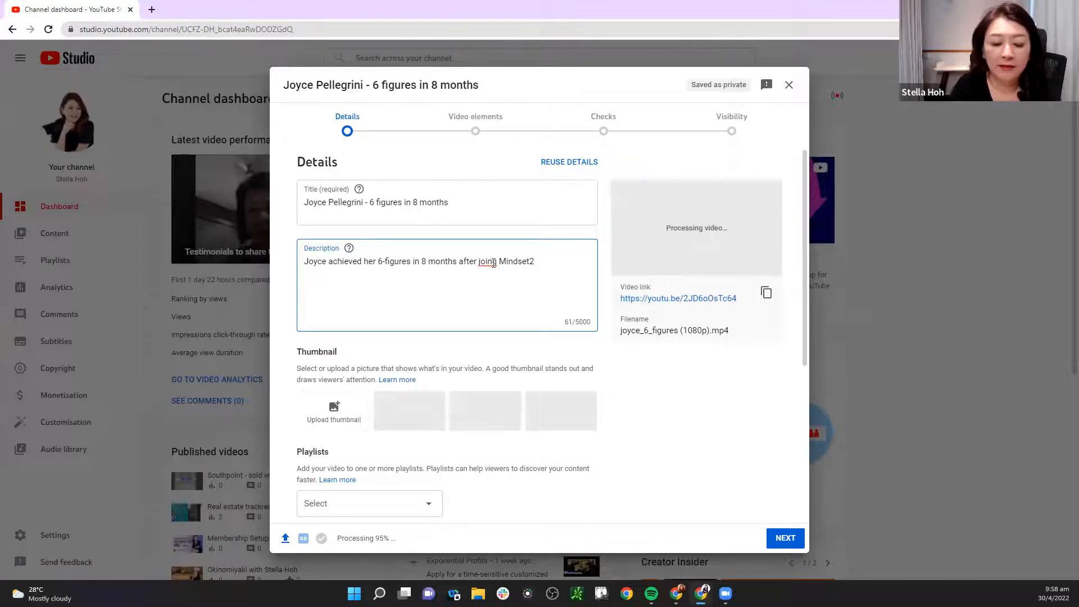
type("ing")
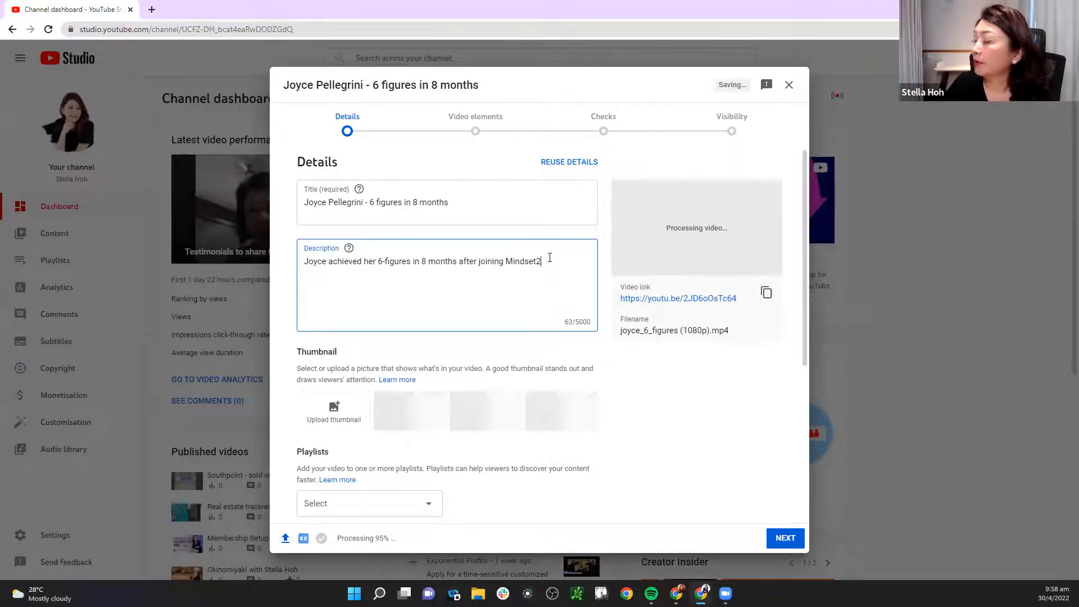
type("ToPro")
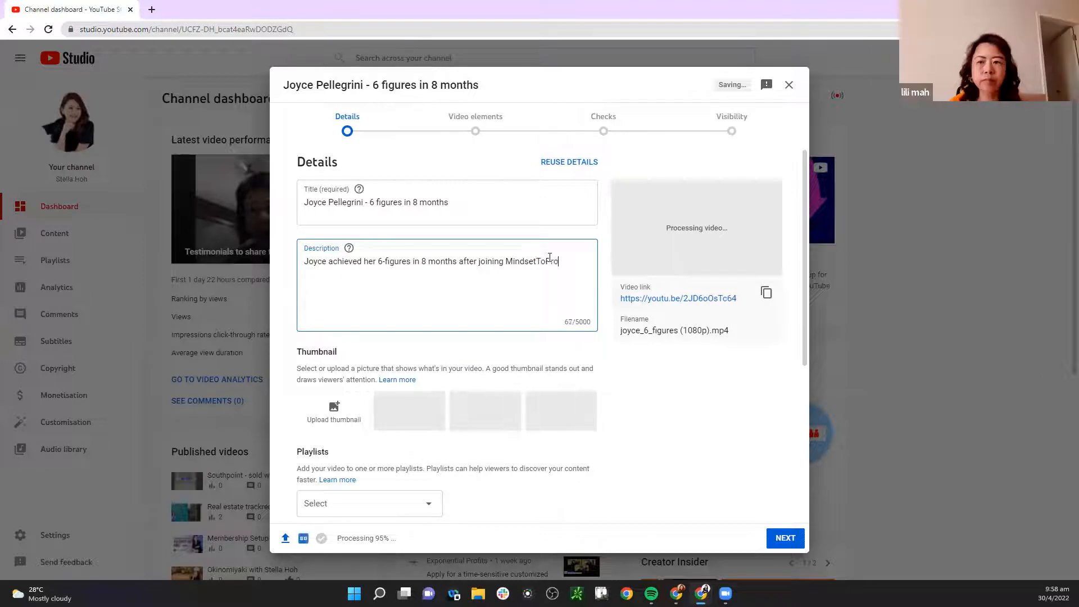
type("fits")
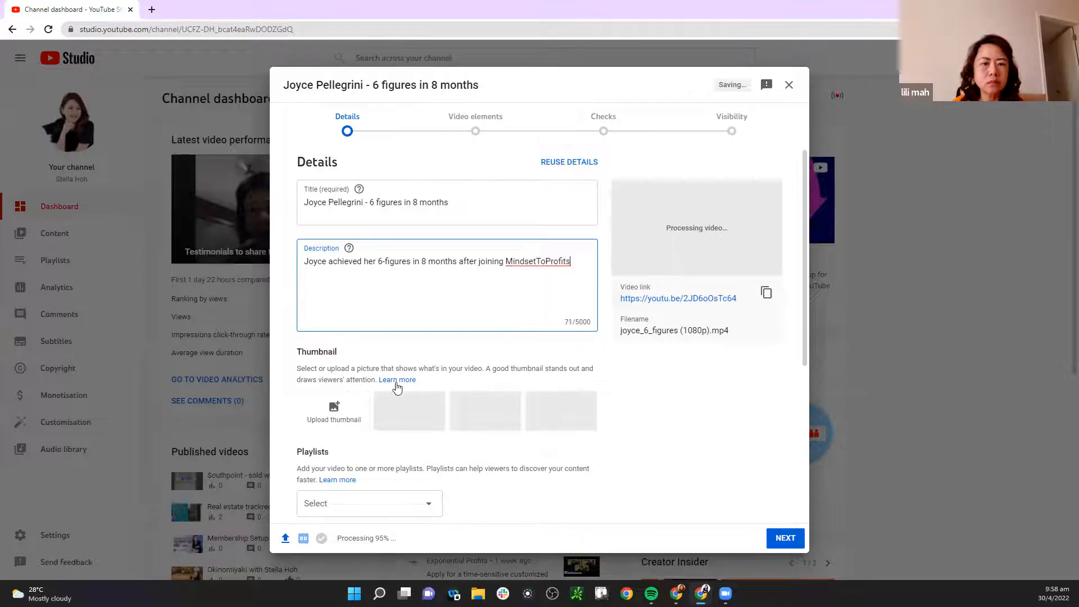
Add the video to the 'Testimonials (raw footage)' playlist
scroll("down", 3)
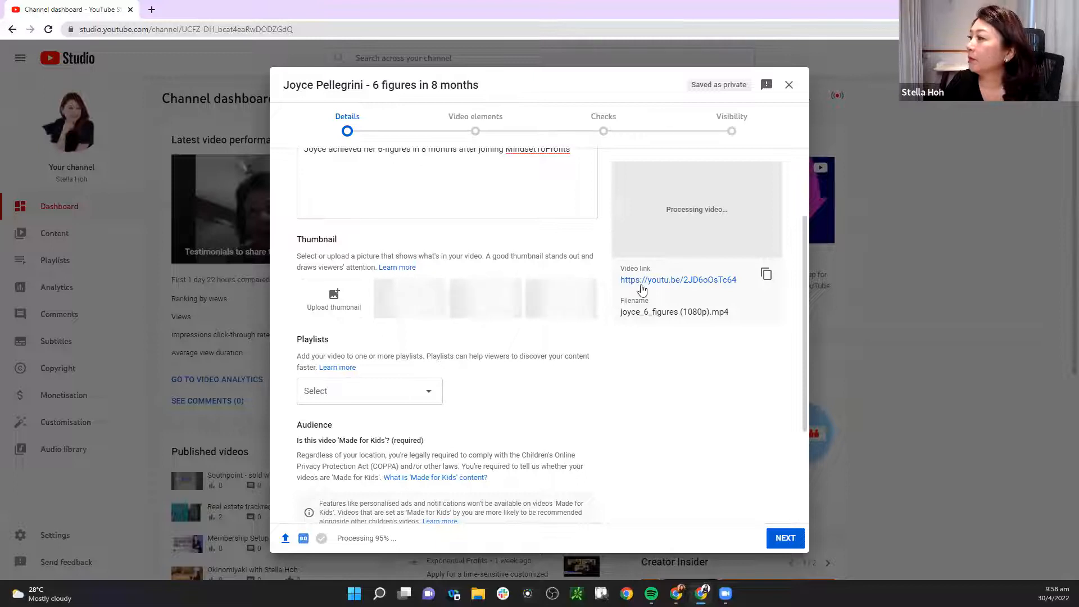
left_click(369, 390)
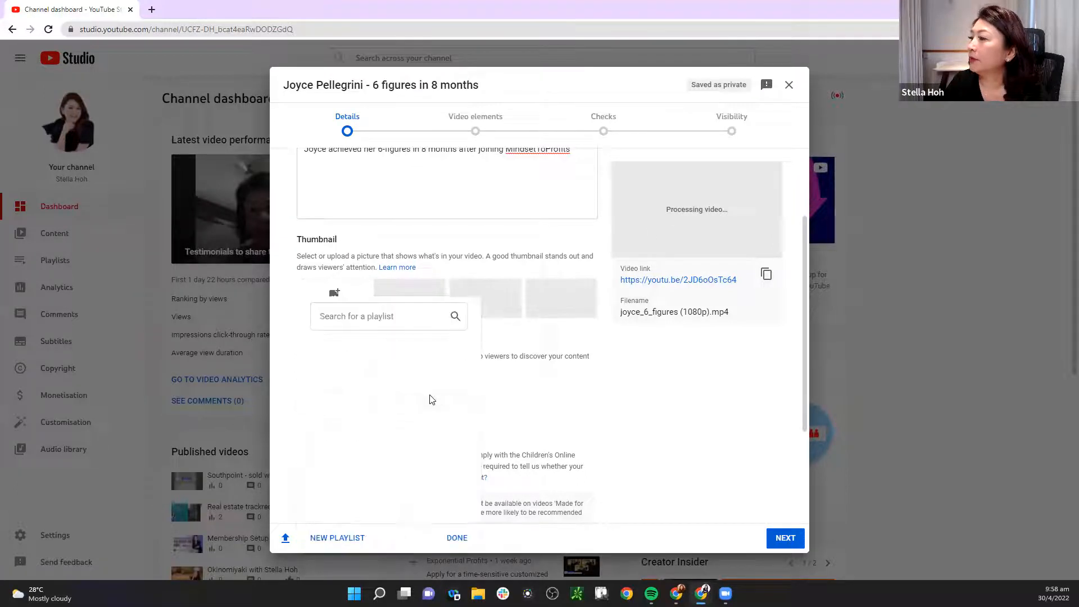
left_click(384, 316)
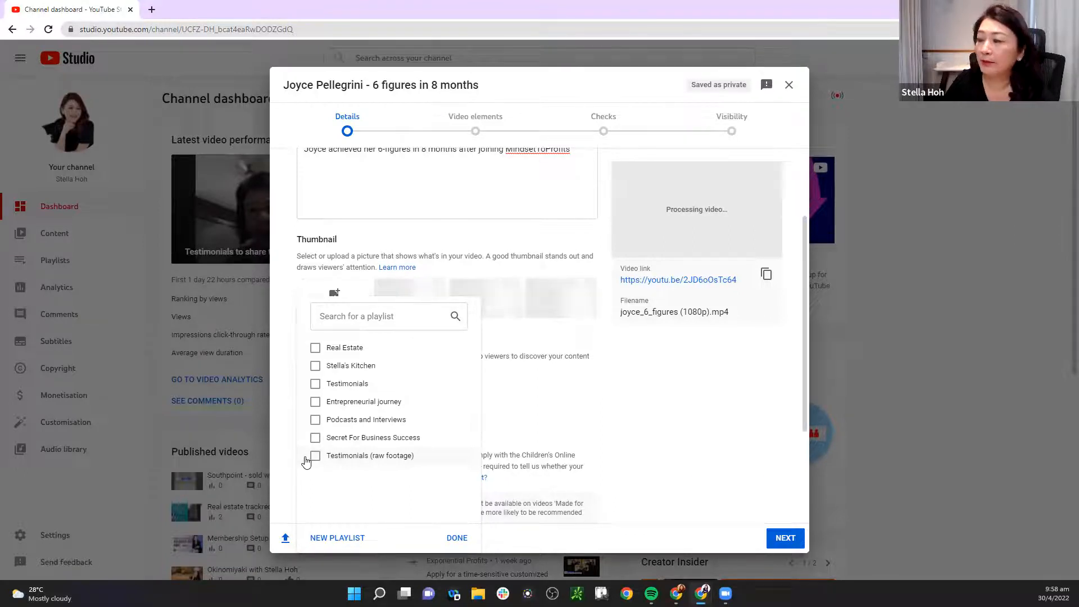
left_click(315, 455)
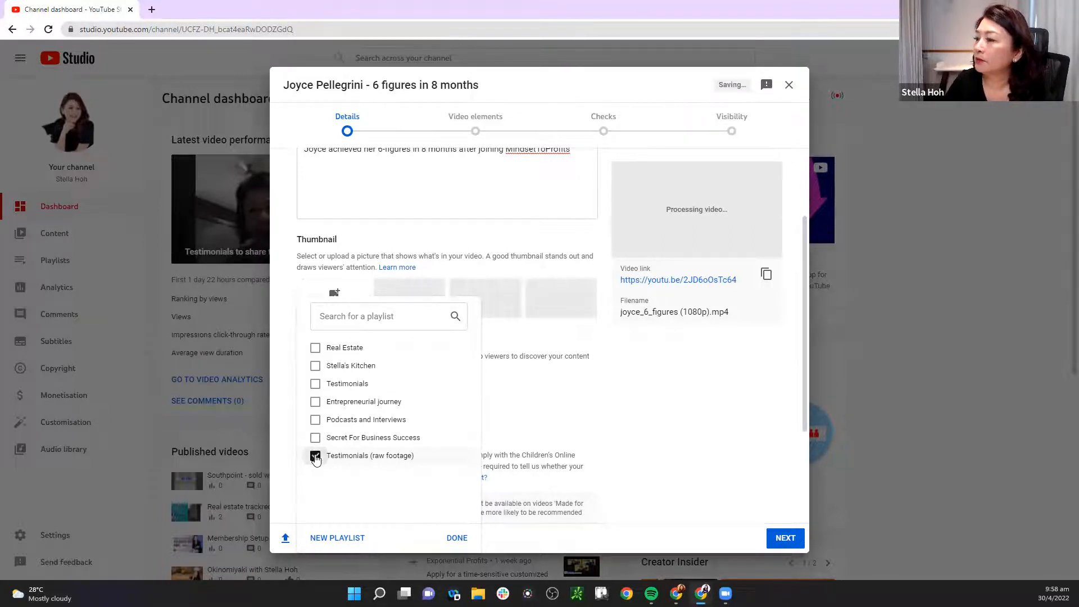
left_click(315, 455)
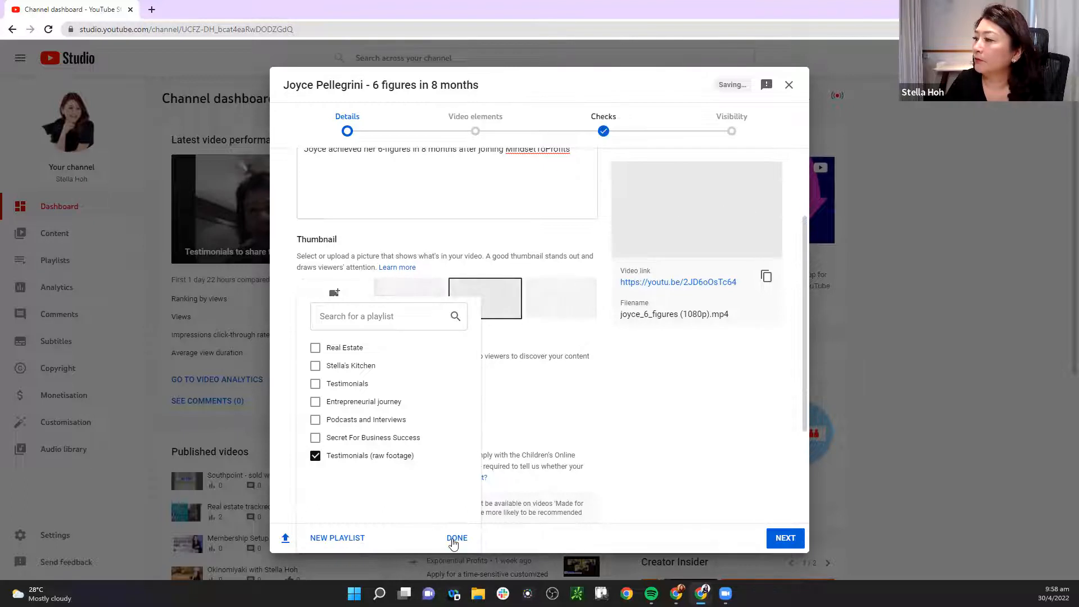
left_click(457, 537)
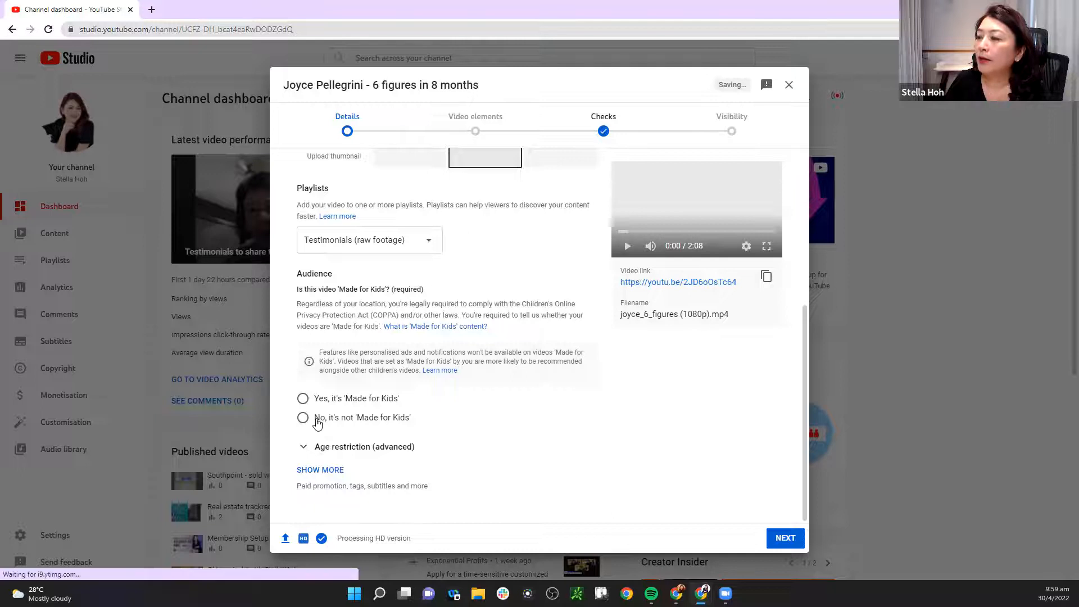
Mark the video 'No, it's not Made for Kids' and advance to Visibility
left_click(303, 417)
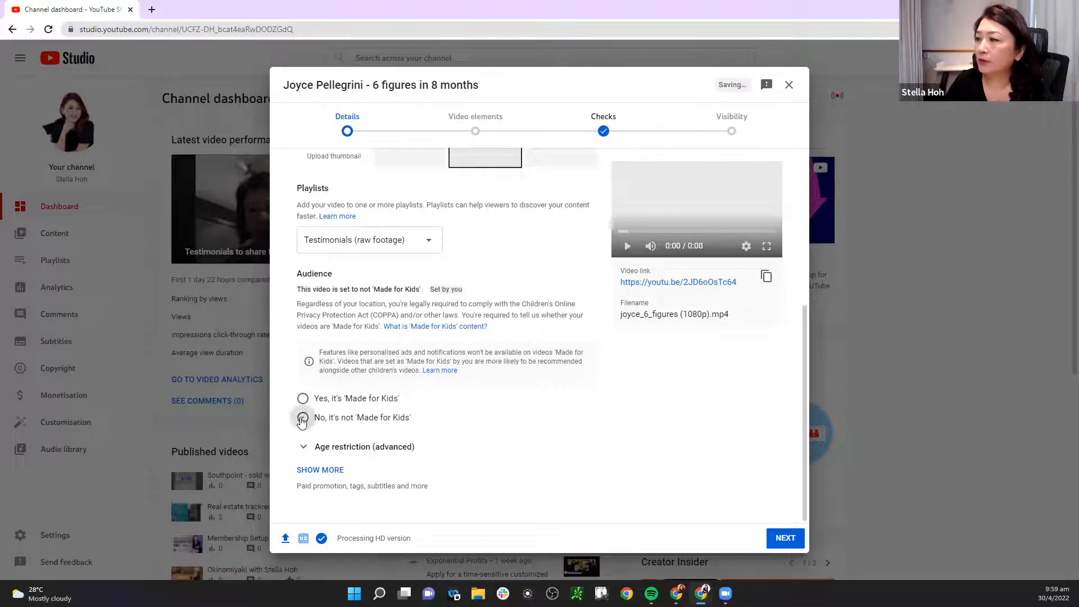
left_click(303, 417)
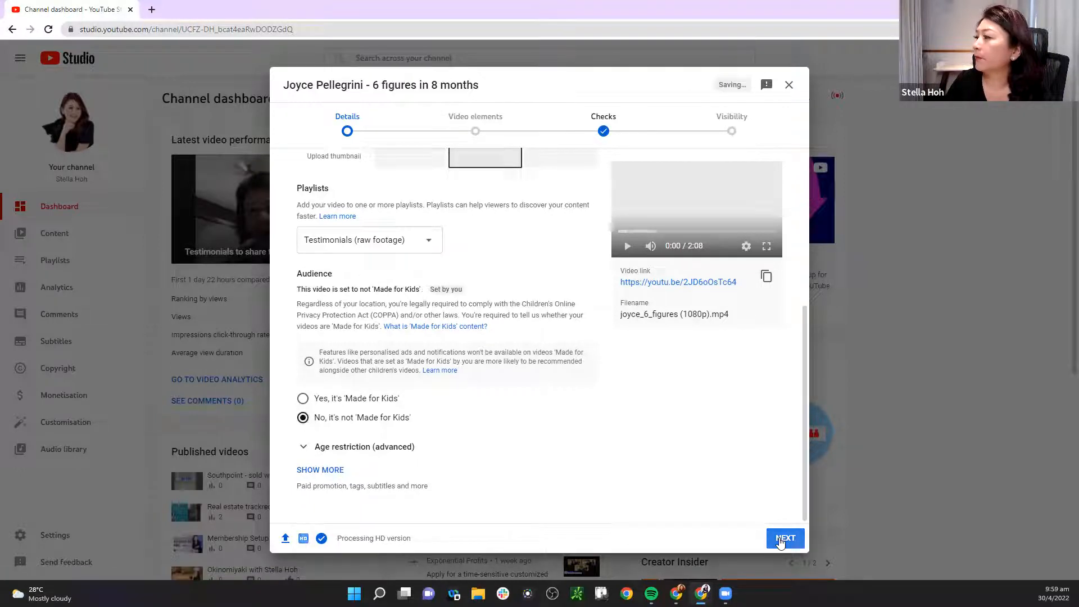
left_click(785, 538)
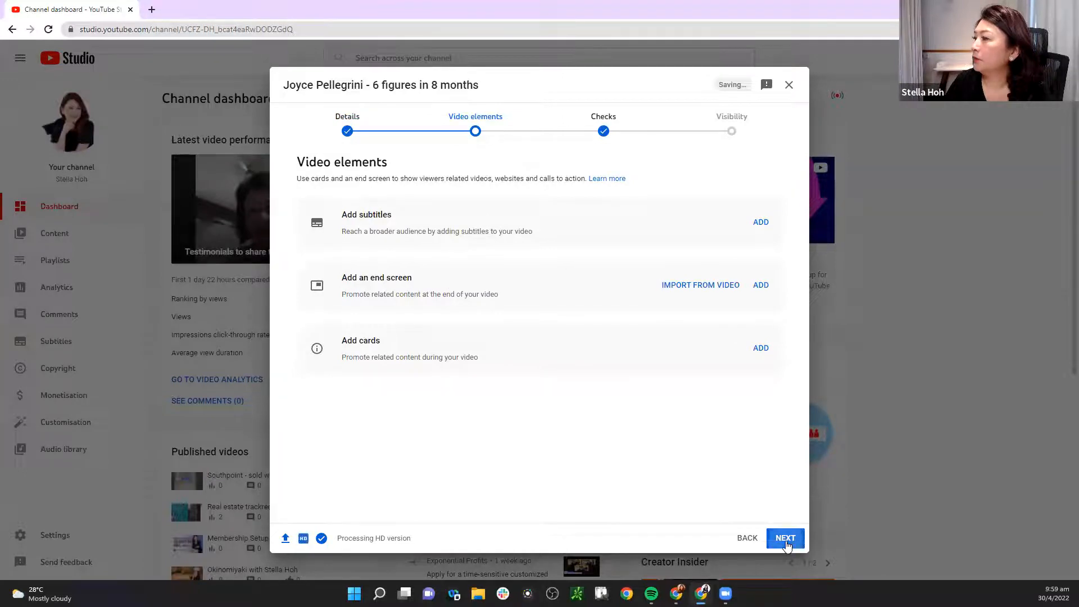
left_click(785, 537)
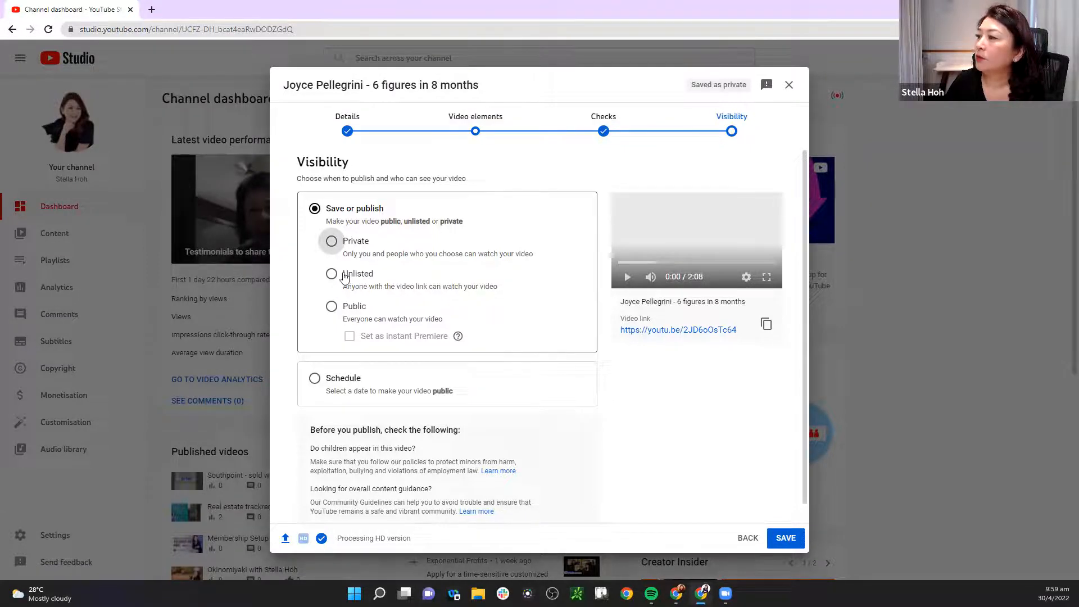
mouse_move(490, 296)
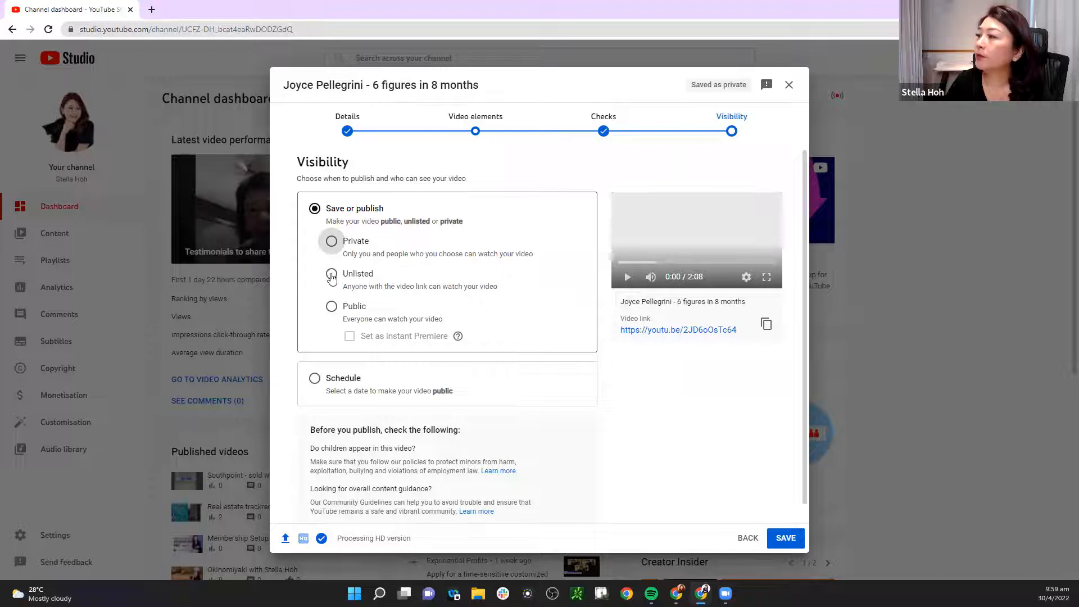
Publish the Joyce video with Unlisted visibility
left_click(331, 273)
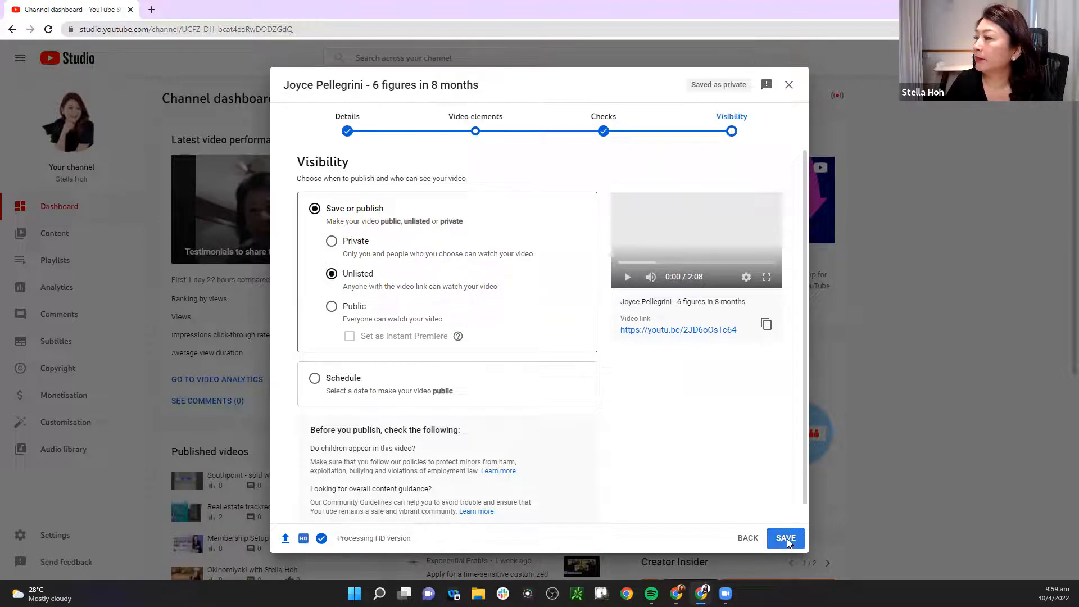
left_click(785, 537)
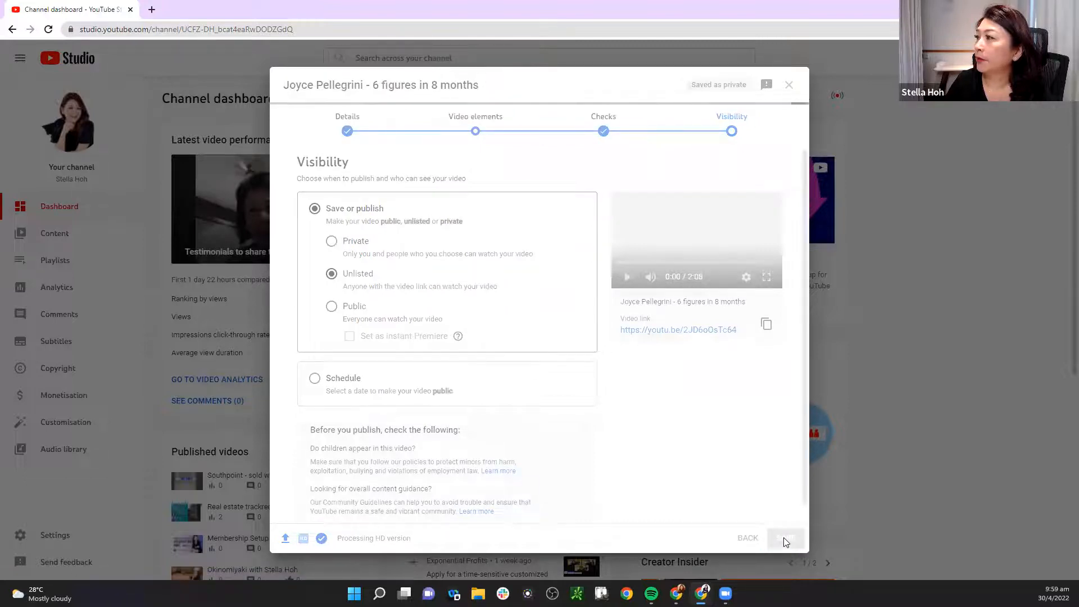
left_click(784, 539)
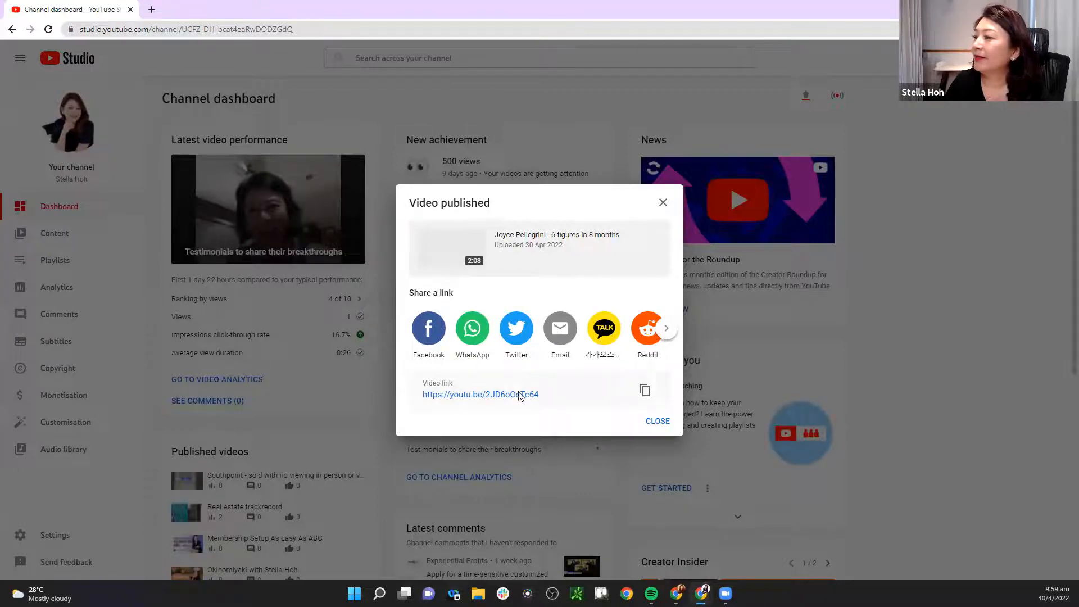
Close the Video published dialog to return to the channel dashboard
left_click(479, 395)
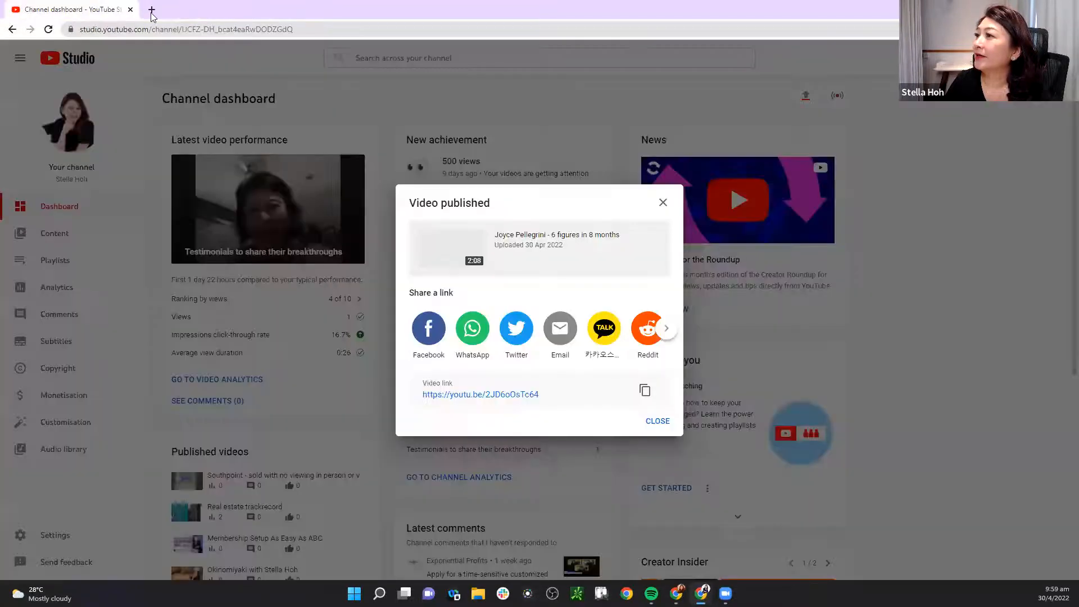
left_click(644, 389)
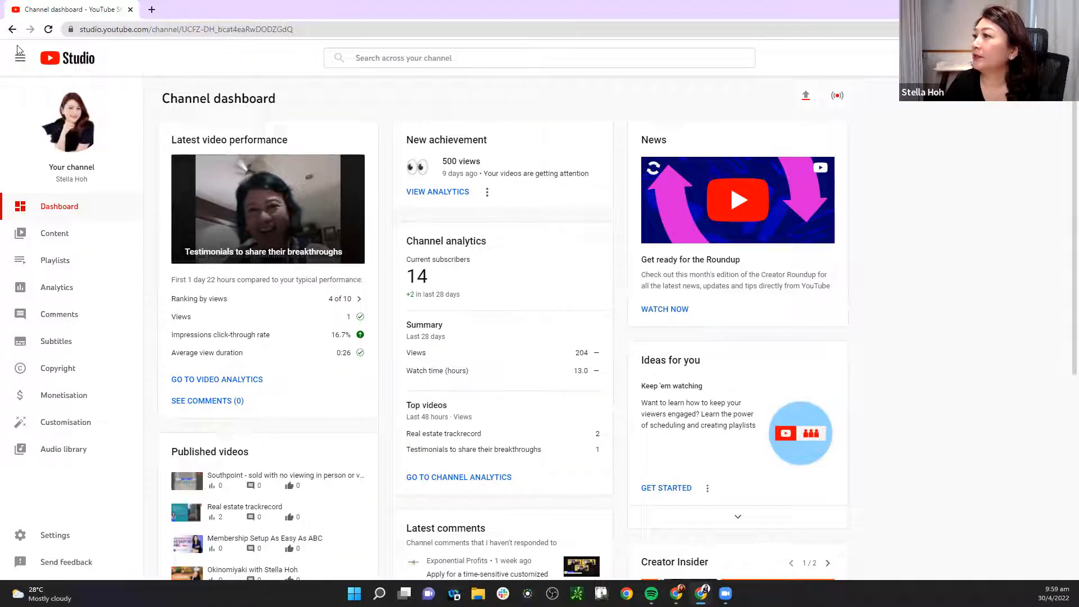
mouse_move(55, 260)
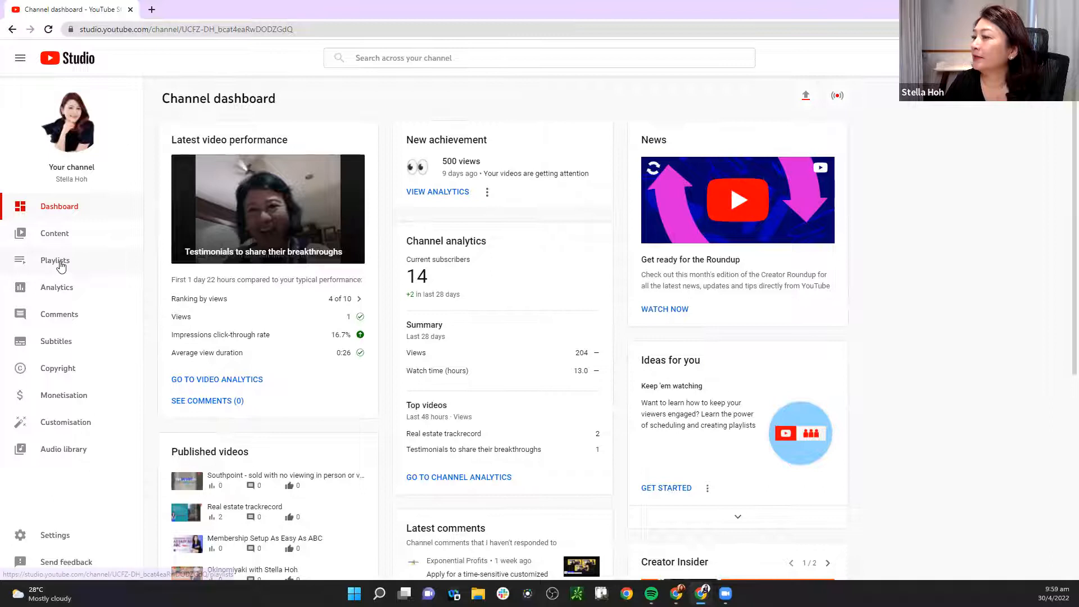
Refresh Playlists to confirm one video and view 'Testimonials (raw footage)' on YouTube
left_click(54, 260)
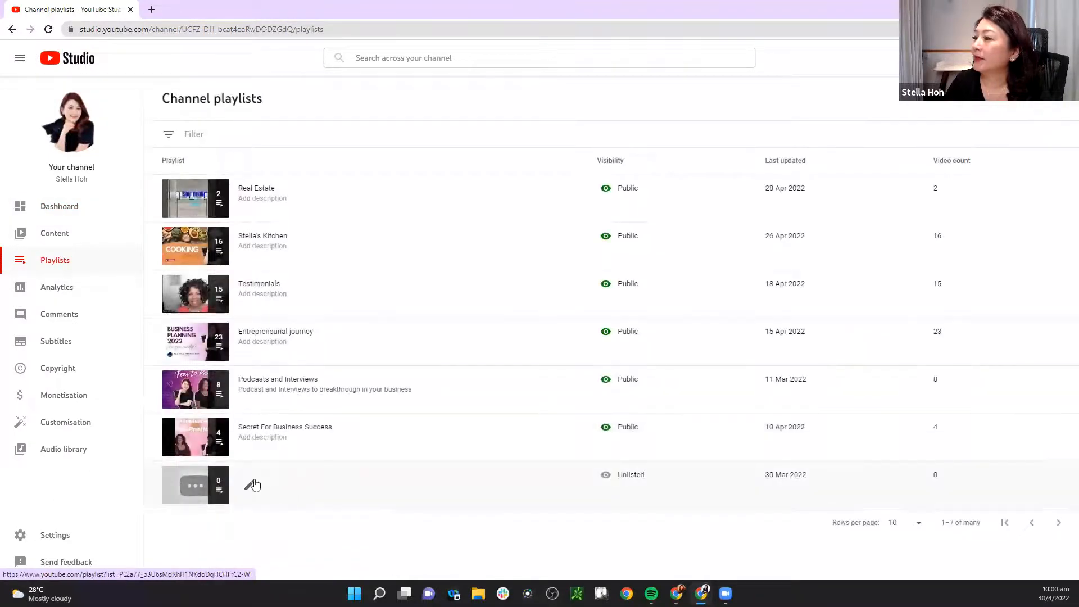
left_click(48, 29)
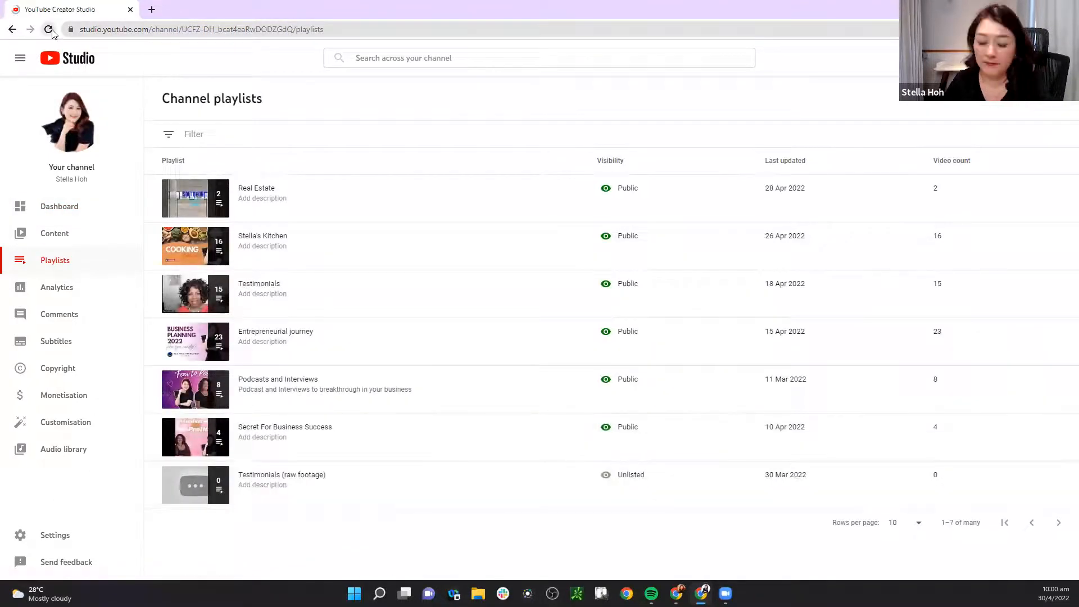
left_click(49, 29)
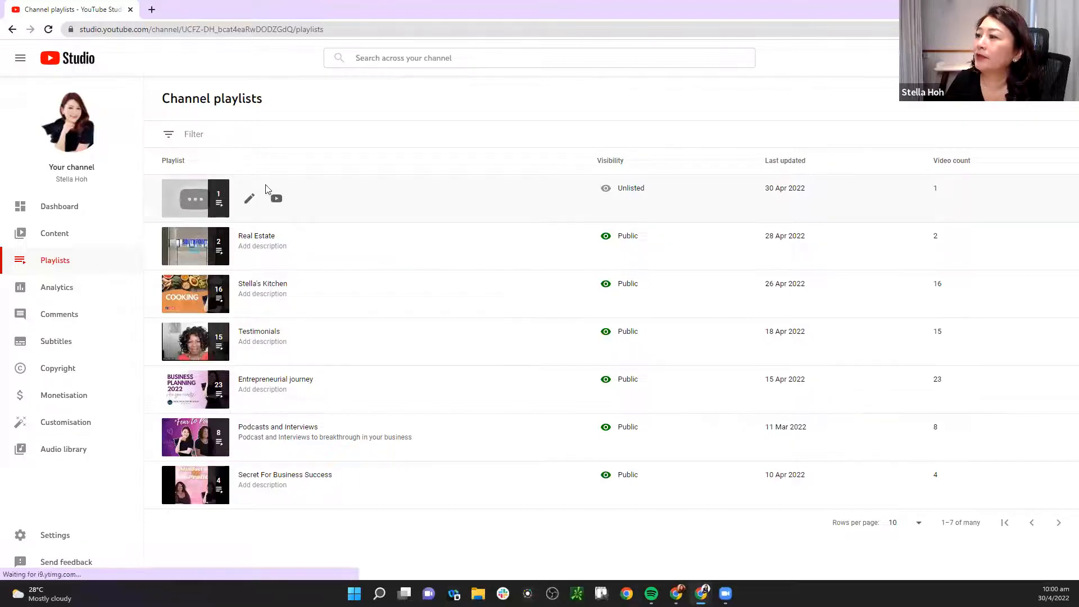
left_click(275, 198)
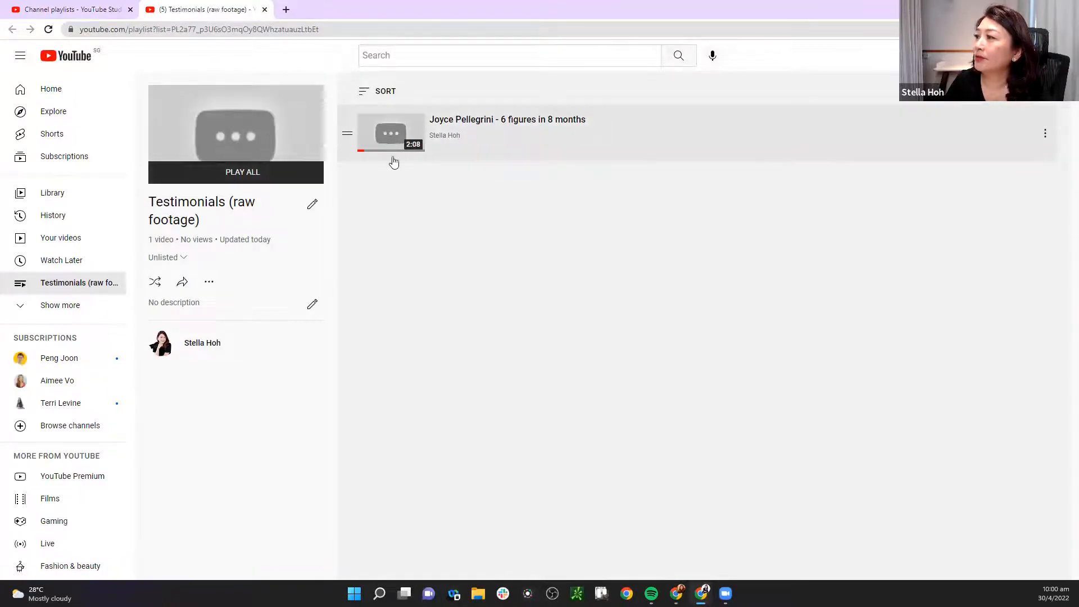
mouse_move(240, 122)
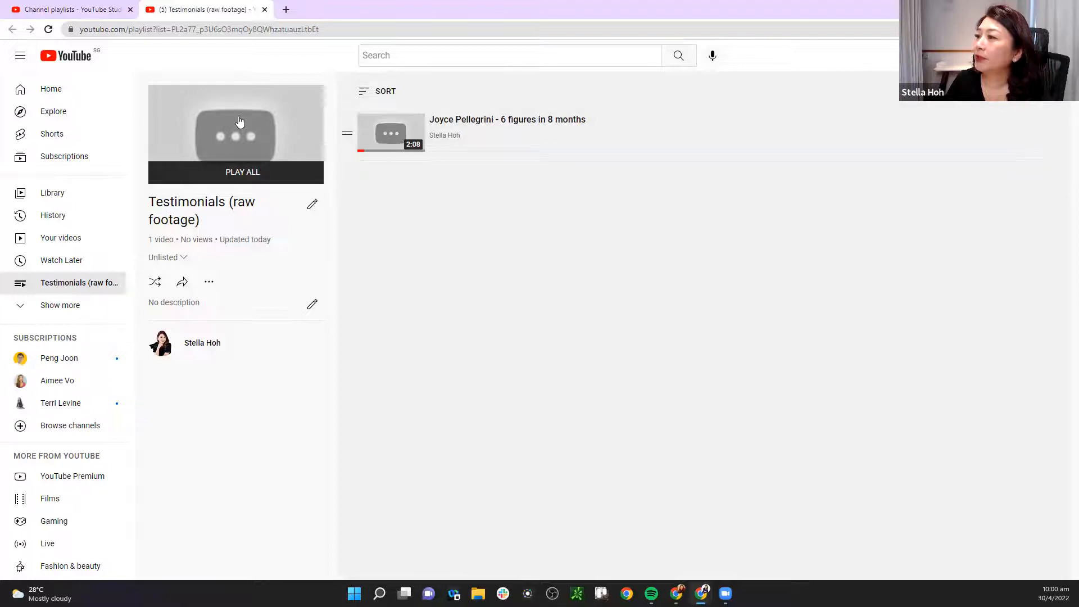
mouse_move(221, 136)
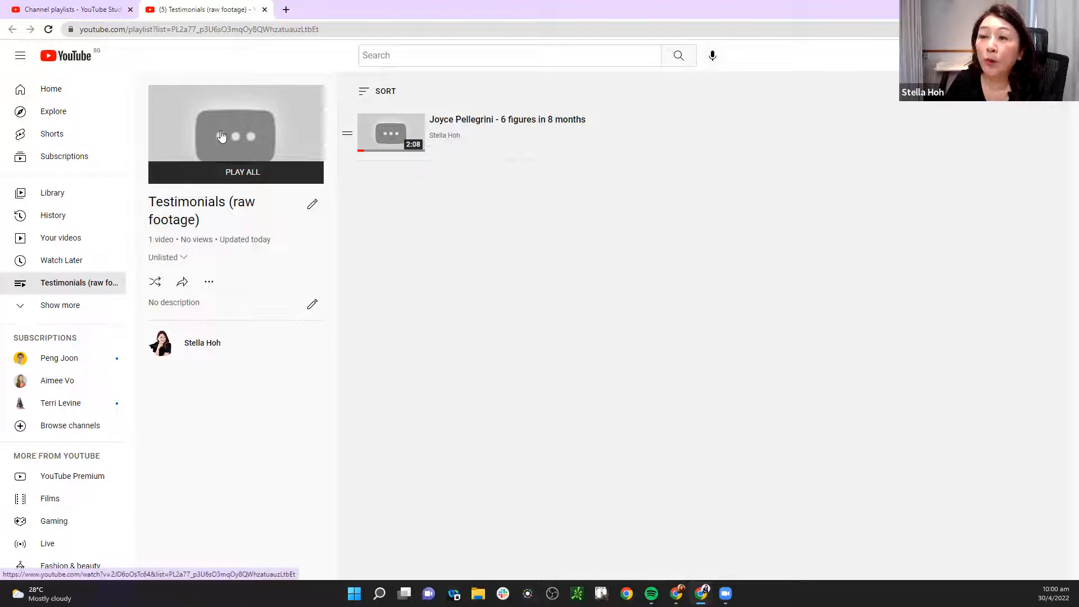
mouse_move(461, 283)
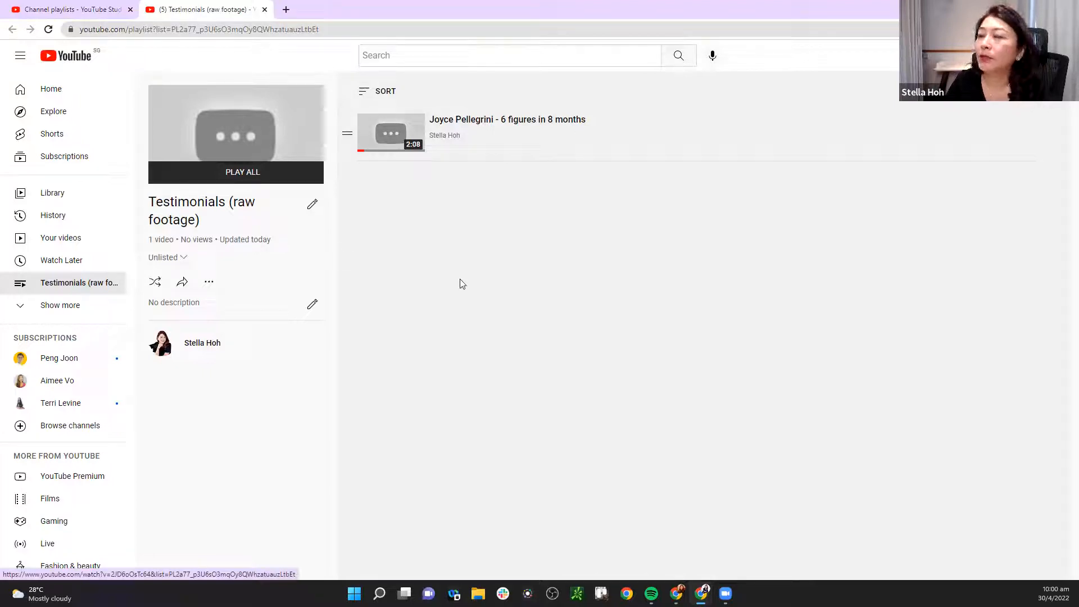
mouse_move(314, 169)
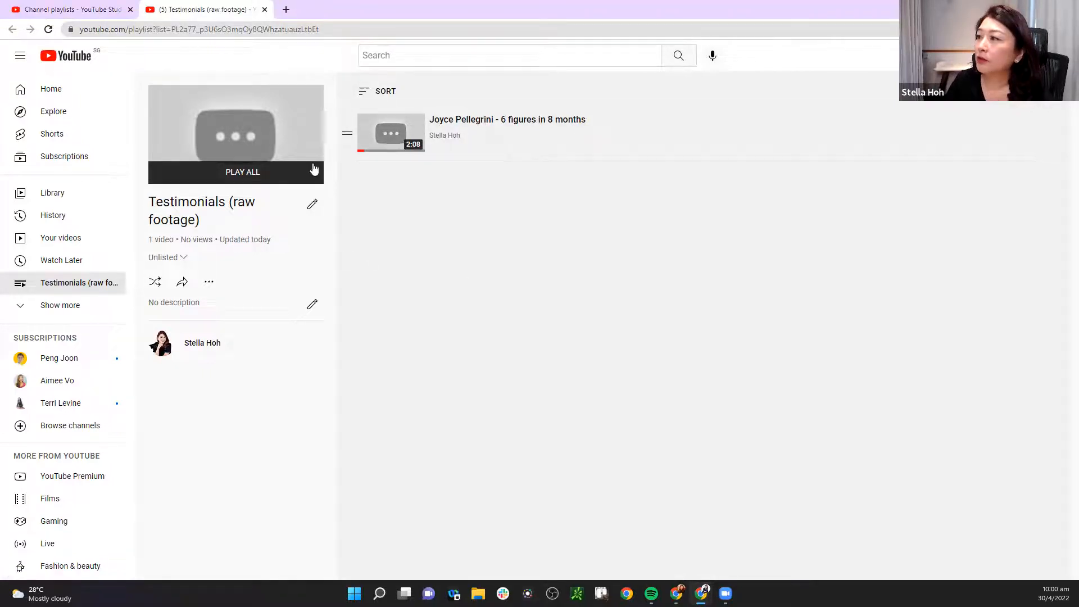
mouse_move(584, 212)
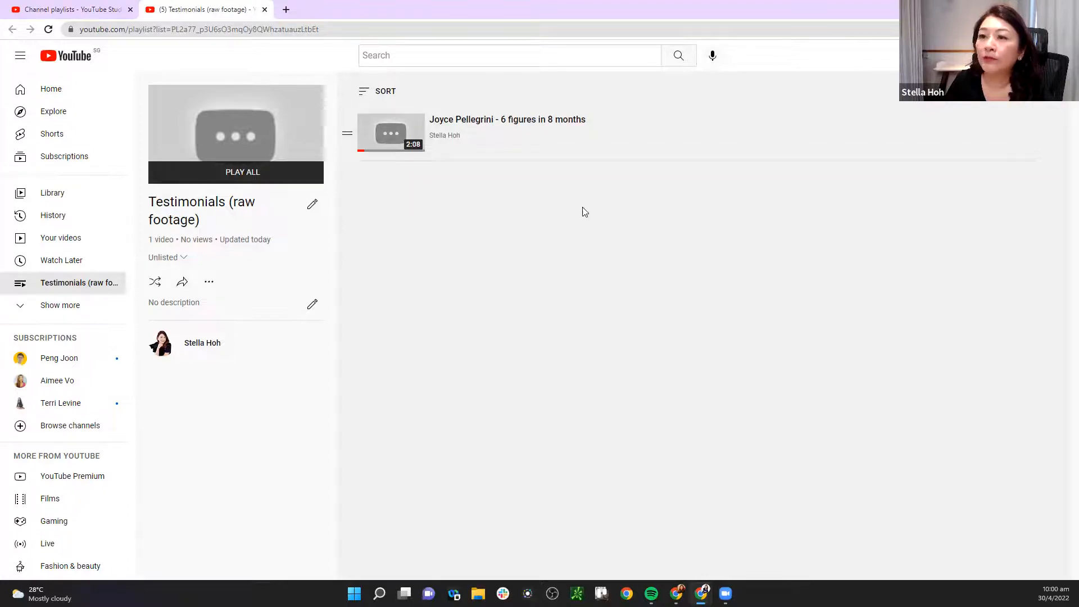